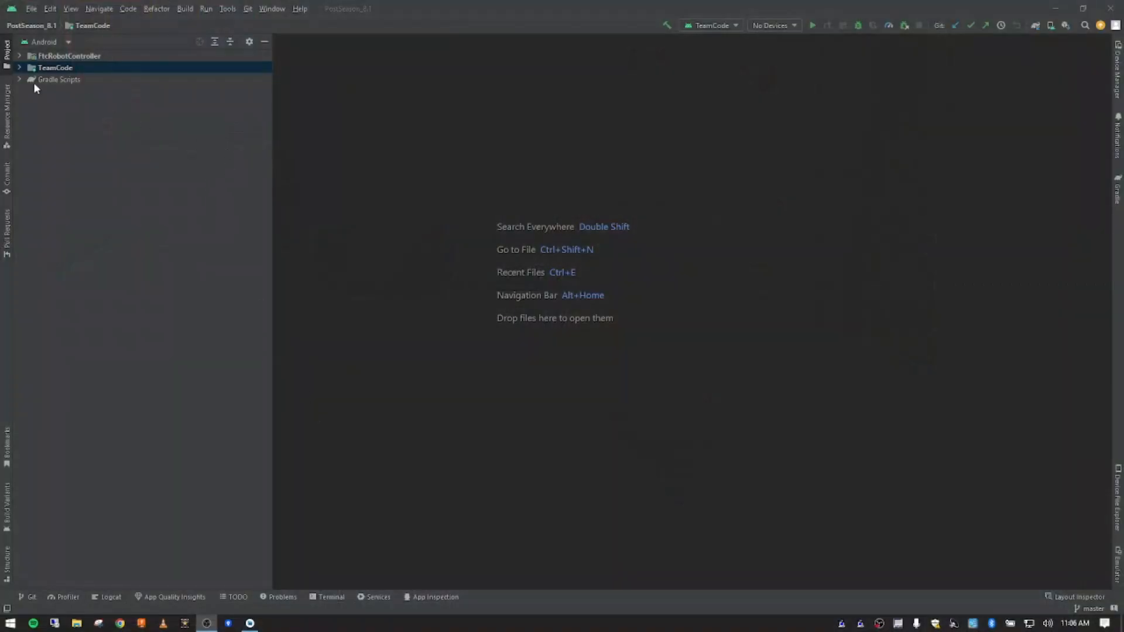
- Copy ServoTwo from TeamCode > java > YouTube and paste it into YouTube as ServoThree
{"action": "left_click", "coordinate": [19, 67]}
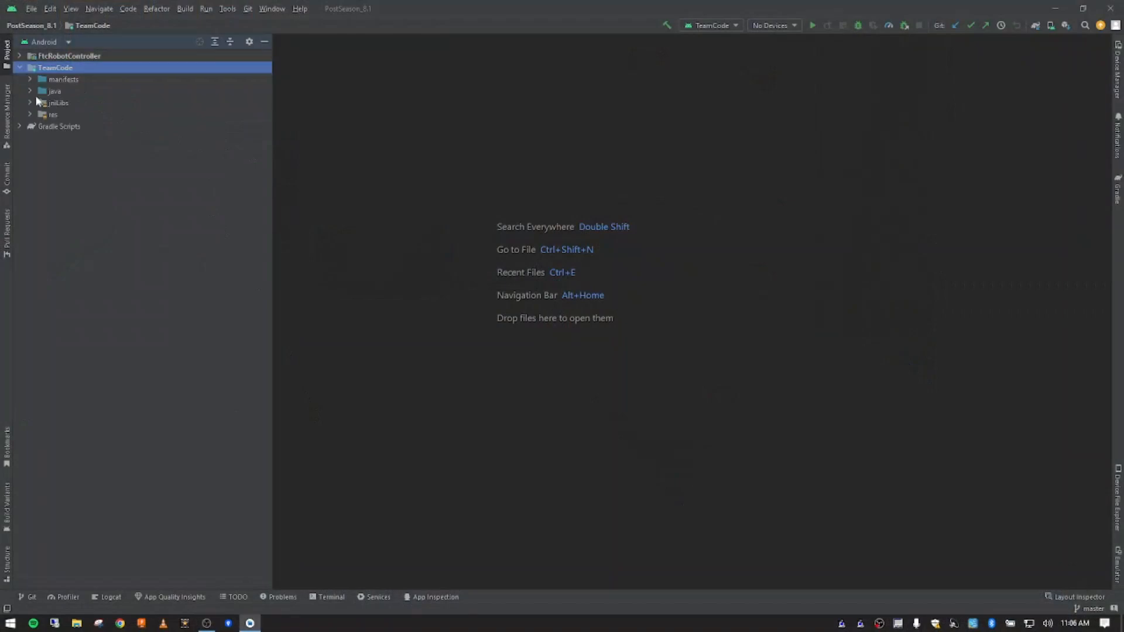
{"action": "left_click", "coordinate": [54, 91]}
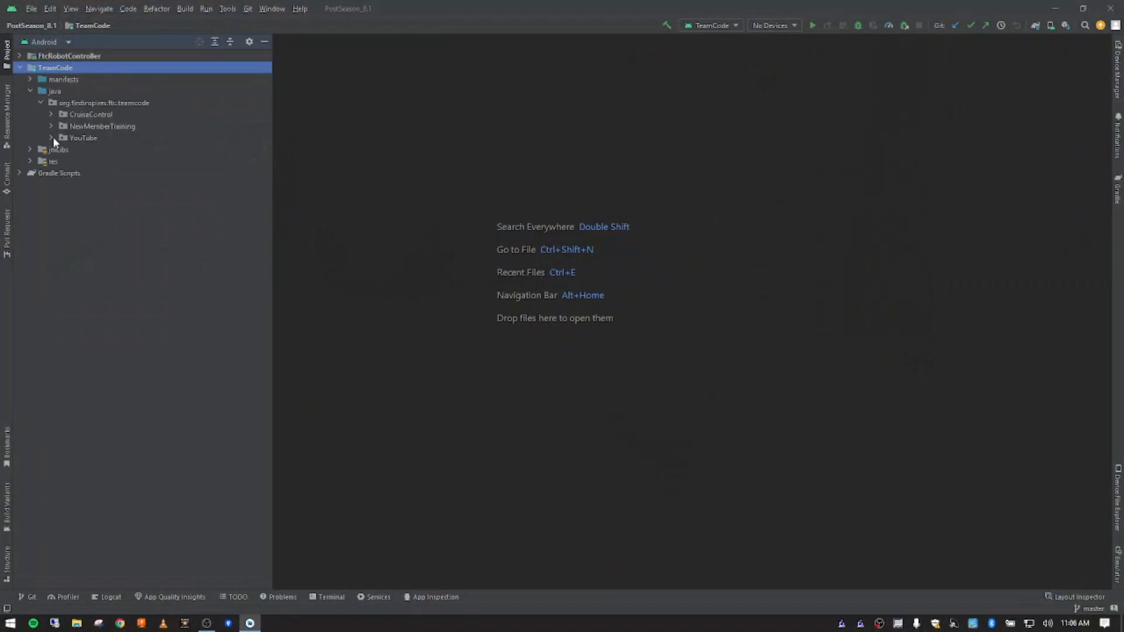
{"action": "left_click", "coordinate": [51, 137]}
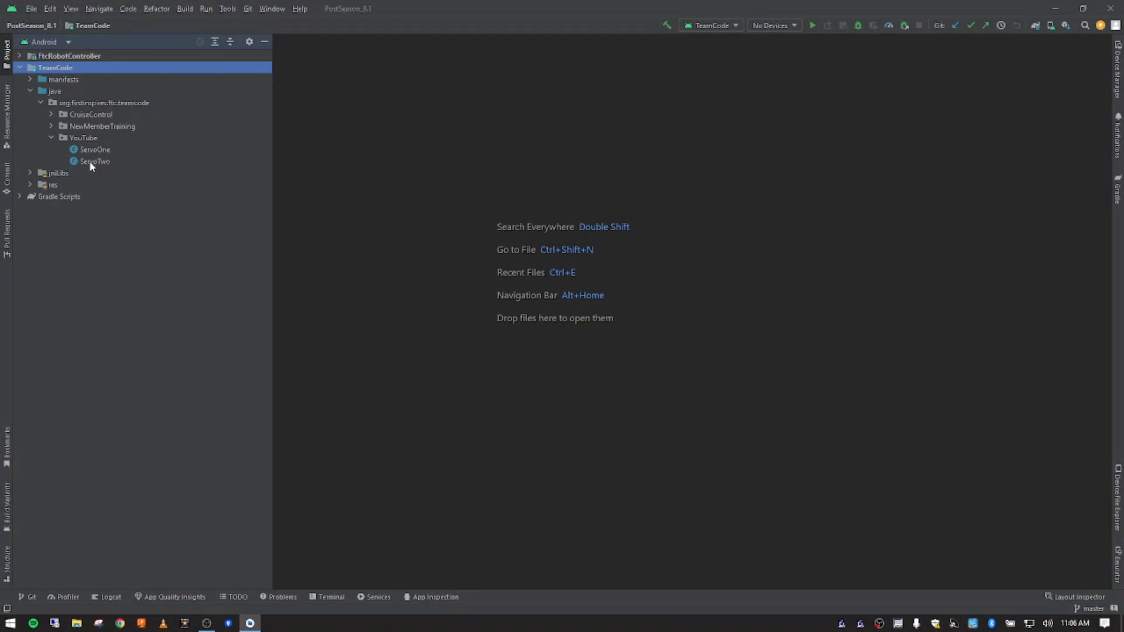
{"action": "mouse_move", "coordinate": [91, 166]}
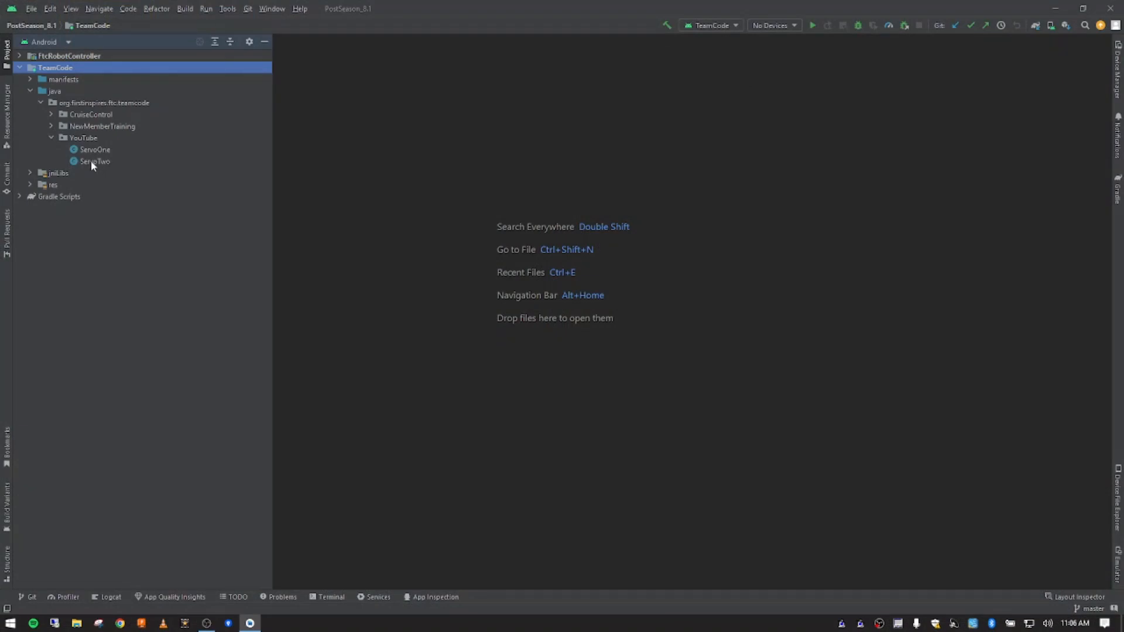
{"action": "right_click", "coordinate": [93, 162]}
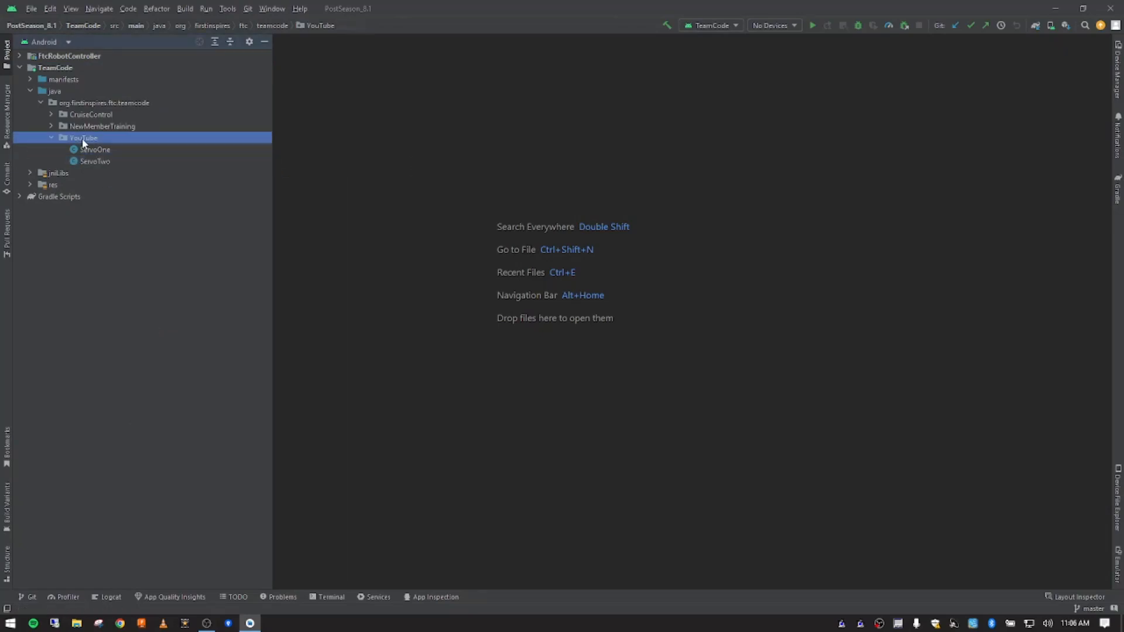
{"action": "right_click", "coordinate": [82, 138]}
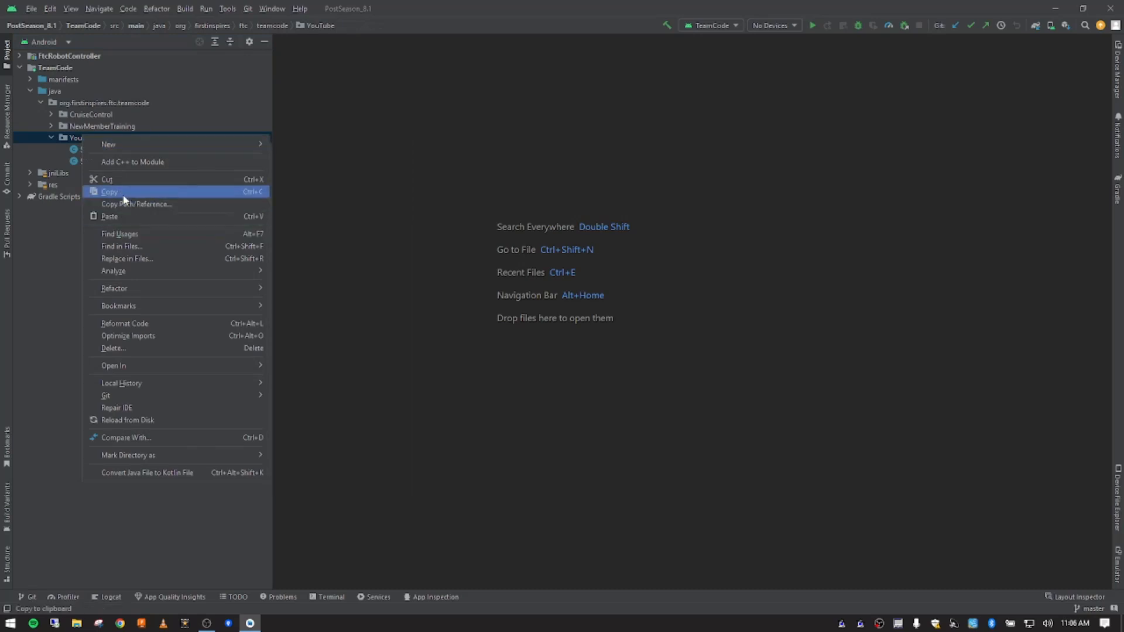
{"action": "left_click", "coordinate": [109, 192]}
{"action": "type", "text": "ServoThree"}
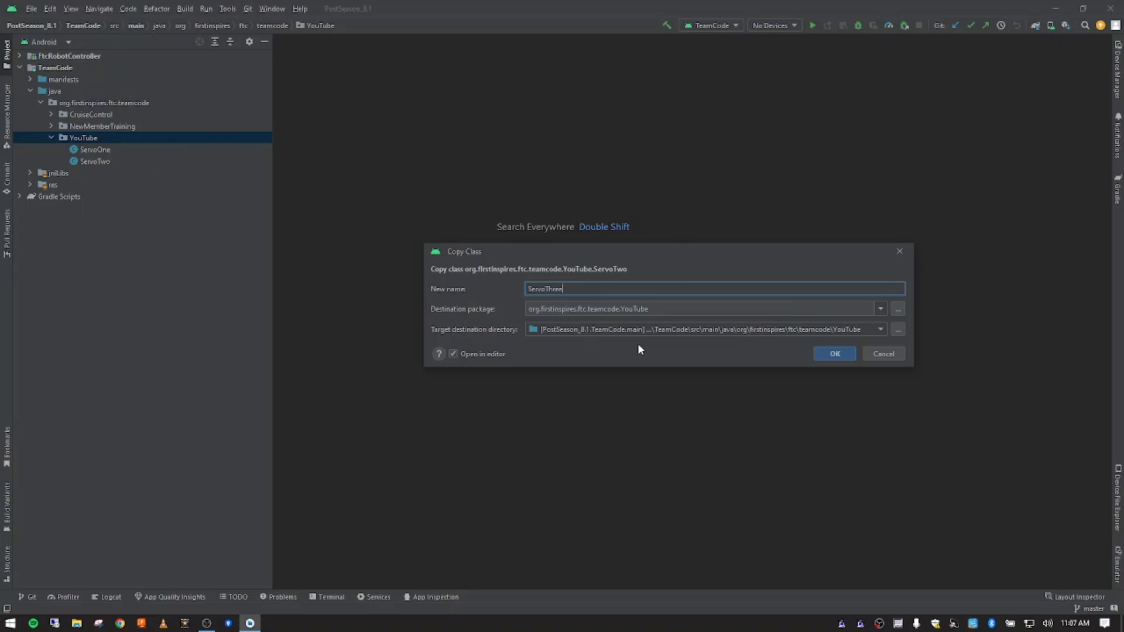
- Create ServoThree and open Example_002c_crServoWithButtons in a split pane beside it
{"action": "left_click", "coordinate": [834, 354]}
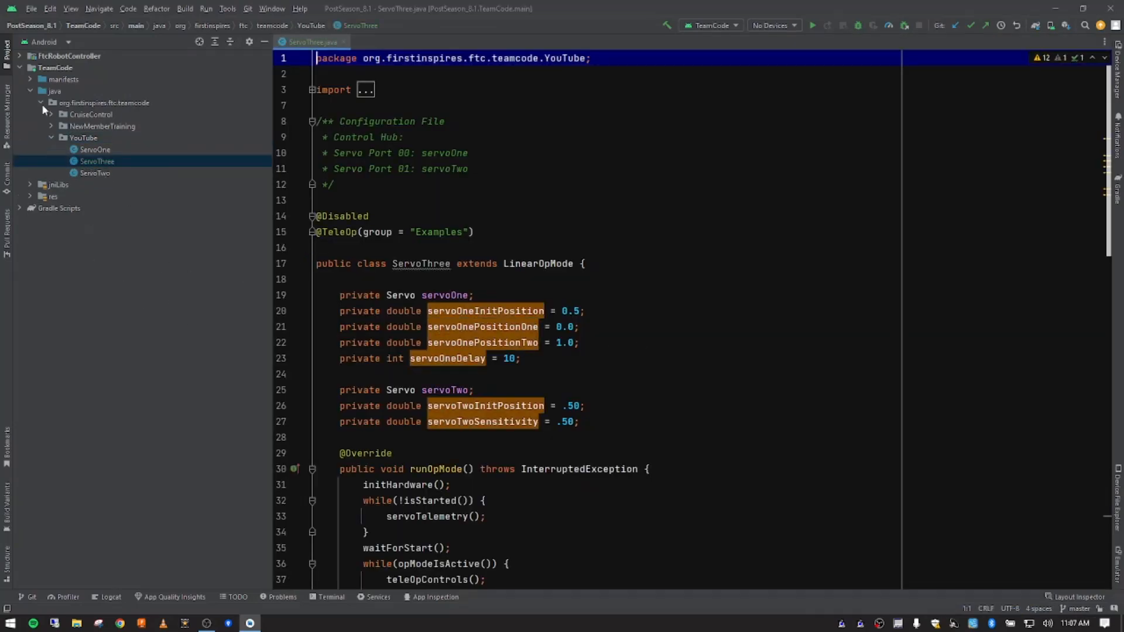
{"action": "left_click", "coordinate": [51, 126]}
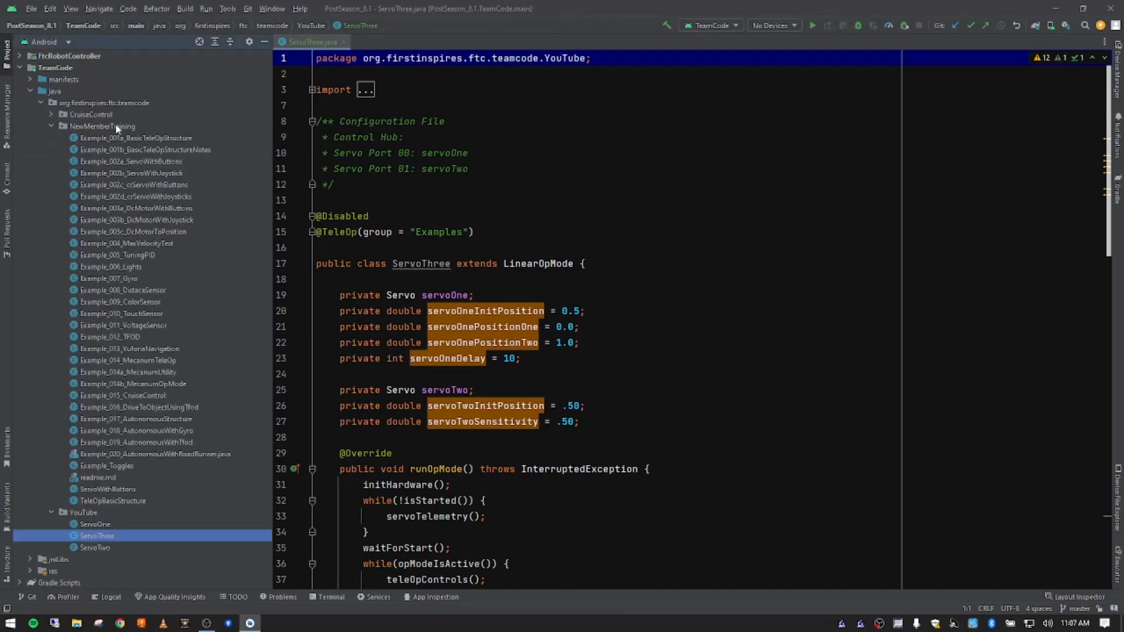
{"action": "mouse_move", "coordinate": [157, 285]}
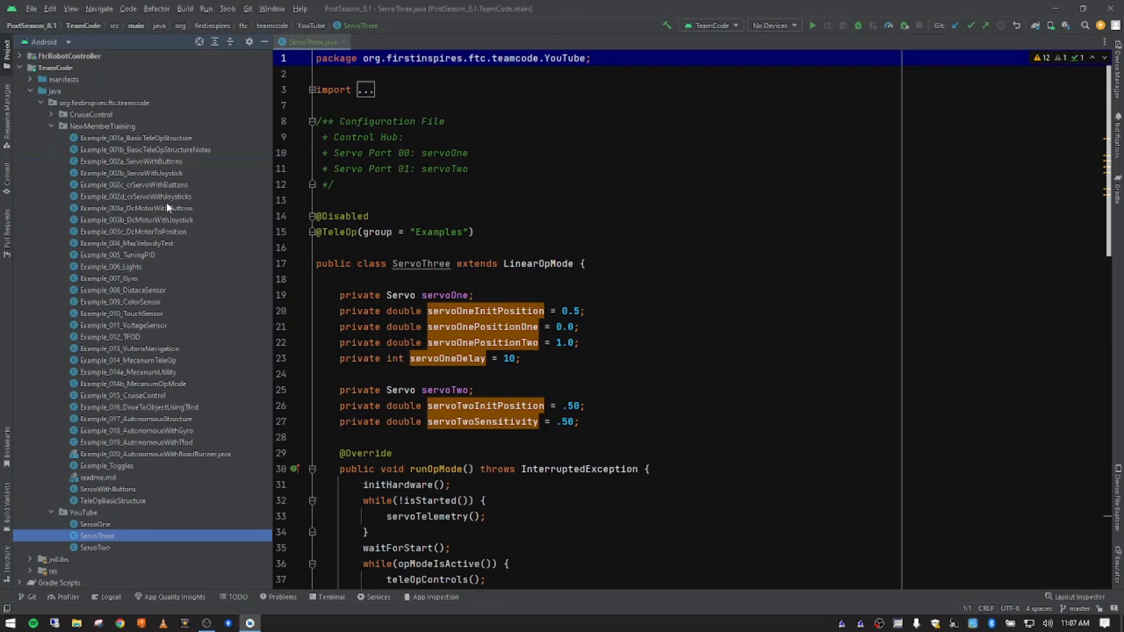
{"action": "mouse_move", "coordinate": [172, 194]}
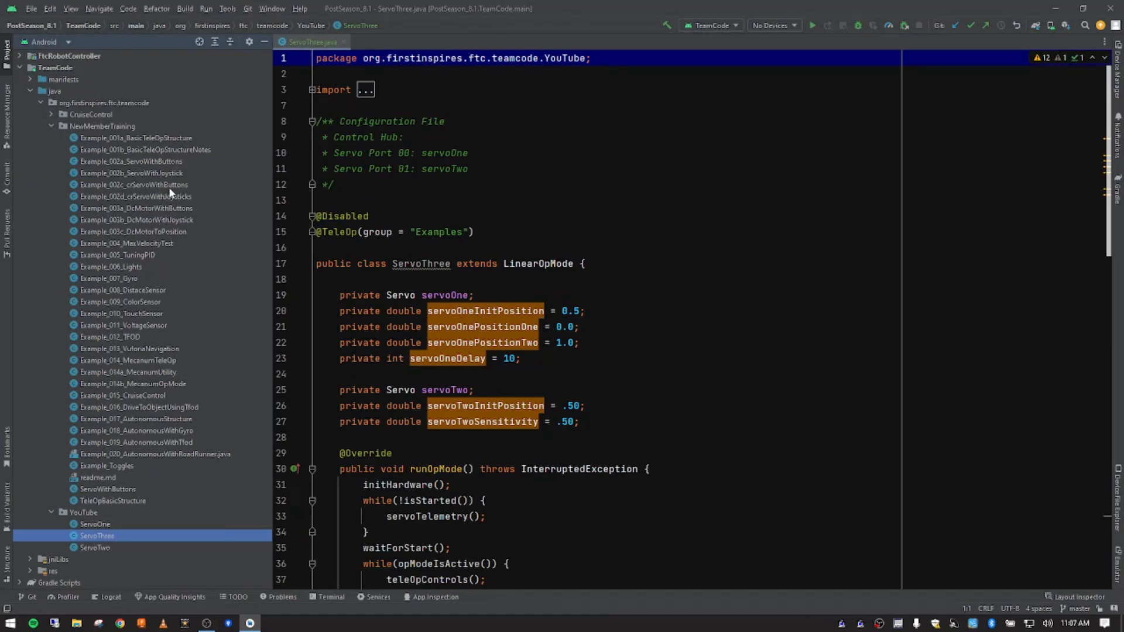
{"action": "left_click", "coordinate": [134, 185]}
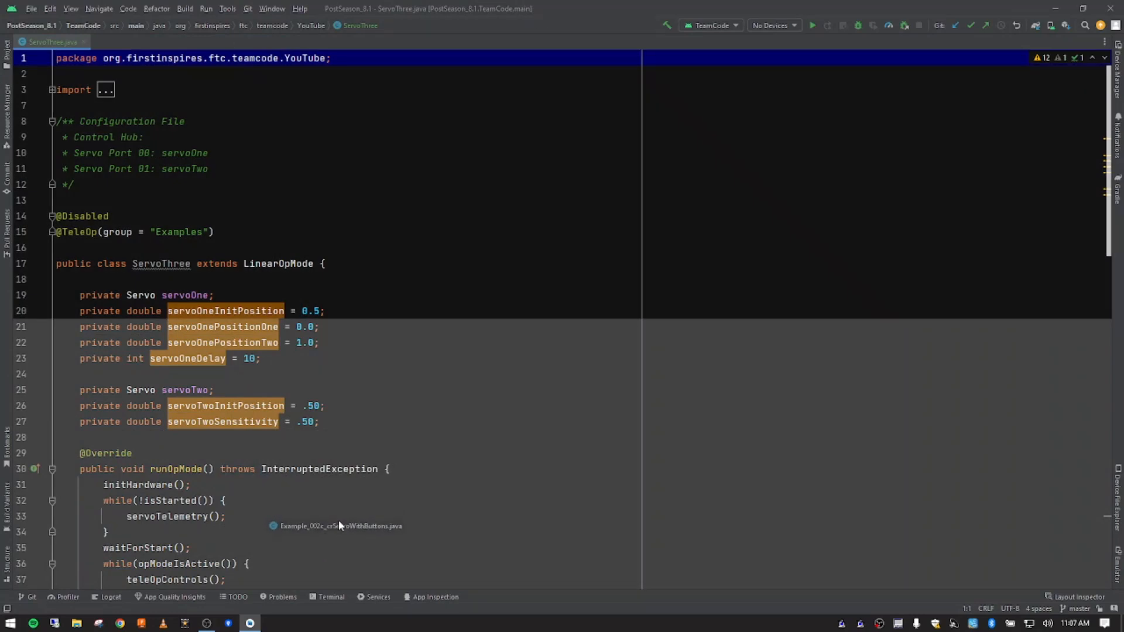
{"action": "left_click", "coordinate": [335, 526]}
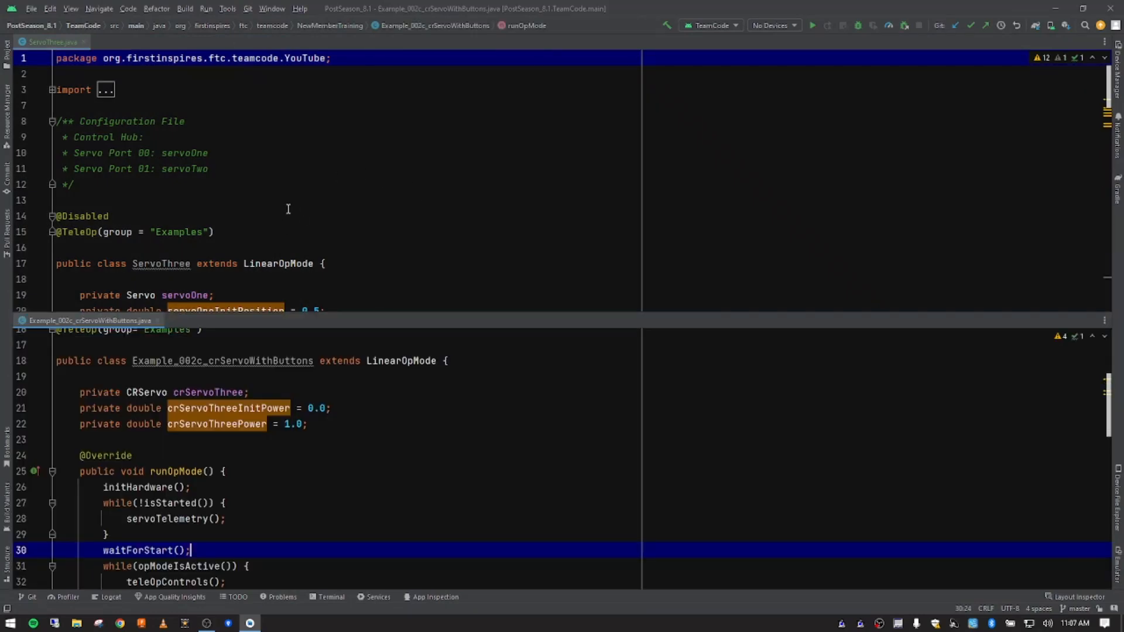
{"action": "left_click", "coordinate": [50, 41]}
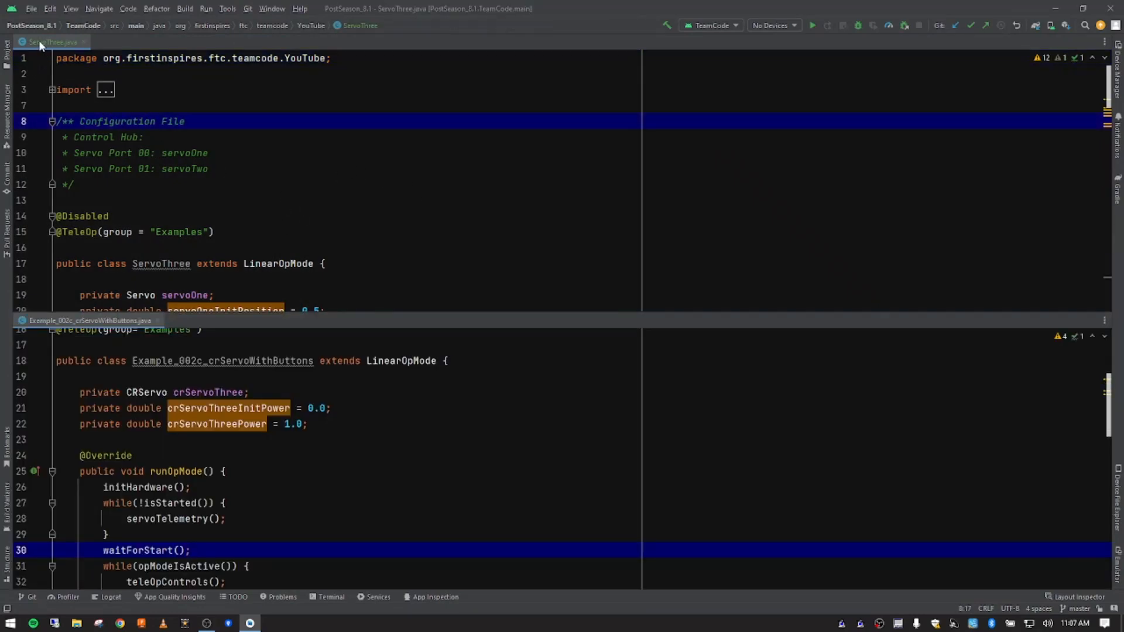
{"action": "mouse_move", "coordinate": [51, 42]}
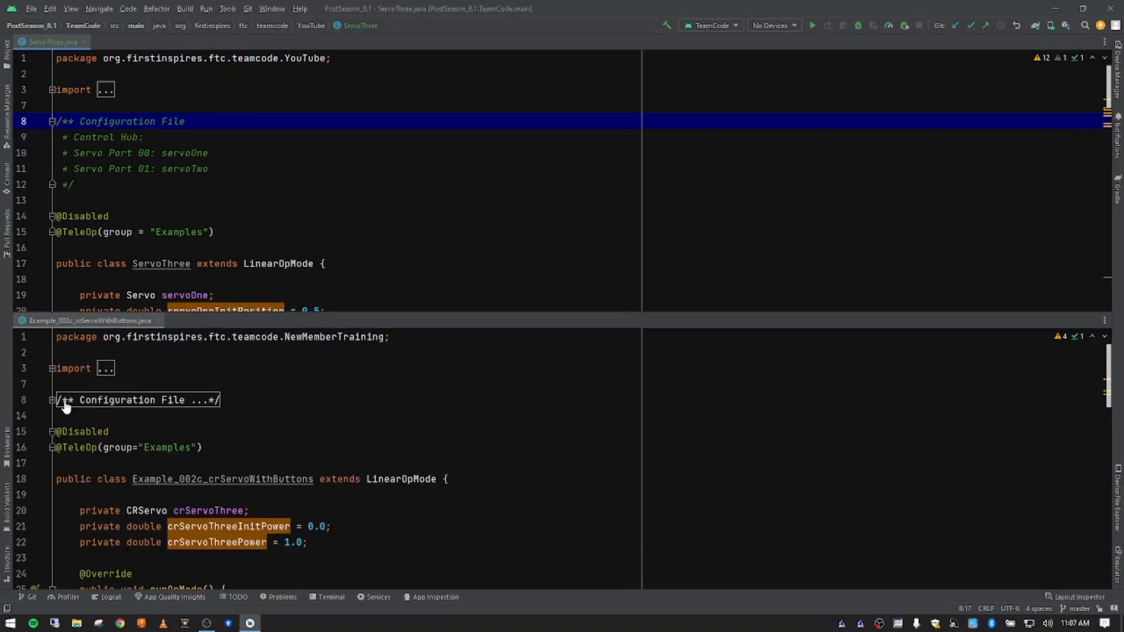
- Unfold the example's configuration comment and compare it with ServoThree's servoOne and servoTwo port lines
{"action": "left_click", "coordinate": [51, 400]}
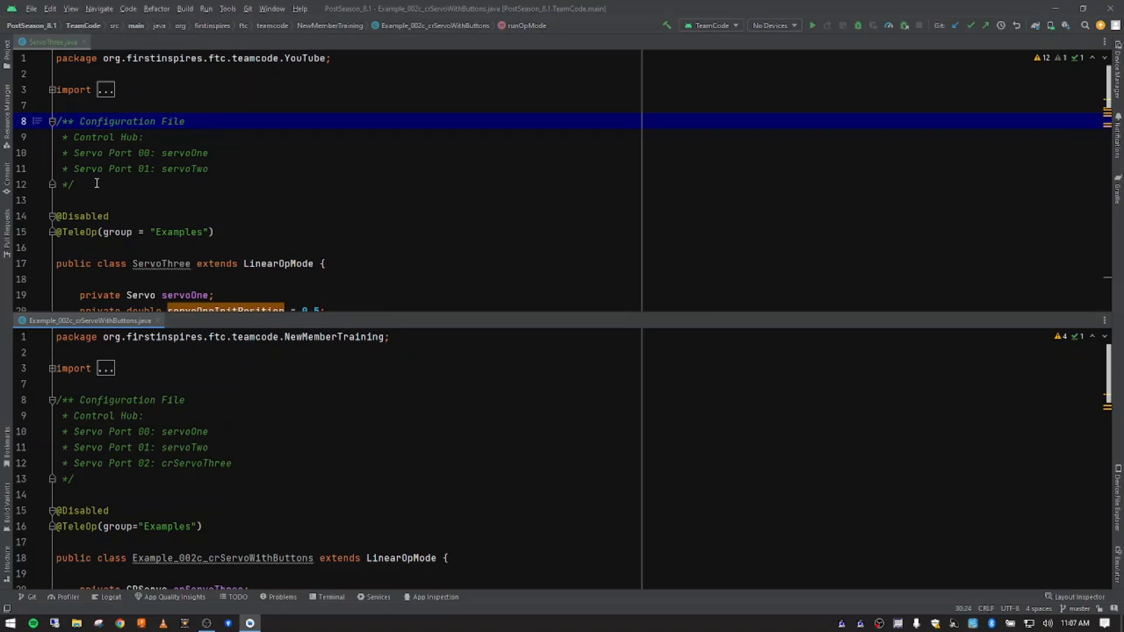
{"action": "left_click_drag", "start_coordinate": [71, 121], "coordinate": [71, 183]}
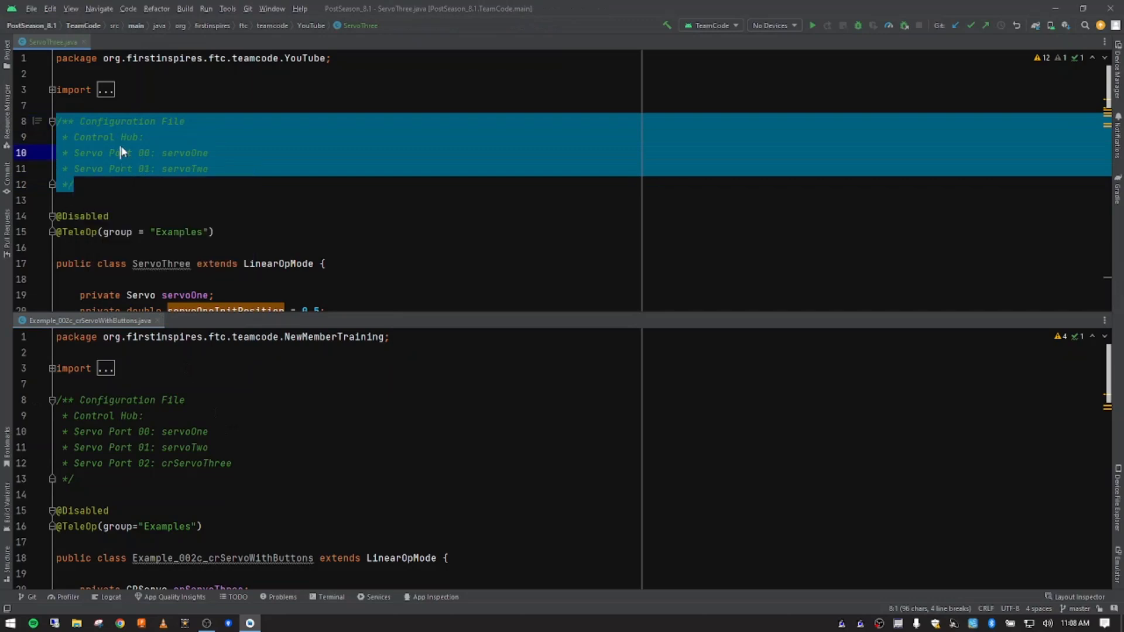
{"action": "left_click", "coordinate": [133, 153]}
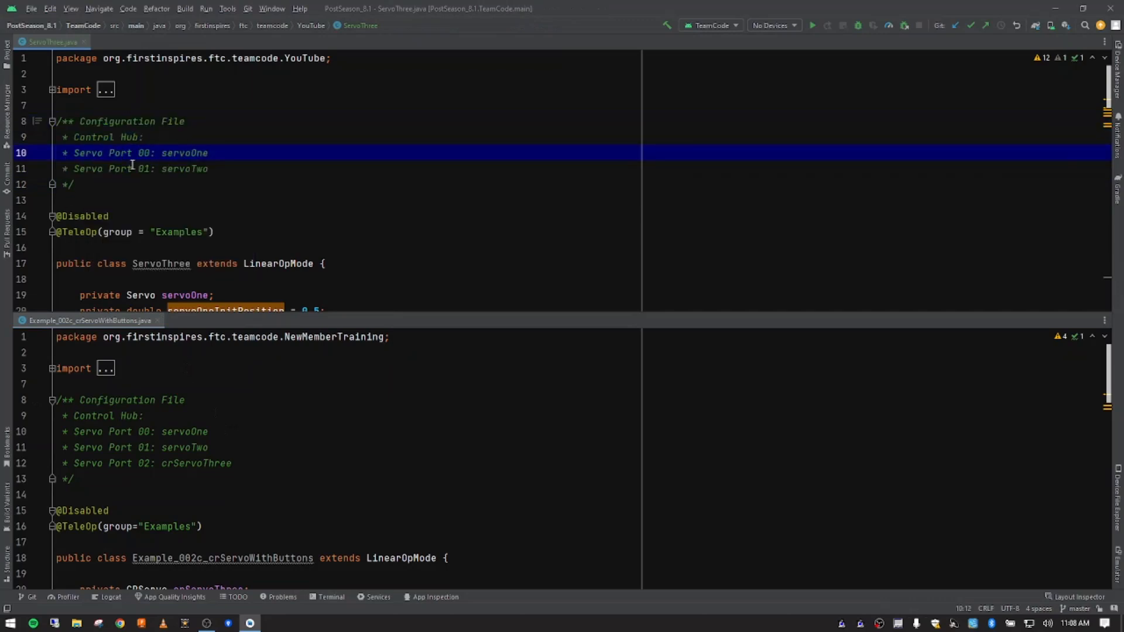
{"action": "mouse_move", "coordinate": [141, 169]}
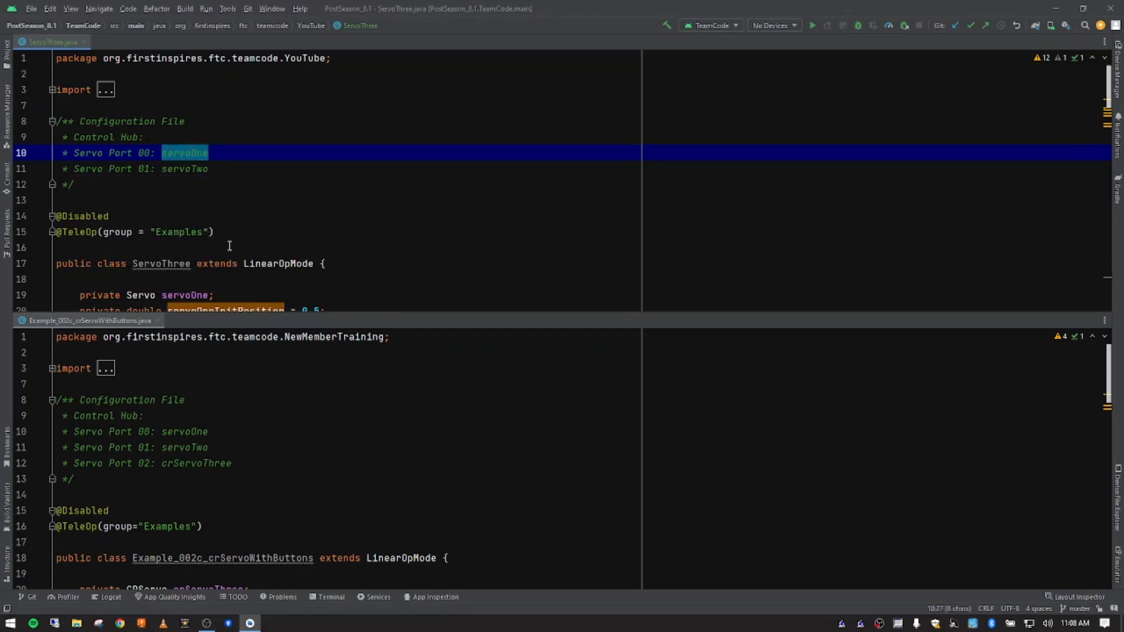
{"action": "mouse_move", "coordinate": [220, 246]}
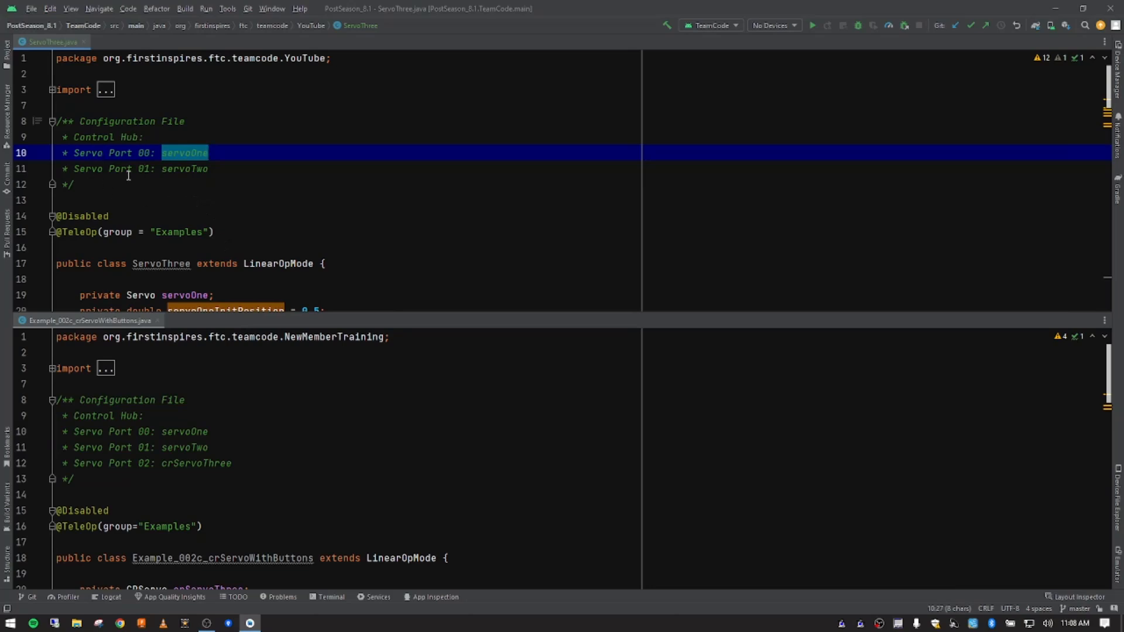
{"action": "mouse_move", "coordinate": [121, 163]}
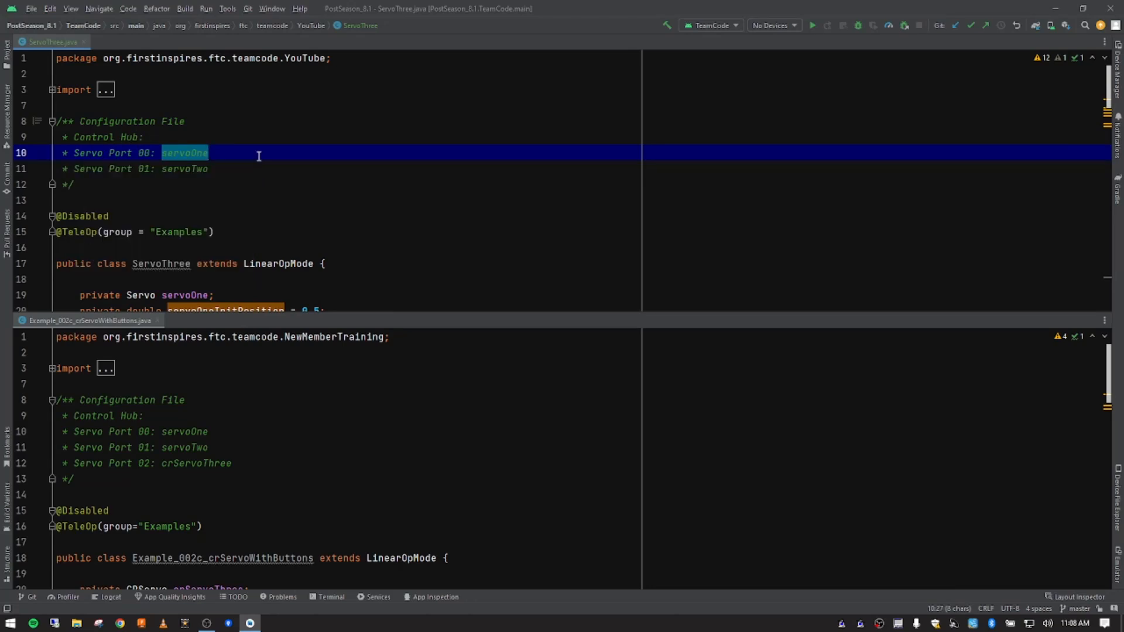
{"action": "left_click", "coordinate": [232, 169]}
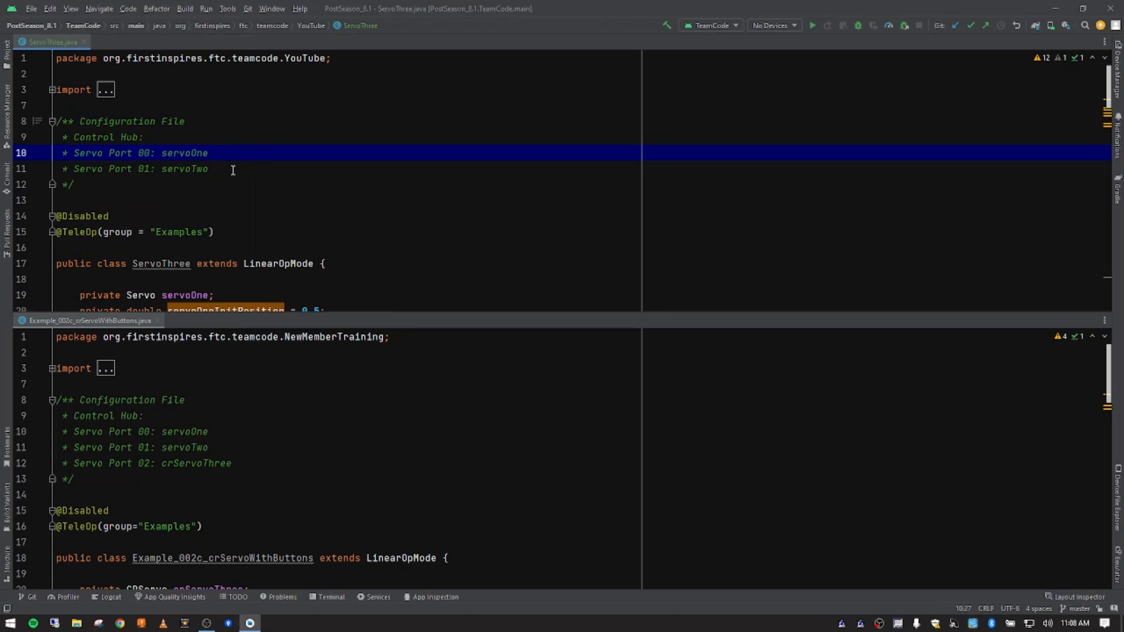
{"action": "left_click", "coordinate": [208, 153]}
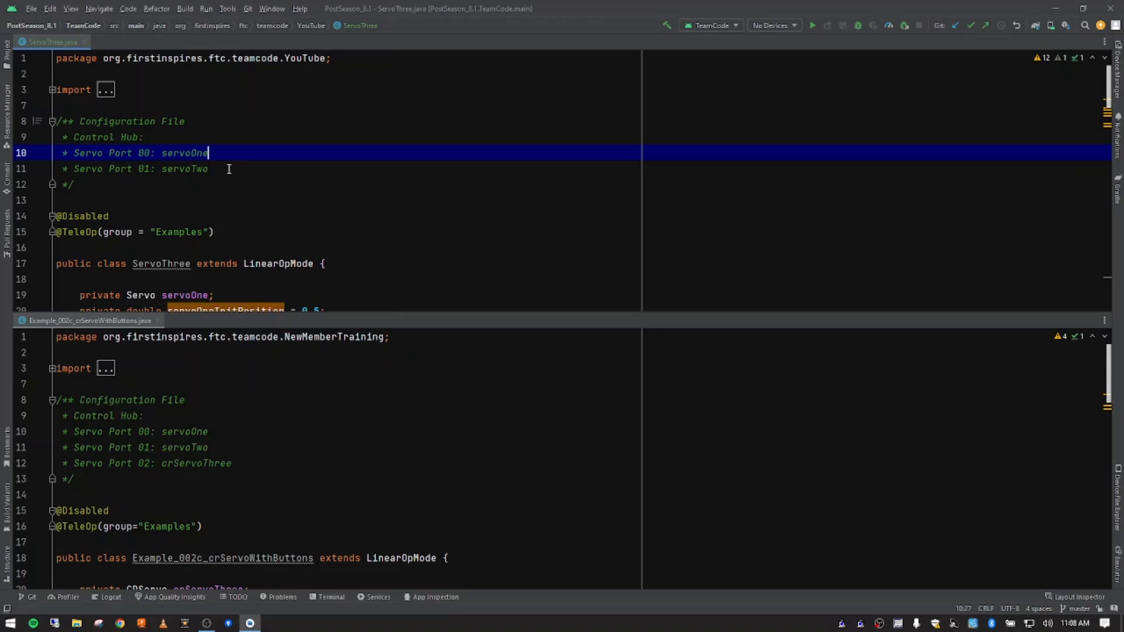
{"action": "mouse_move", "coordinate": [326, 201]}
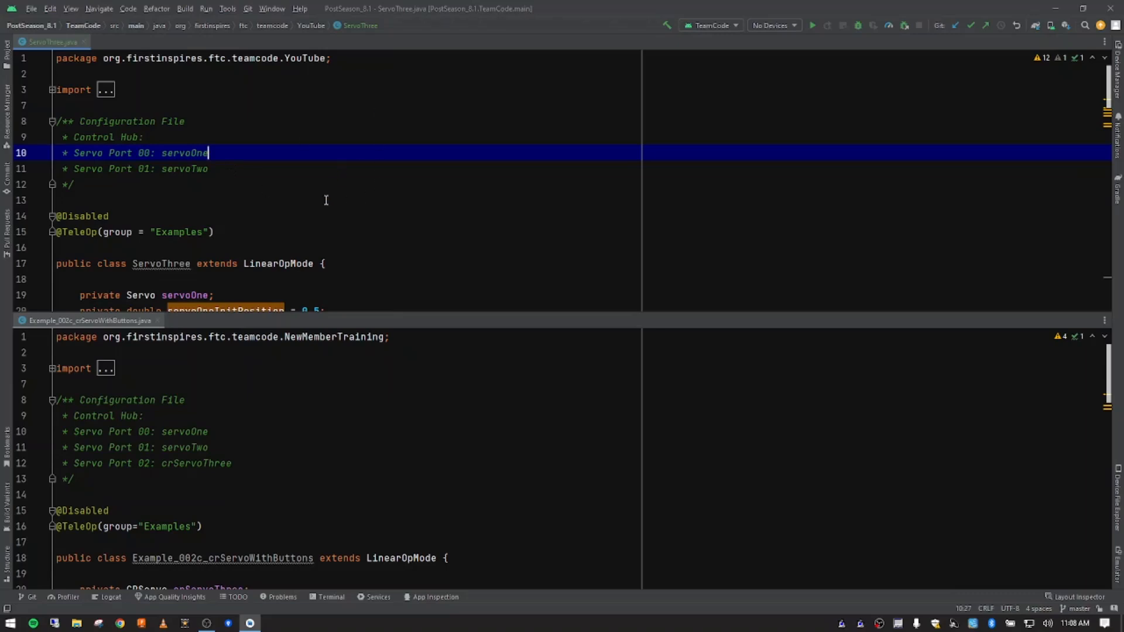
{"action": "mouse_move", "coordinate": [294, 228]}
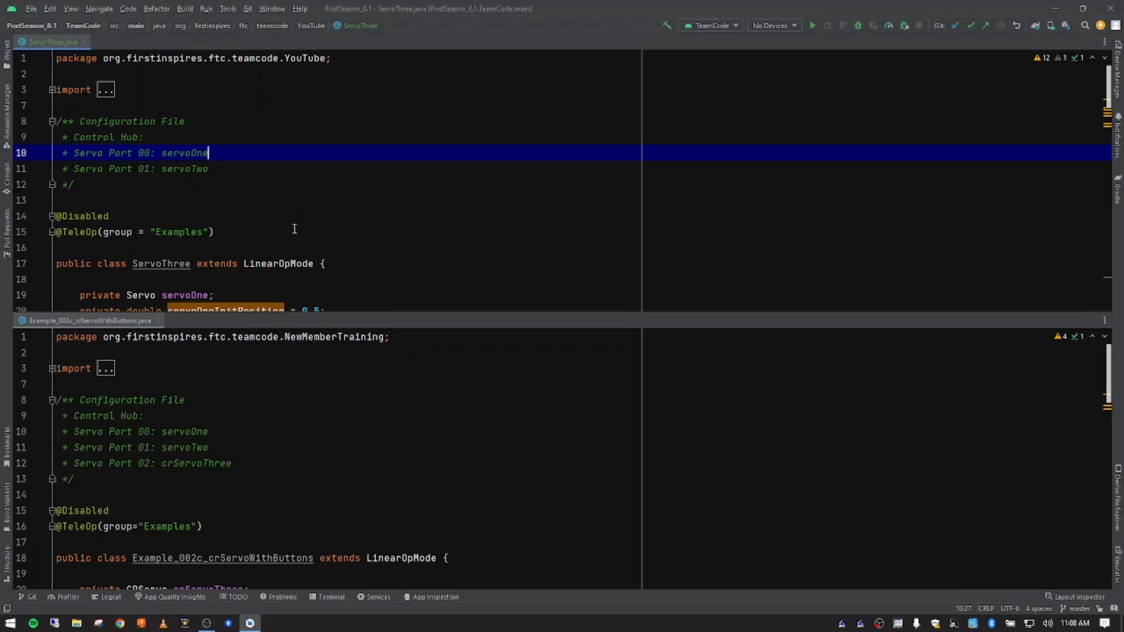
{"action": "mouse_move", "coordinate": [285, 219]}
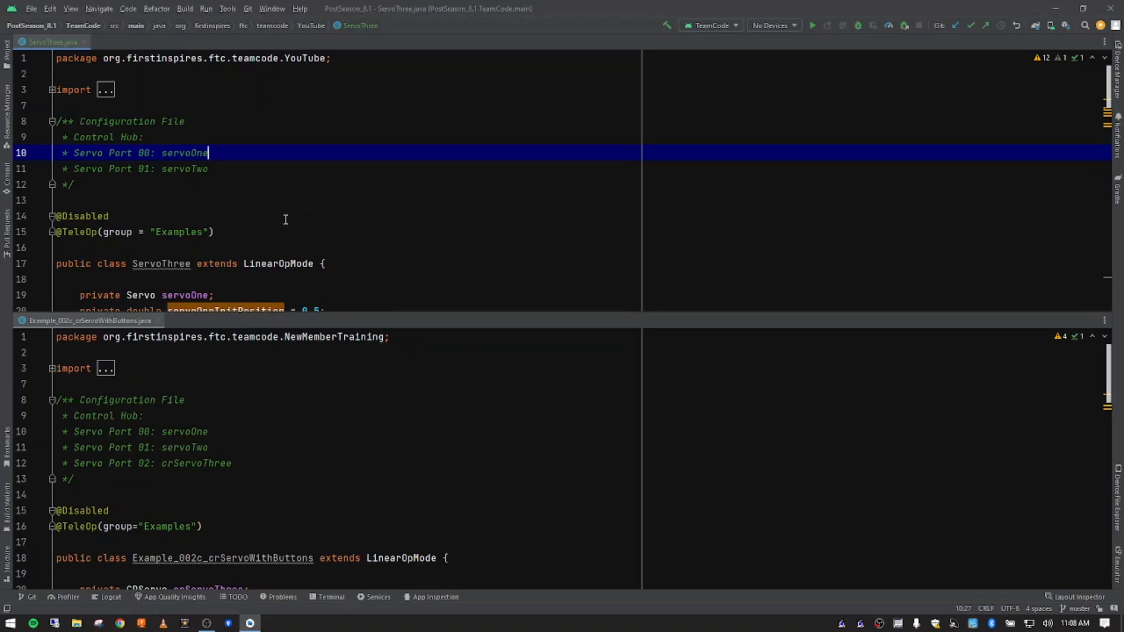
{"action": "mouse_move", "coordinate": [244, 170]}
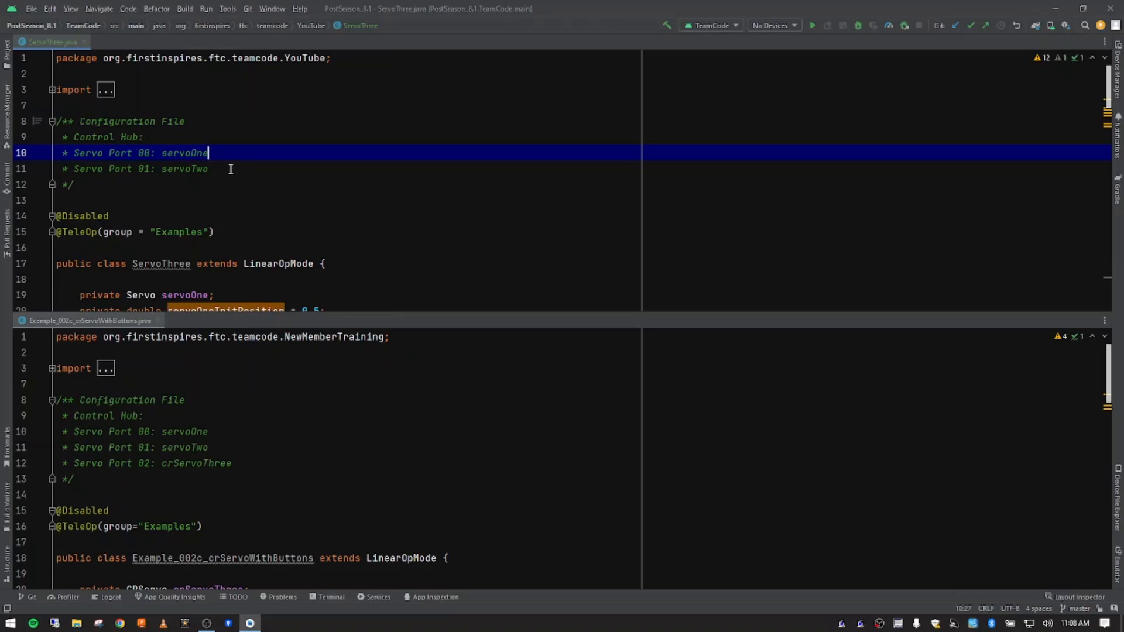
{"action": "mouse_move", "coordinate": [252, 260]}
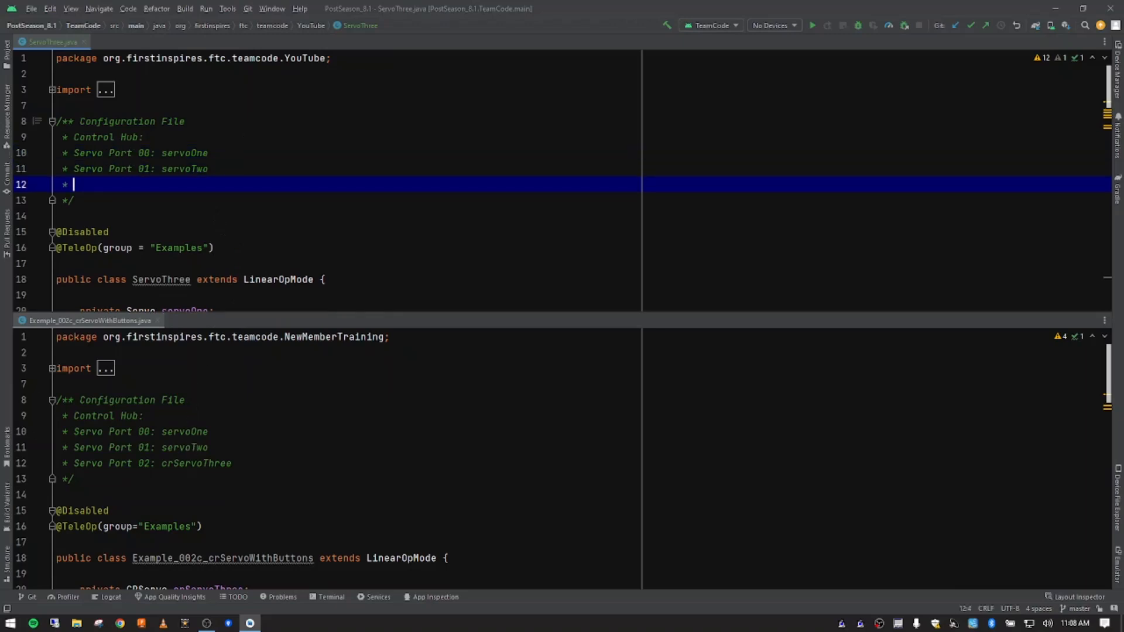
- Add 'Servo Port 02: crServoThree' to ServoThree's configuration comment
{"action": "type", "text": "Serv"}
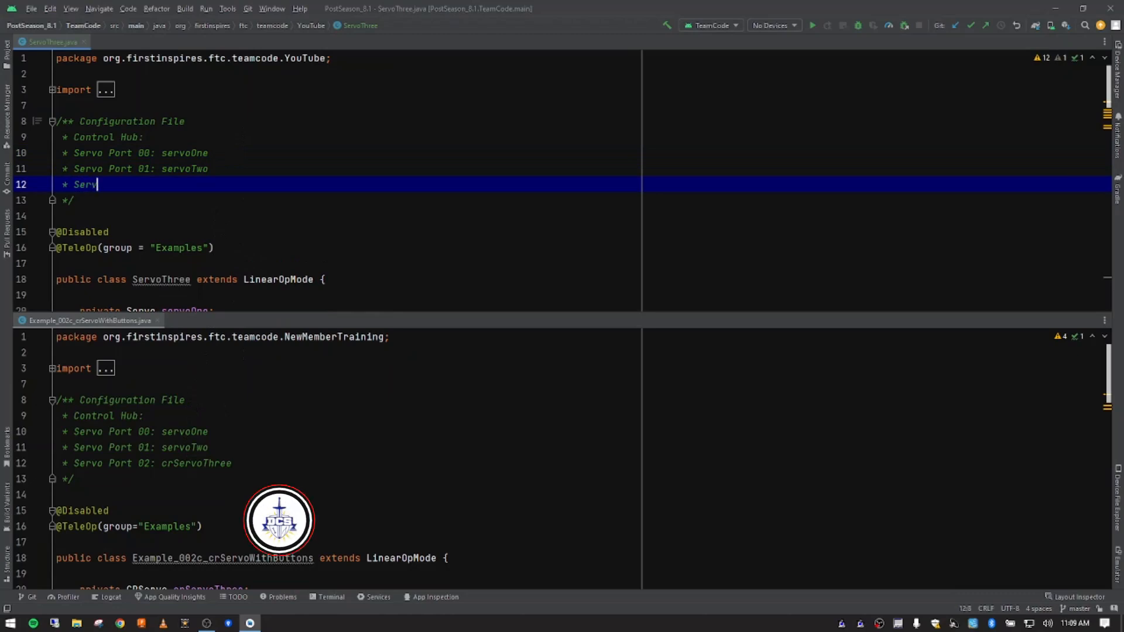
{"action": "type", "text": "o Port"}
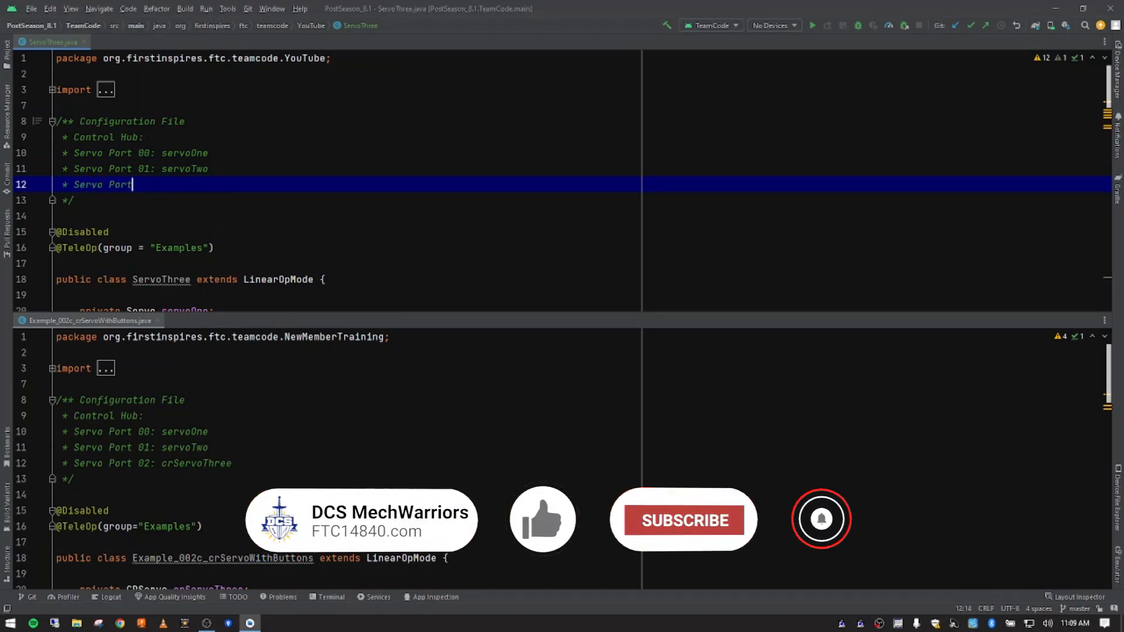
{"action": "type", "text": "0"}
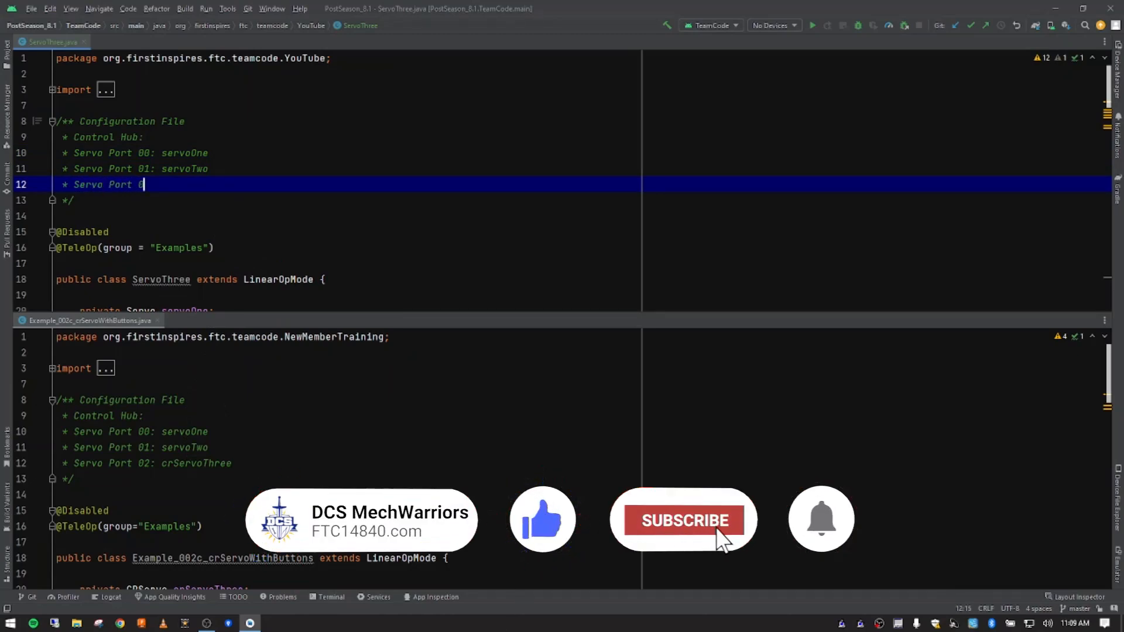
{"action": "type", "text": "2:"}
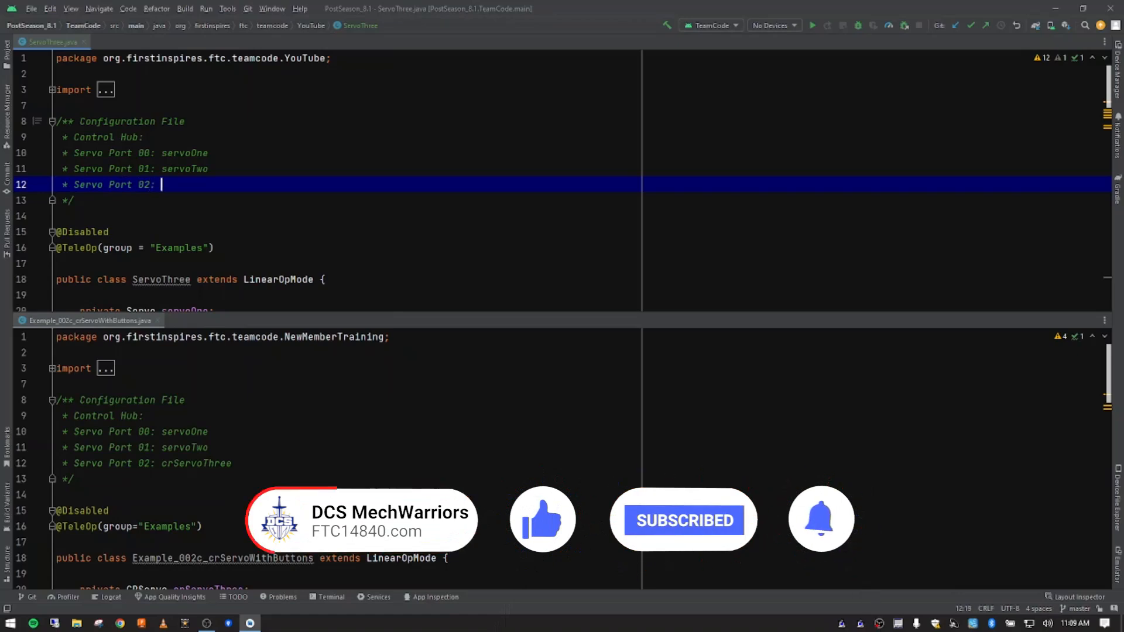
{"action": "type", "text": "crSrvo"}
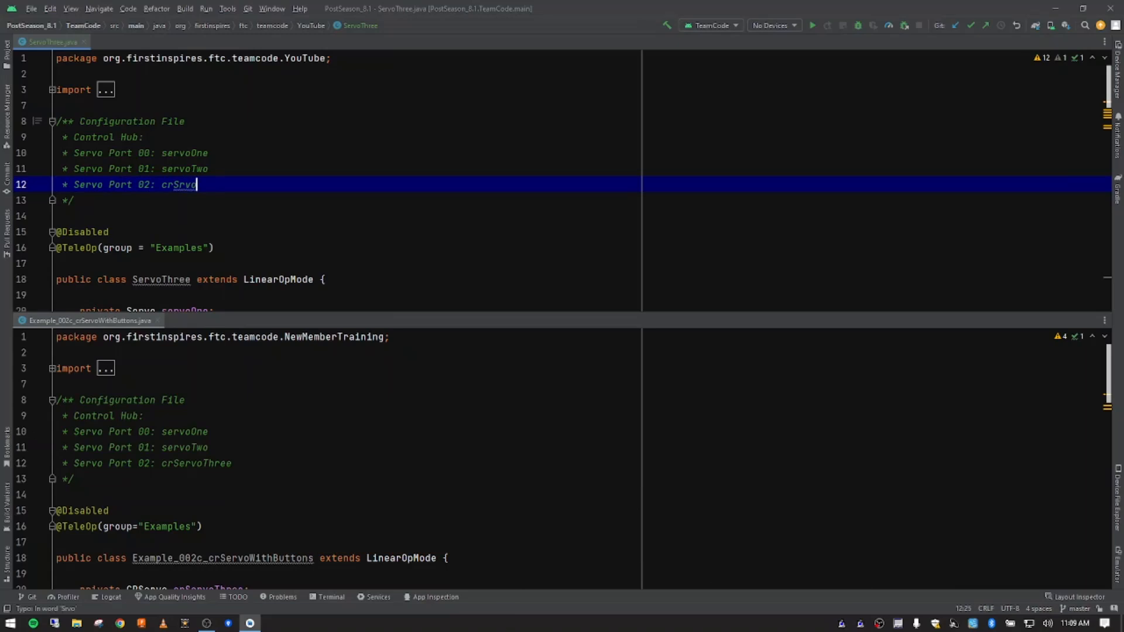
{"action": "key", "text": "BackSpace"}
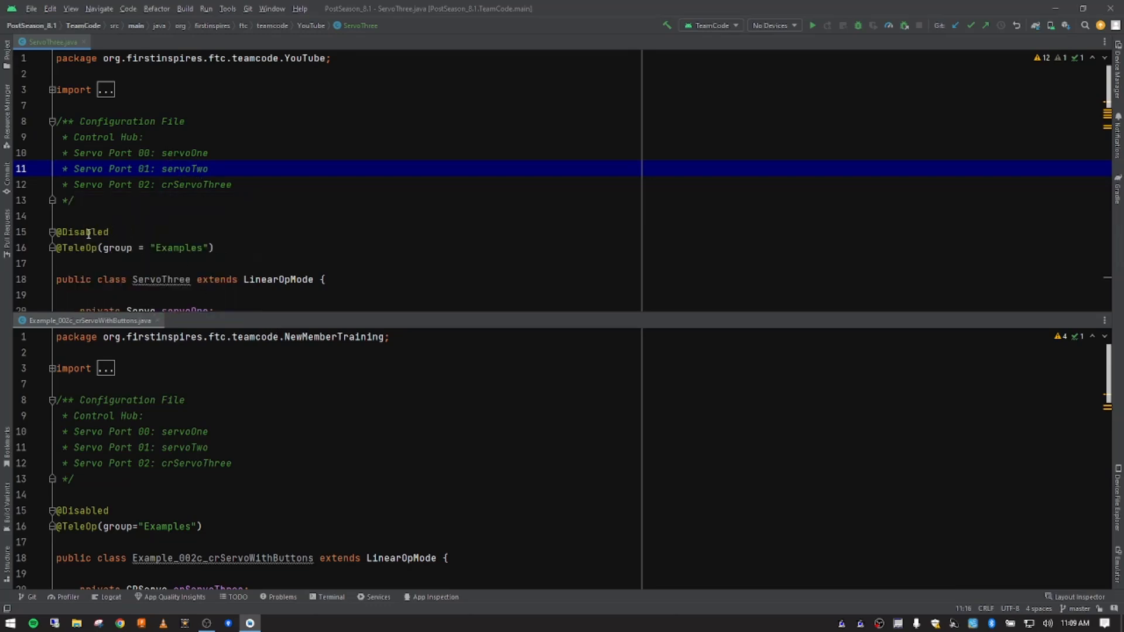
{"action": "left_click", "coordinate": [93, 232]}
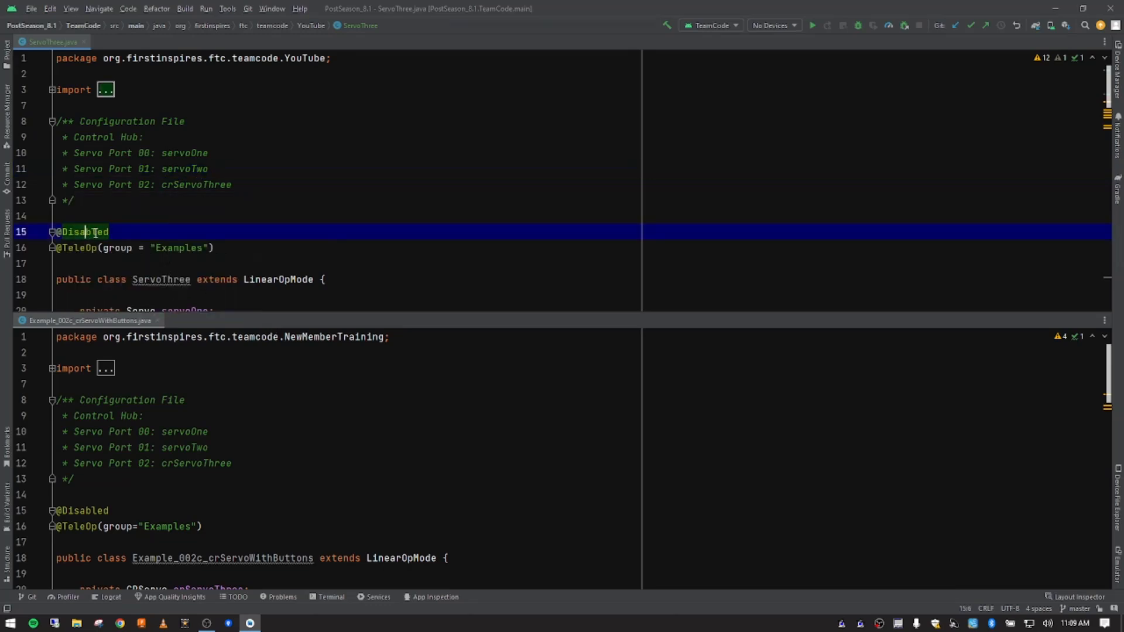
{"action": "left_click", "coordinate": [109, 232]}
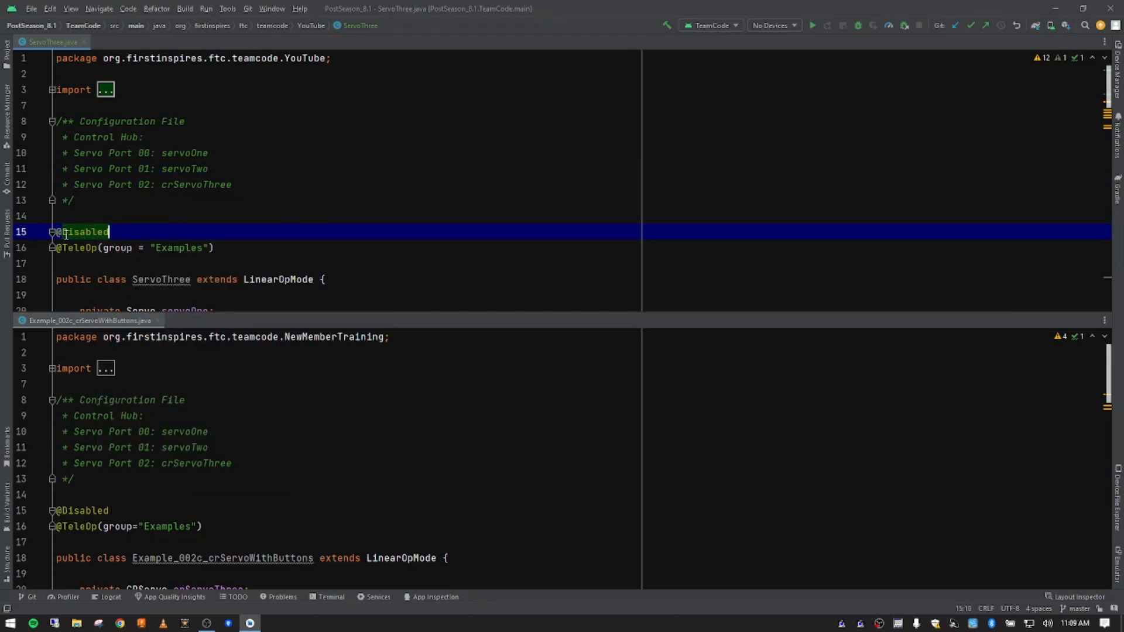
{"action": "double_click", "coordinate": [178, 247]}
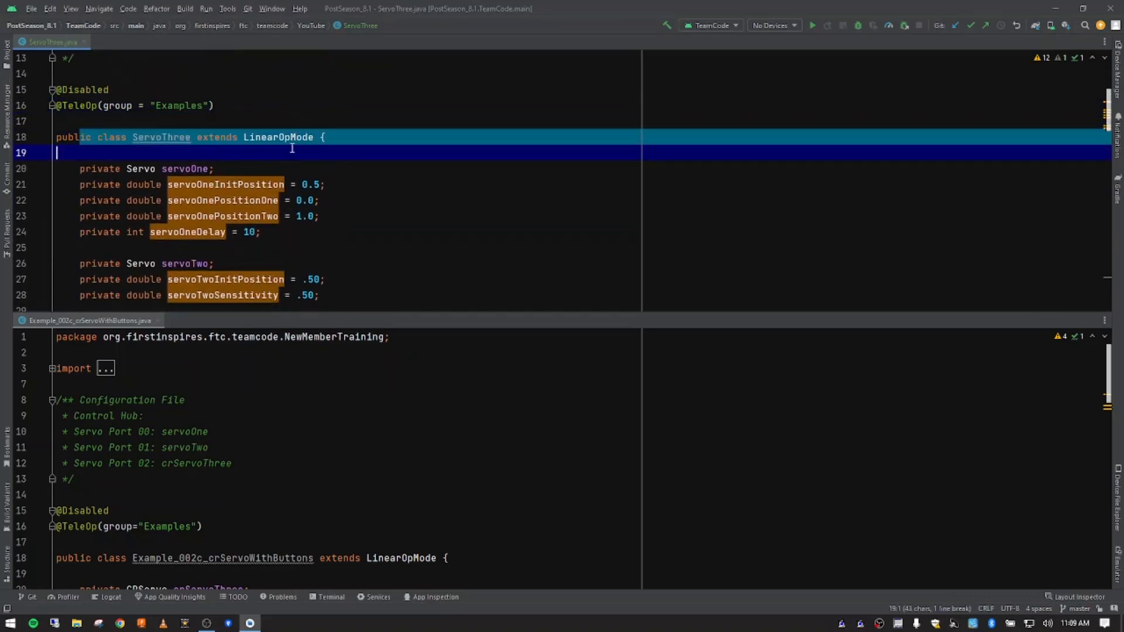
{"action": "left_click", "coordinate": [203, 137]}
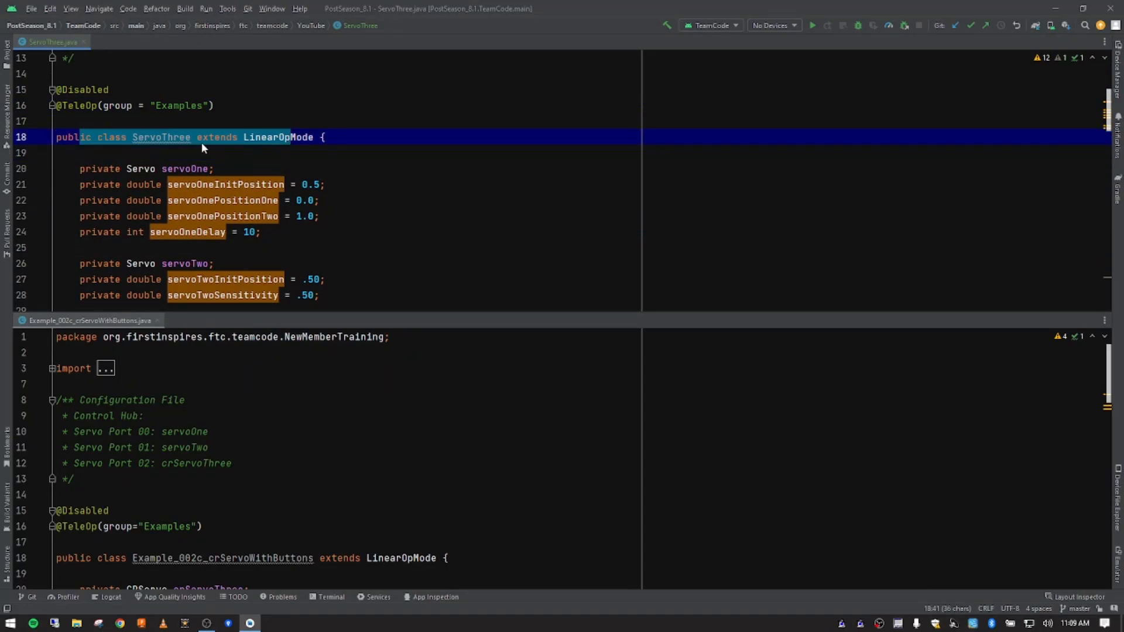
{"action": "double_click", "coordinate": [161, 137]}
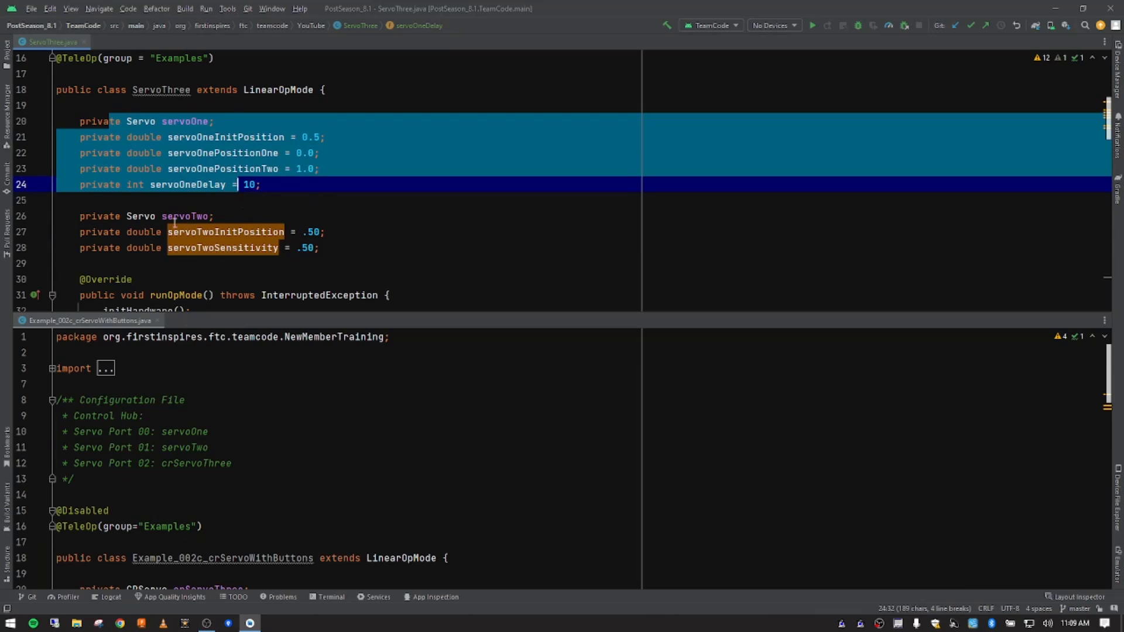
{"action": "mouse_move", "coordinate": [188, 255]}
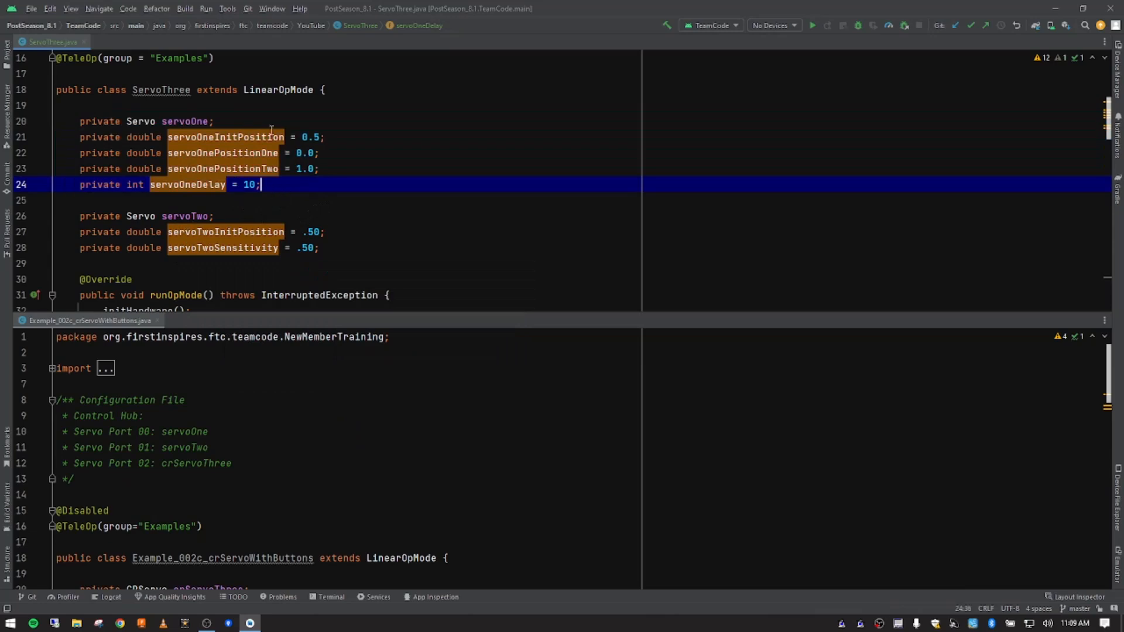
{"action": "mouse_move", "coordinate": [350, 259]}
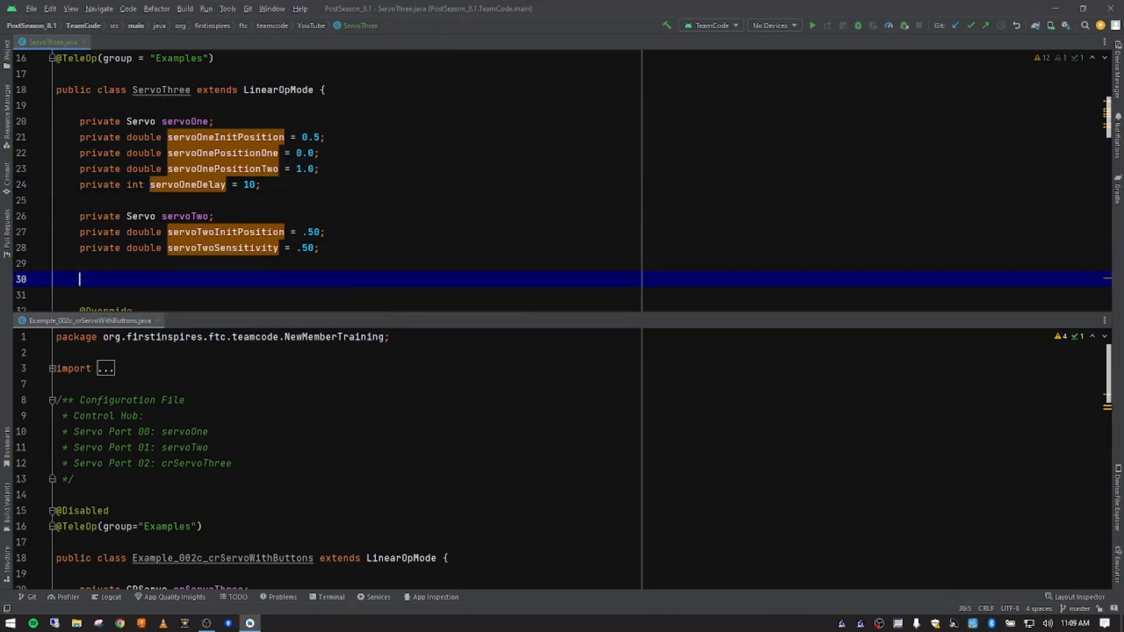
- Add CRServo crServoThree with crServoThreeInitPower 0.0 and crServoThreePower 1.0 fields
{"action": "scroll", "scroll_direction": "down", "scroll_amount": 3}
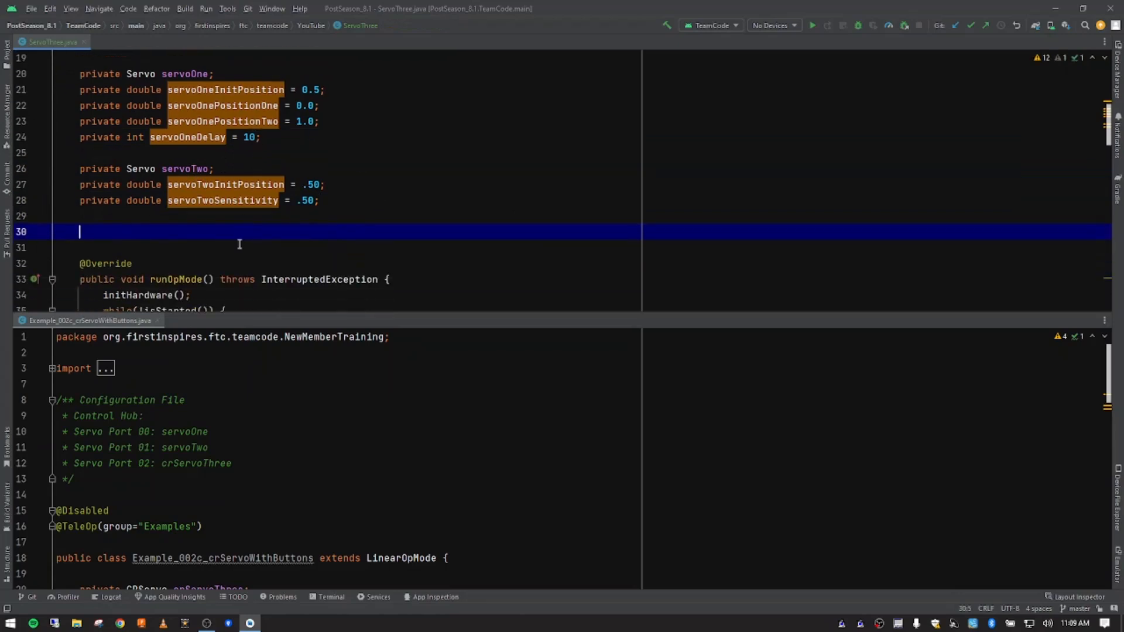
{"action": "mouse_move", "coordinate": [160, 100]}
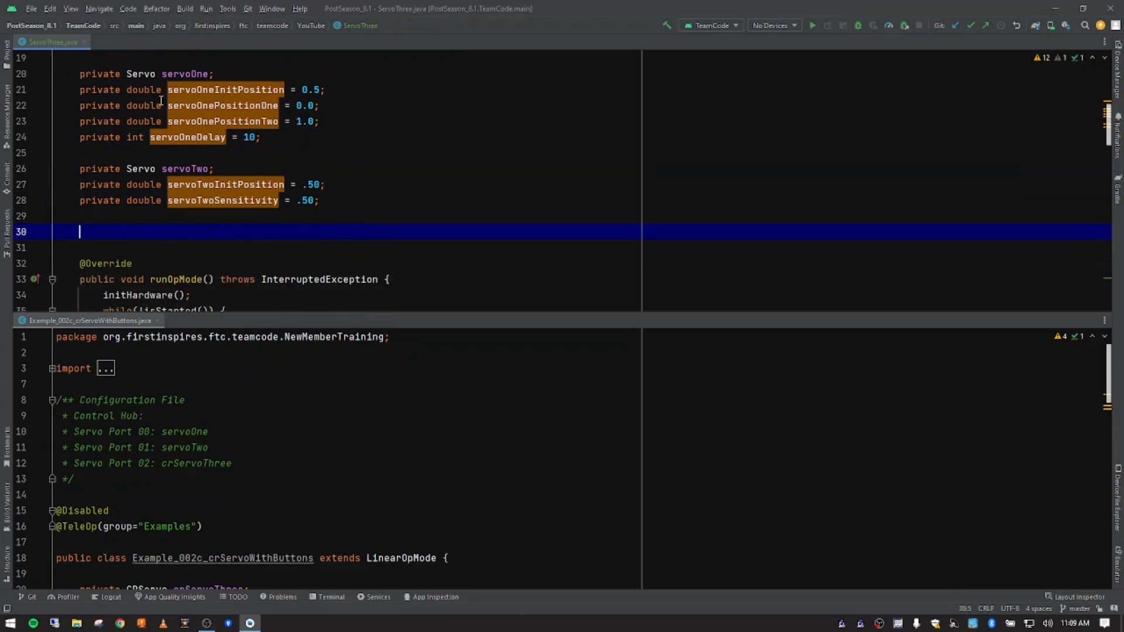
{"action": "scroll", "scroll_direction": "up", "scroll_amount": 3}
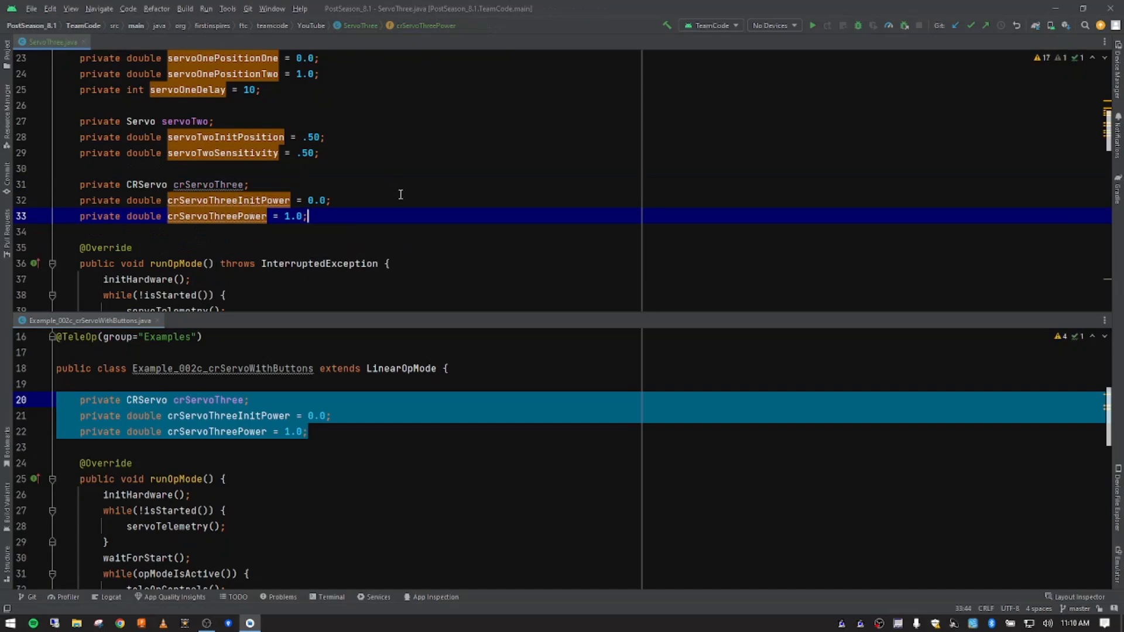
{"action": "left_click", "coordinate": [97, 185]}
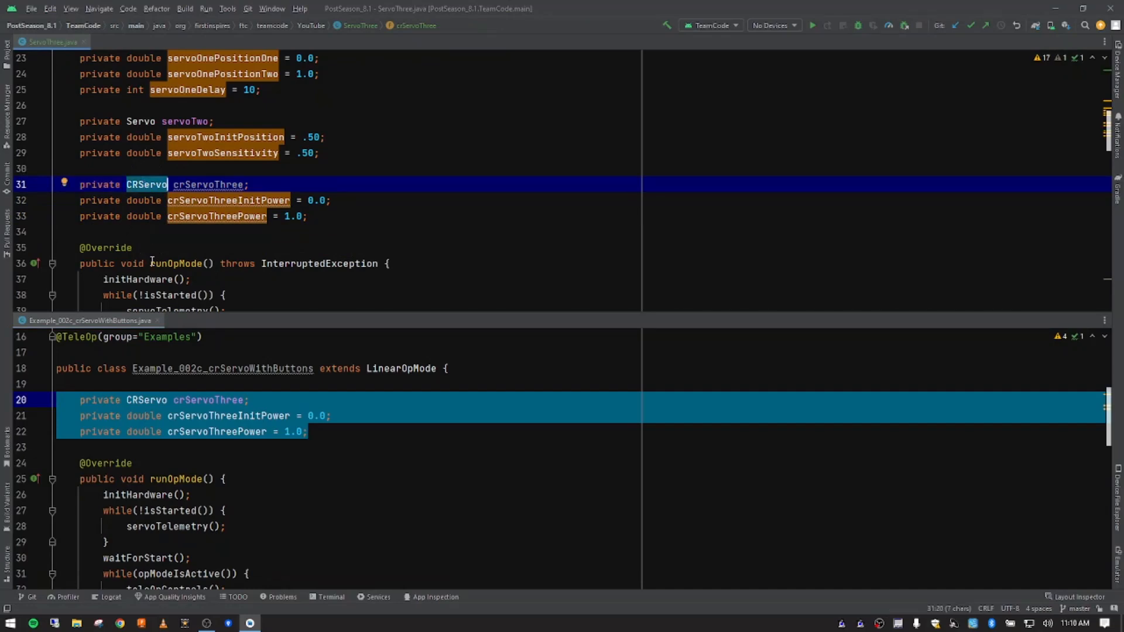
{"action": "mouse_move", "coordinate": [177, 263]}
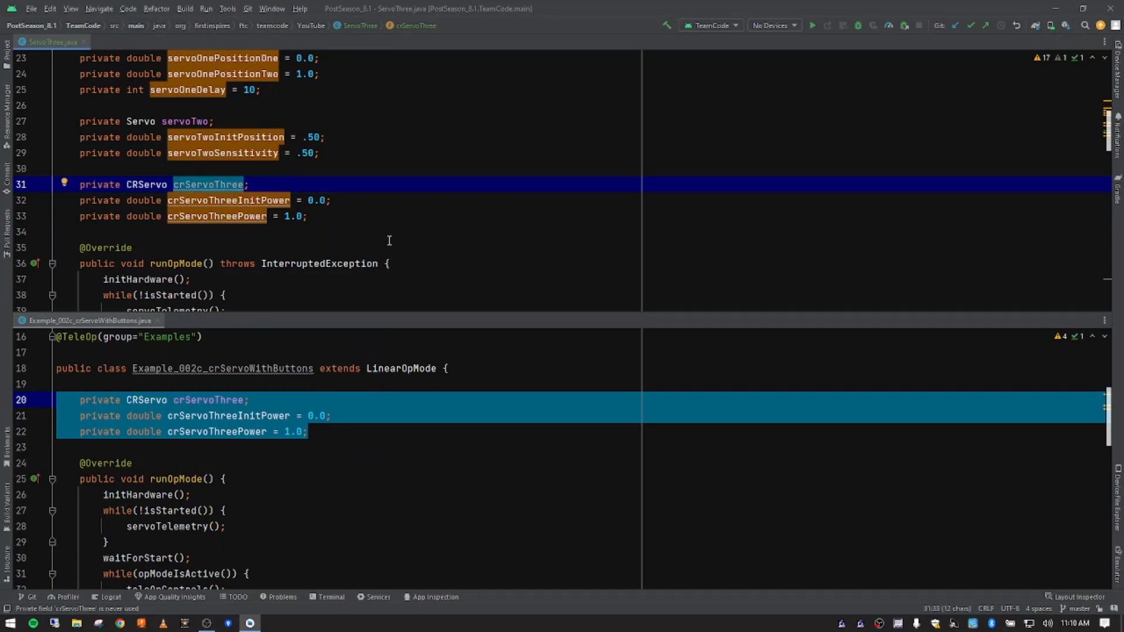
{"action": "mouse_move", "coordinate": [270, 224]}
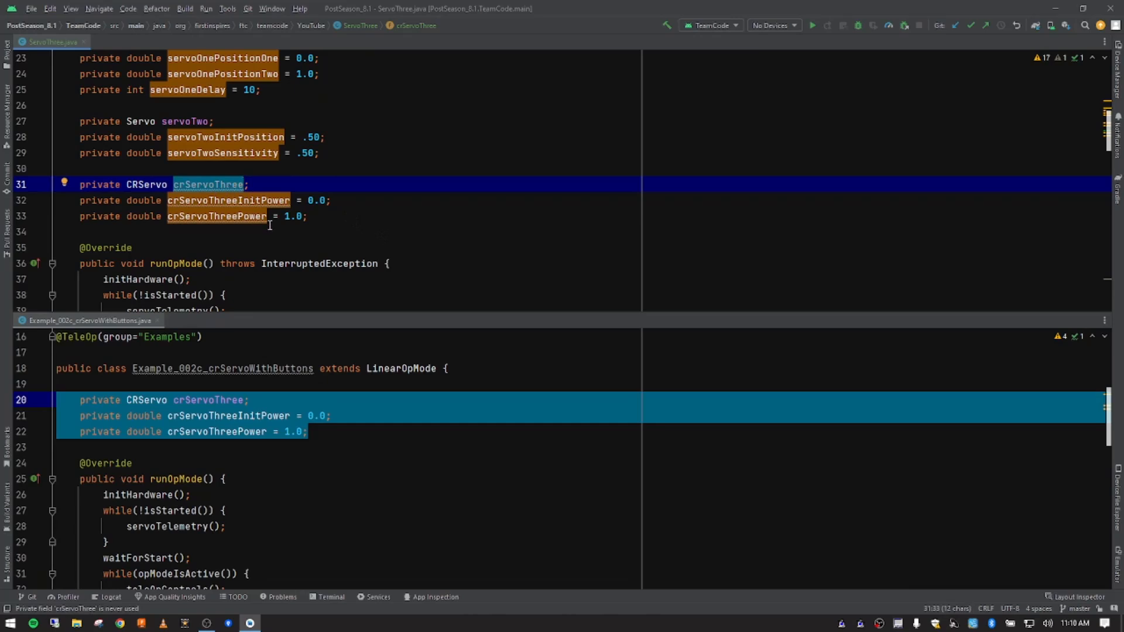
{"action": "left_click", "coordinate": [287, 216]}
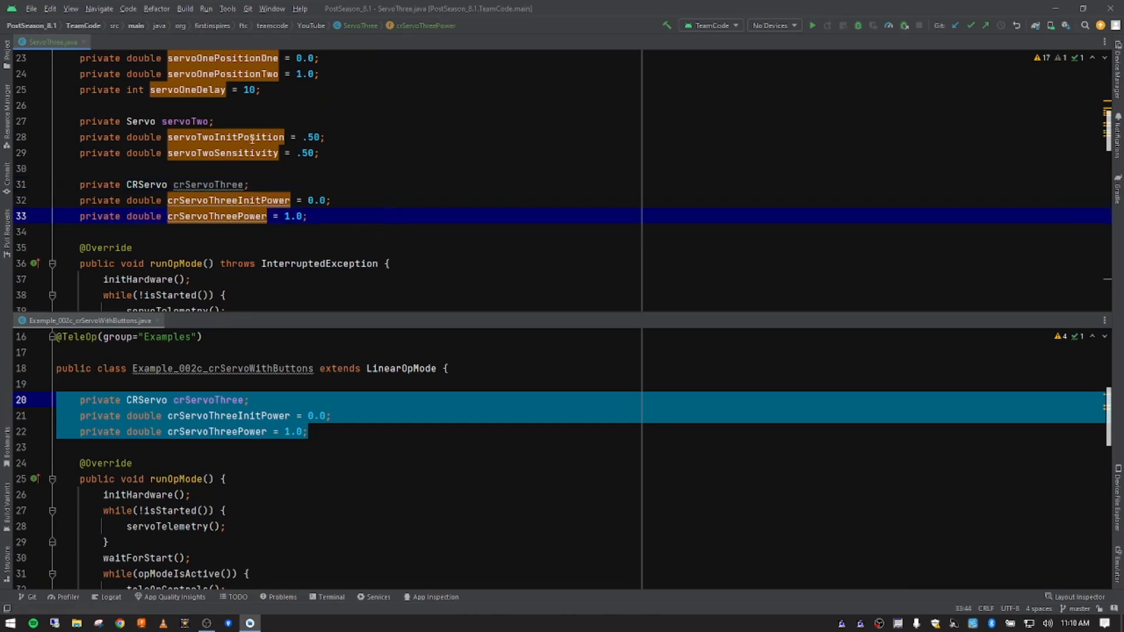
{"action": "left_click", "coordinate": [251, 137]}
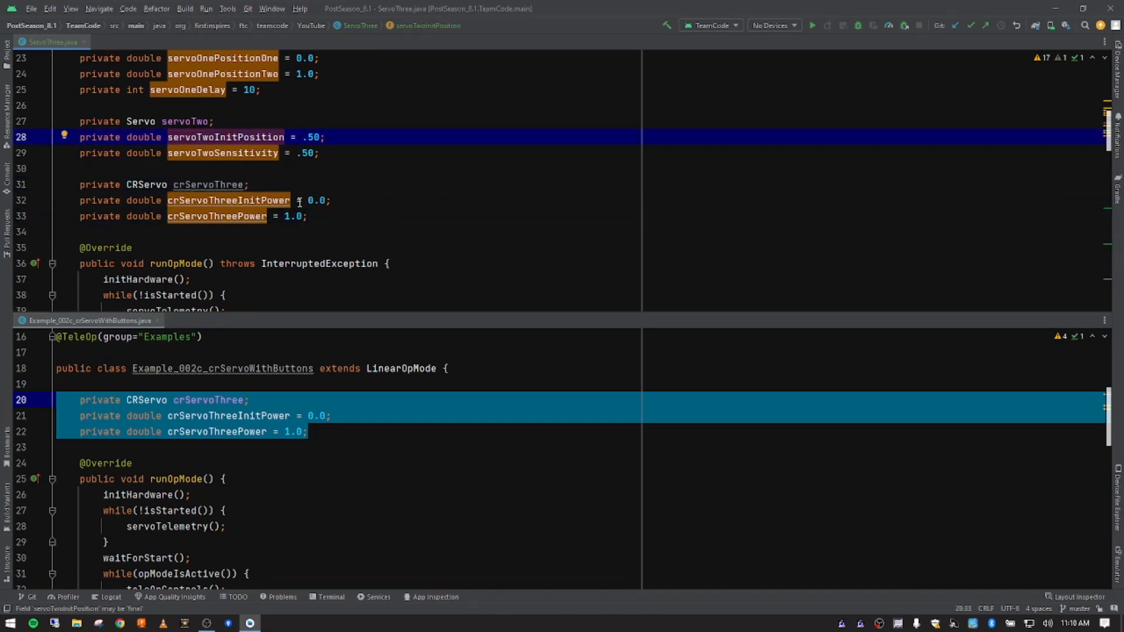
{"action": "mouse_move", "coordinate": [276, 201]}
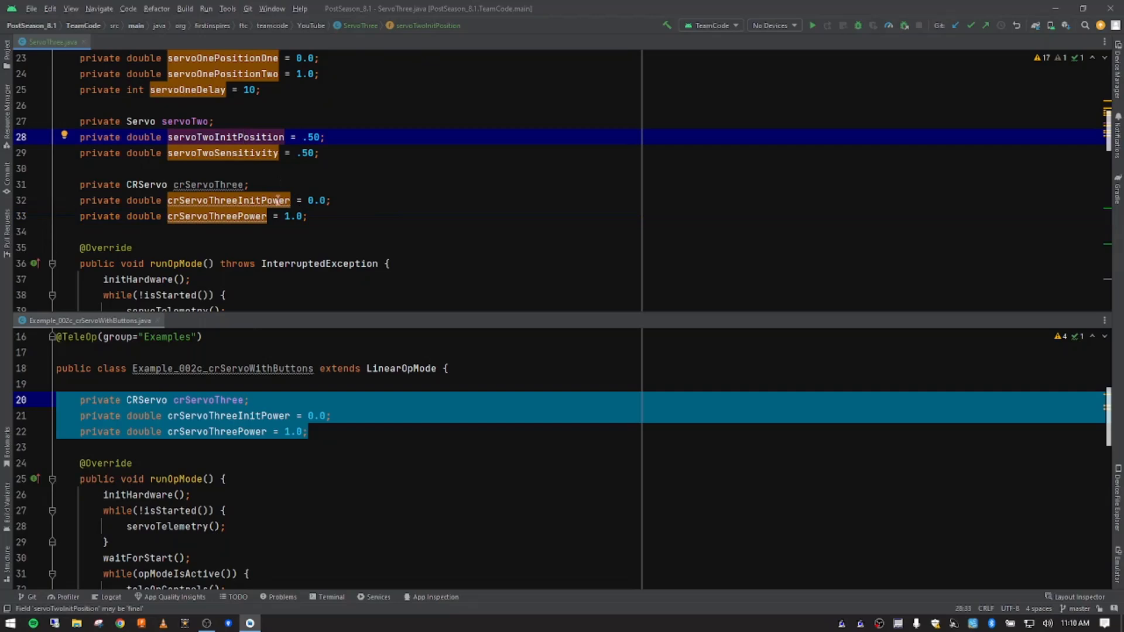
{"action": "left_click", "coordinate": [255, 200]}
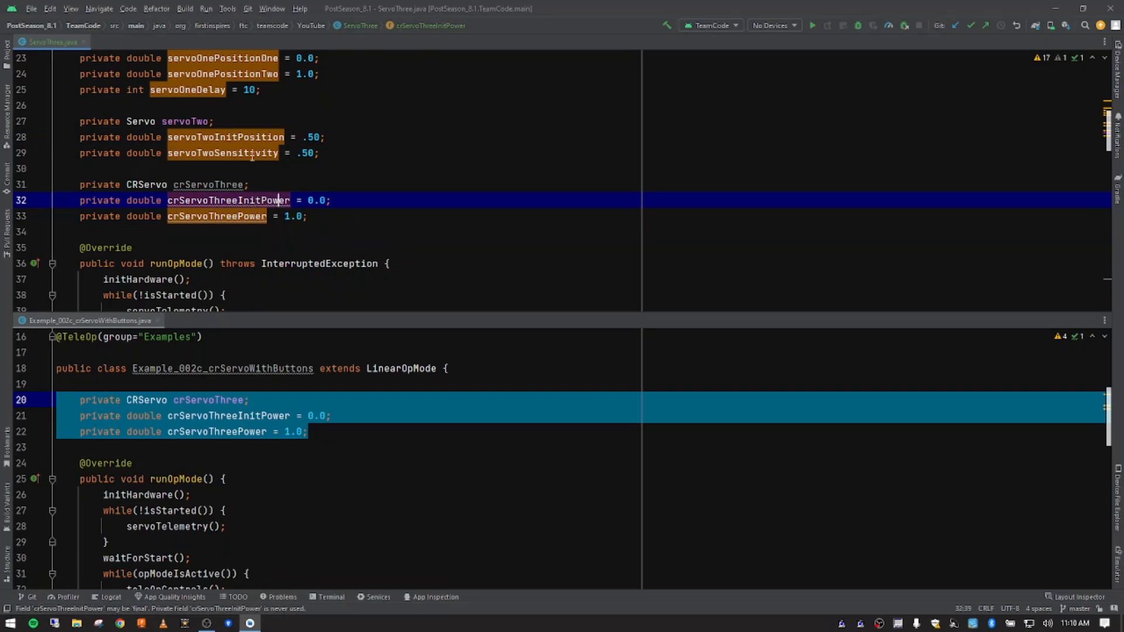
{"action": "left_click", "coordinate": [322, 232]}
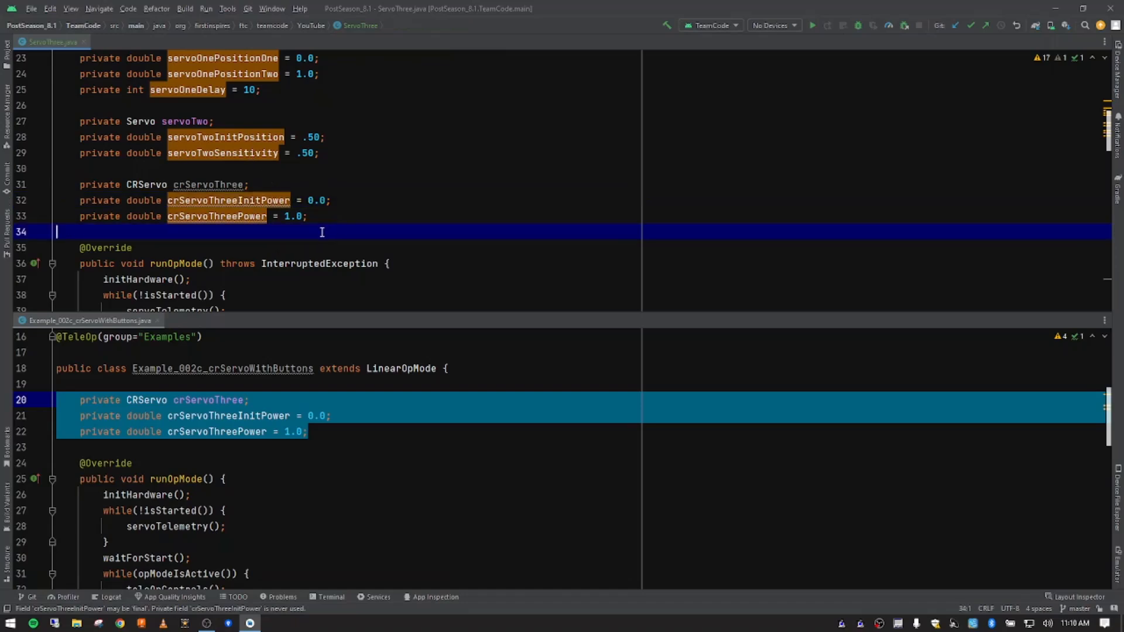
{"action": "left_click", "coordinate": [265, 201]}
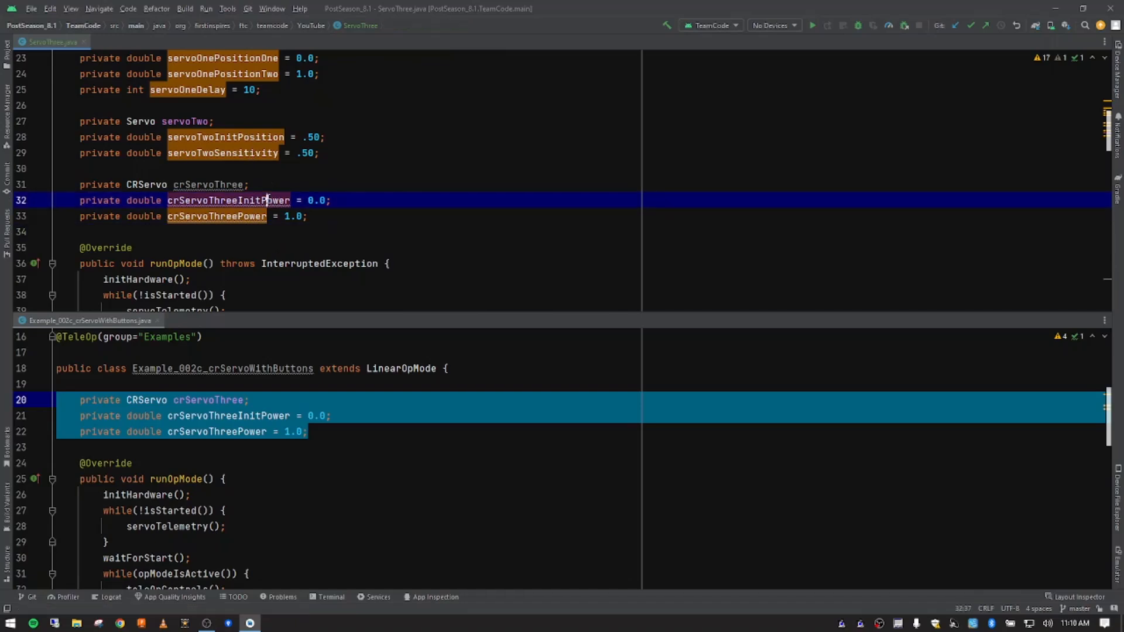
{"action": "double_click", "coordinate": [316, 201]}
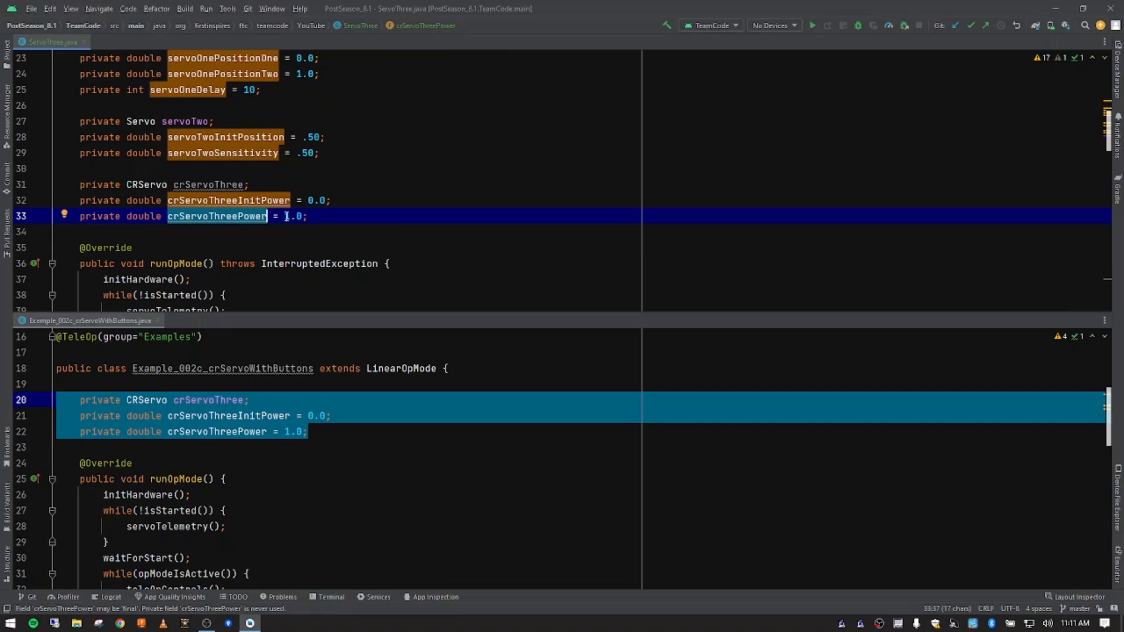
{"action": "double_click", "coordinate": [294, 216]}
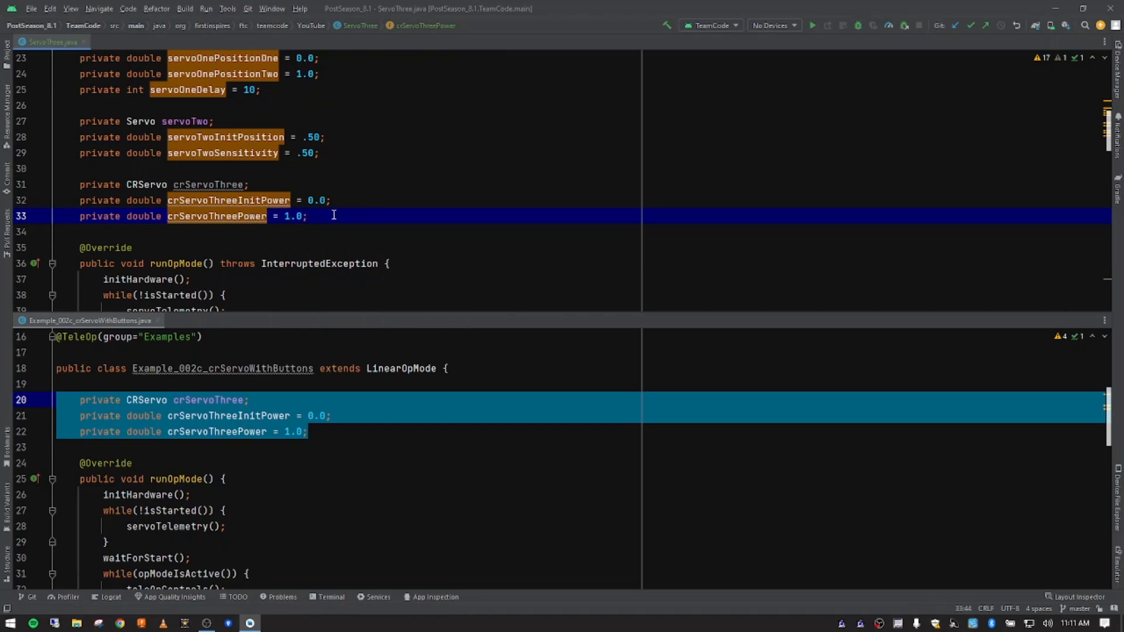
{"action": "mouse_move", "coordinate": [266, 216]}
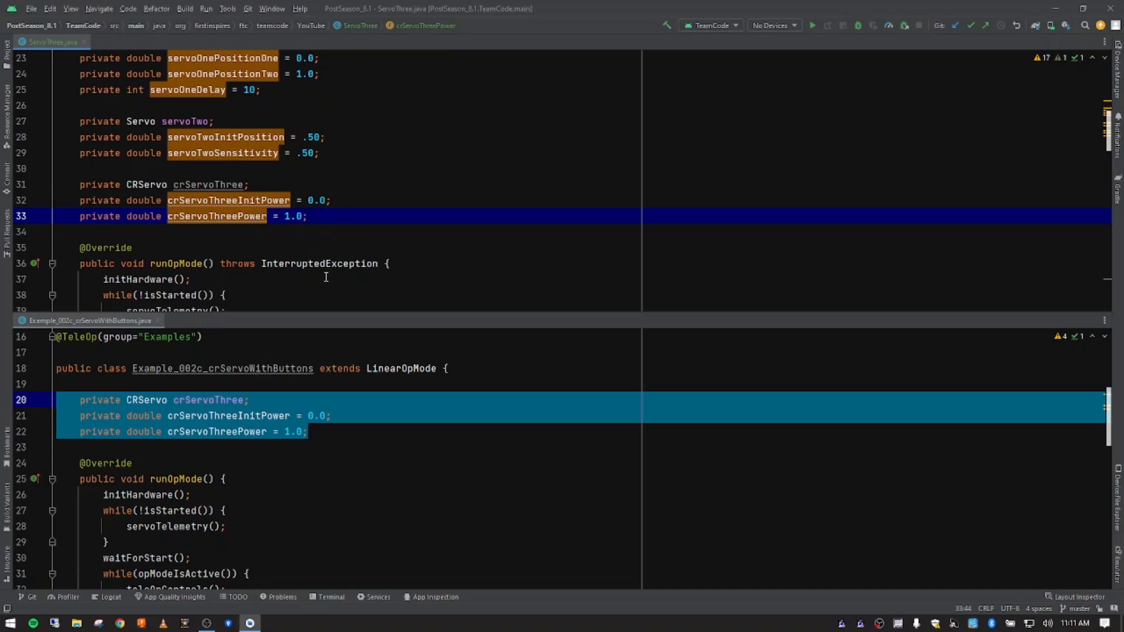
- Add a blank line after initServoTwo() in ServoThree's initHardware method
{"action": "scroll", "scroll_direction": "down", "scroll_amount": 3}
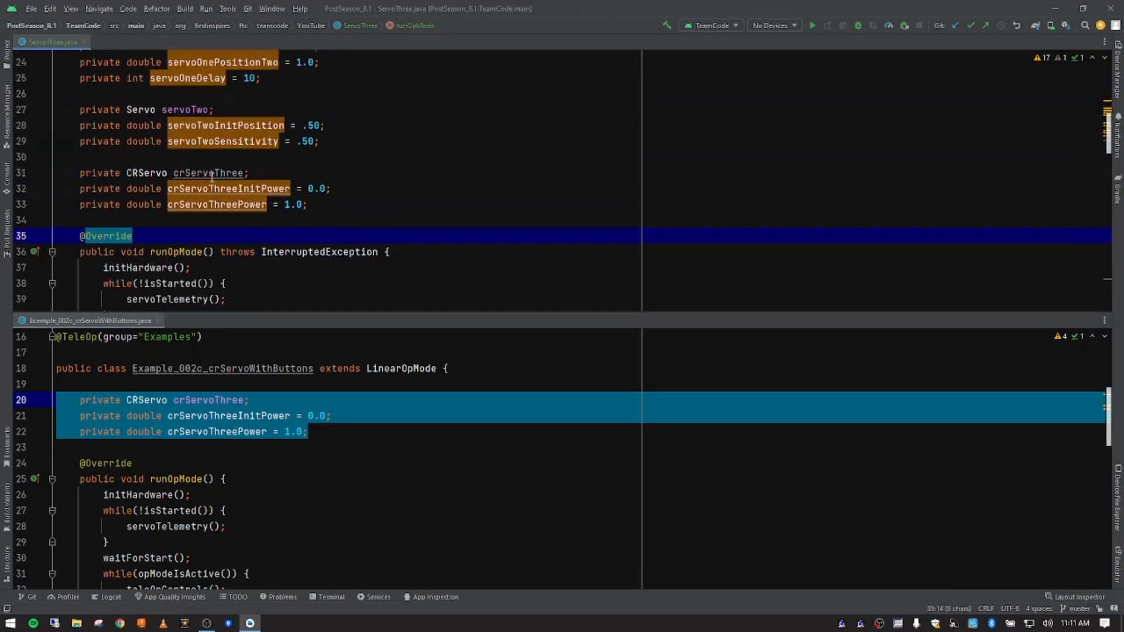
{"action": "scroll", "scroll_direction": "up", "scroll_amount": 3}
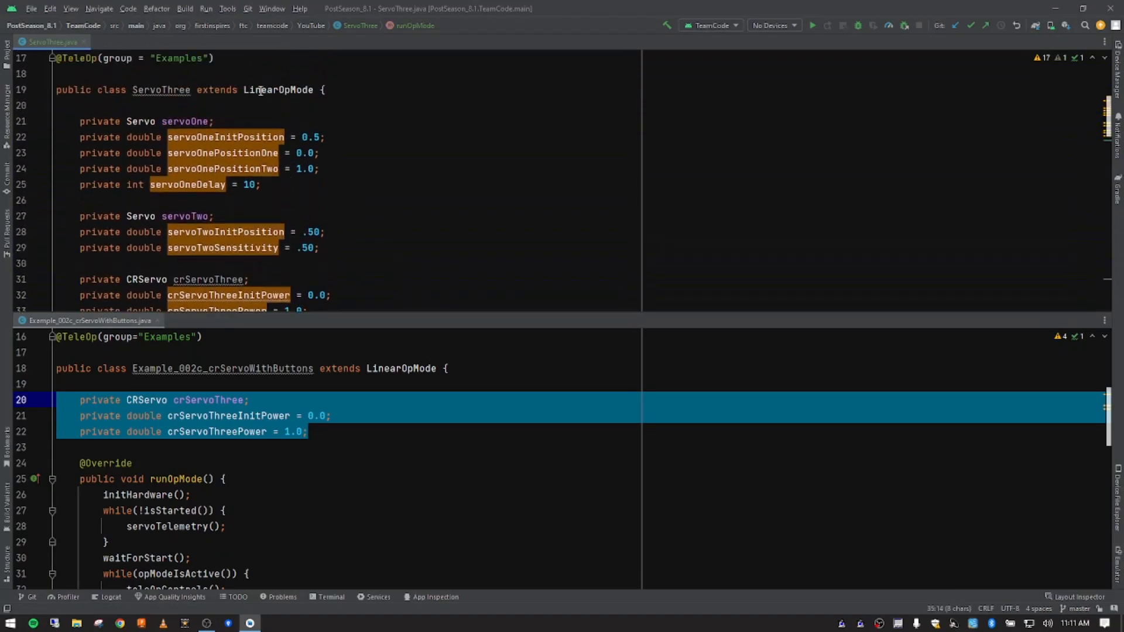
{"action": "double_click", "coordinate": [161, 90]}
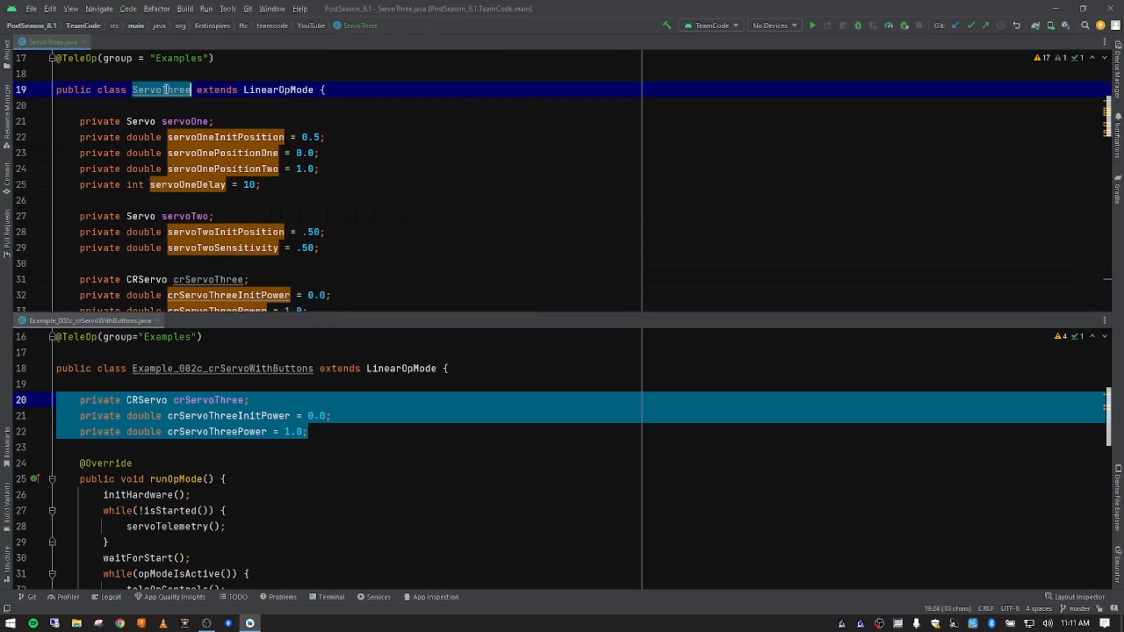
{"action": "double_click", "coordinate": [278, 89]}
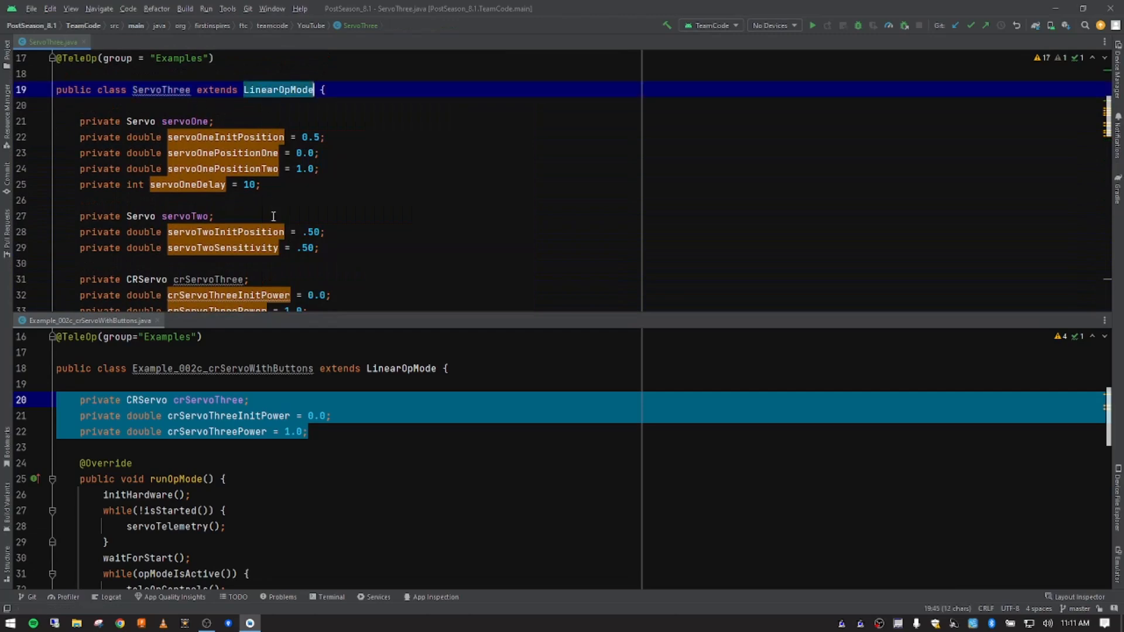
{"action": "mouse_move", "coordinate": [346, 214]}
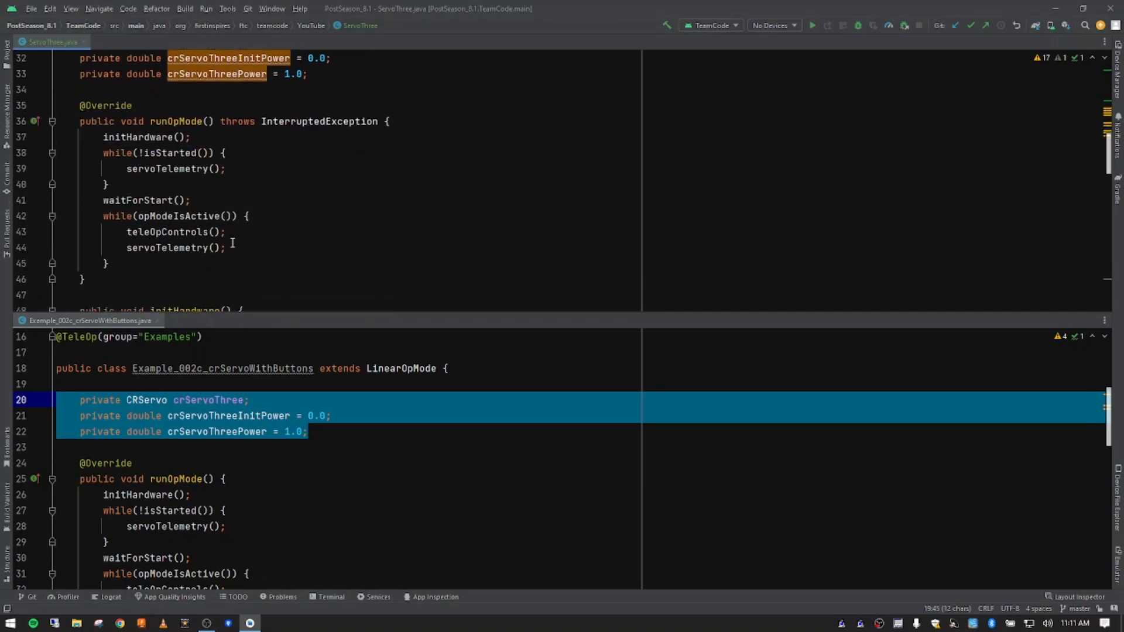
{"action": "left_click", "coordinate": [140, 137]}
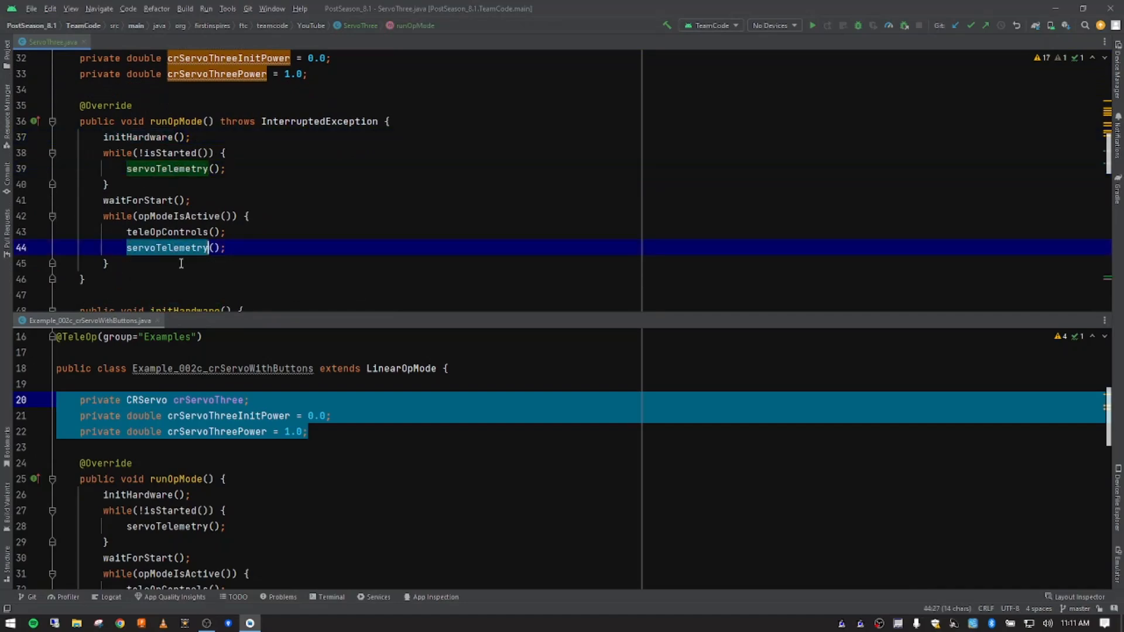
{"action": "mouse_move", "coordinate": [263, 275]}
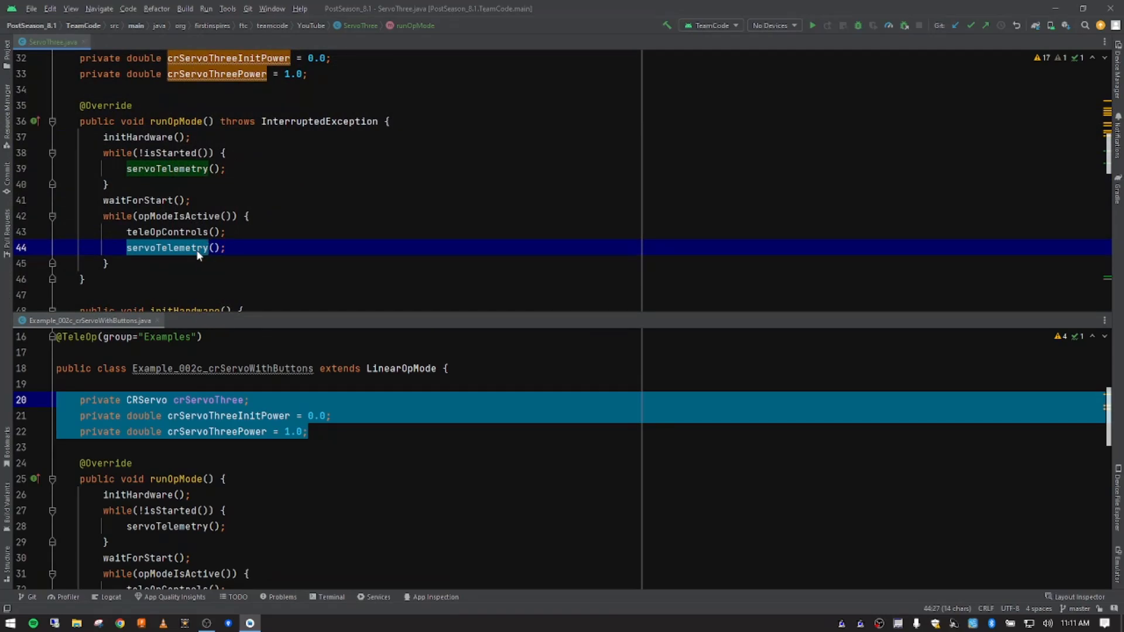
{"action": "scroll", "scroll_direction": "down", "scroll_amount": 3}
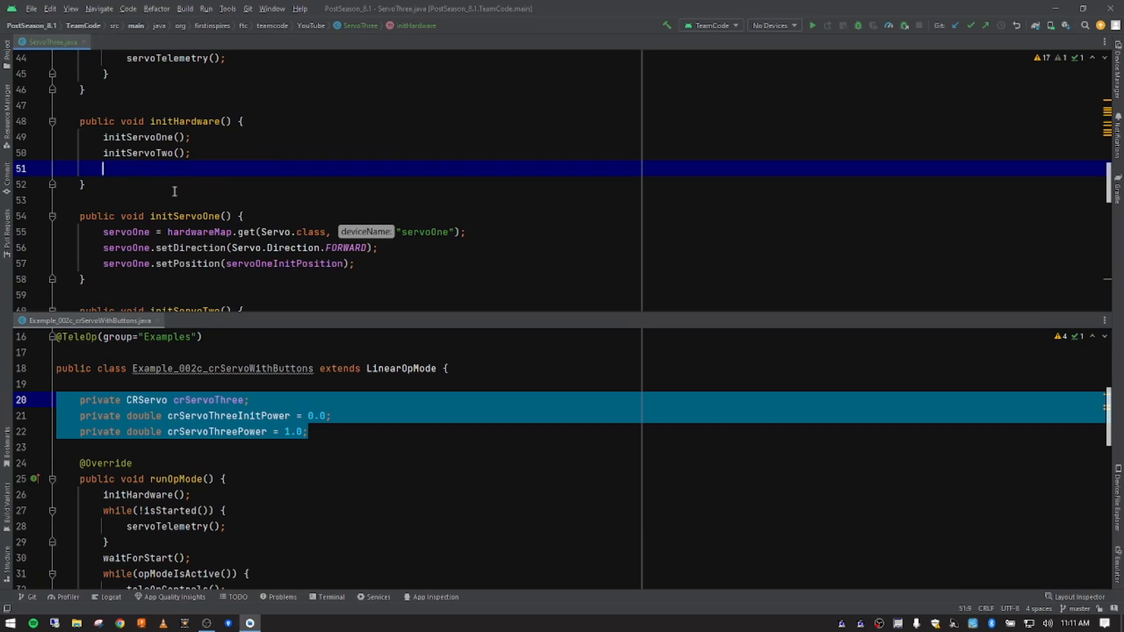
- Paste a copy of the initServoTwo method directly below the original
{"action": "scroll", "scroll_direction": "down", "scroll_amount": 3}
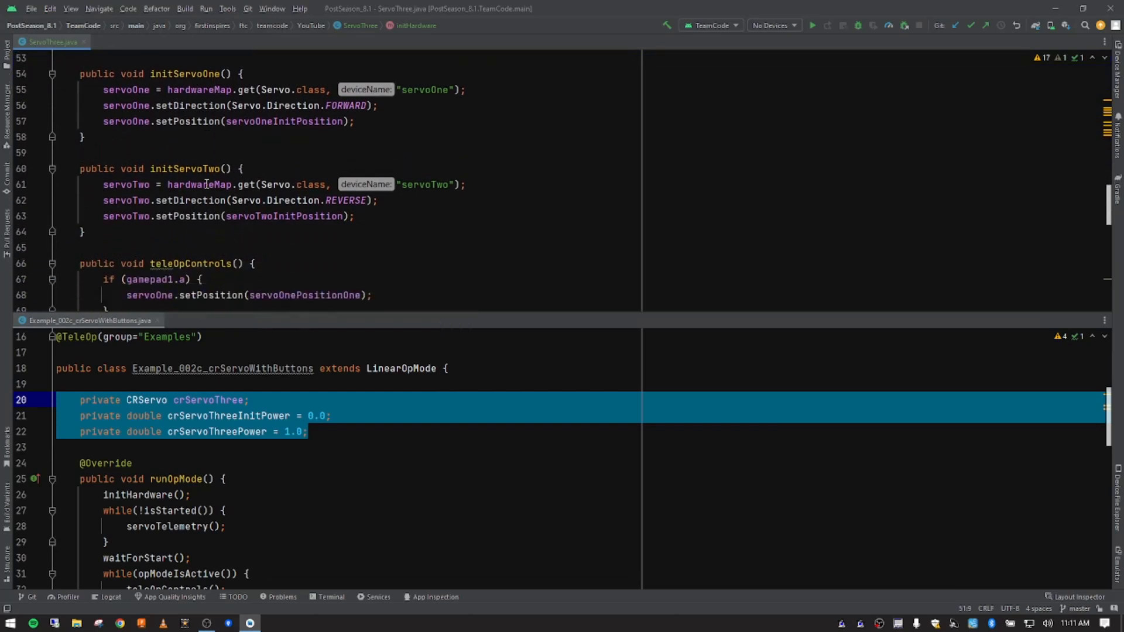
{"action": "left_click", "coordinate": [197, 73]}
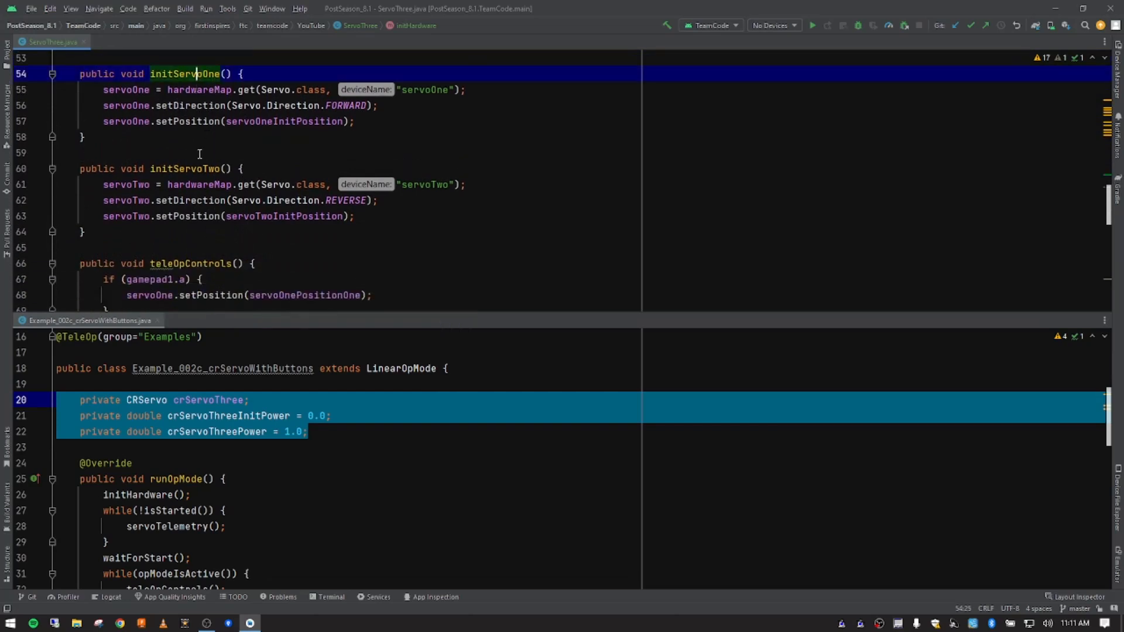
{"action": "left_click", "coordinate": [82, 232]}
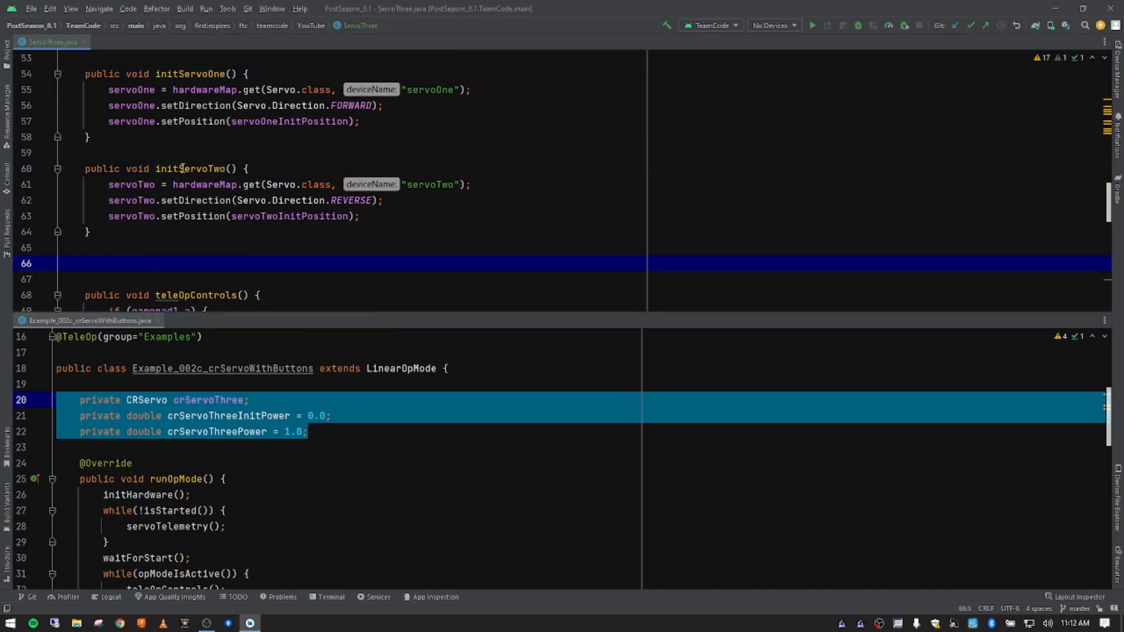
{"action": "mouse_move", "coordinate": [117, 234]}
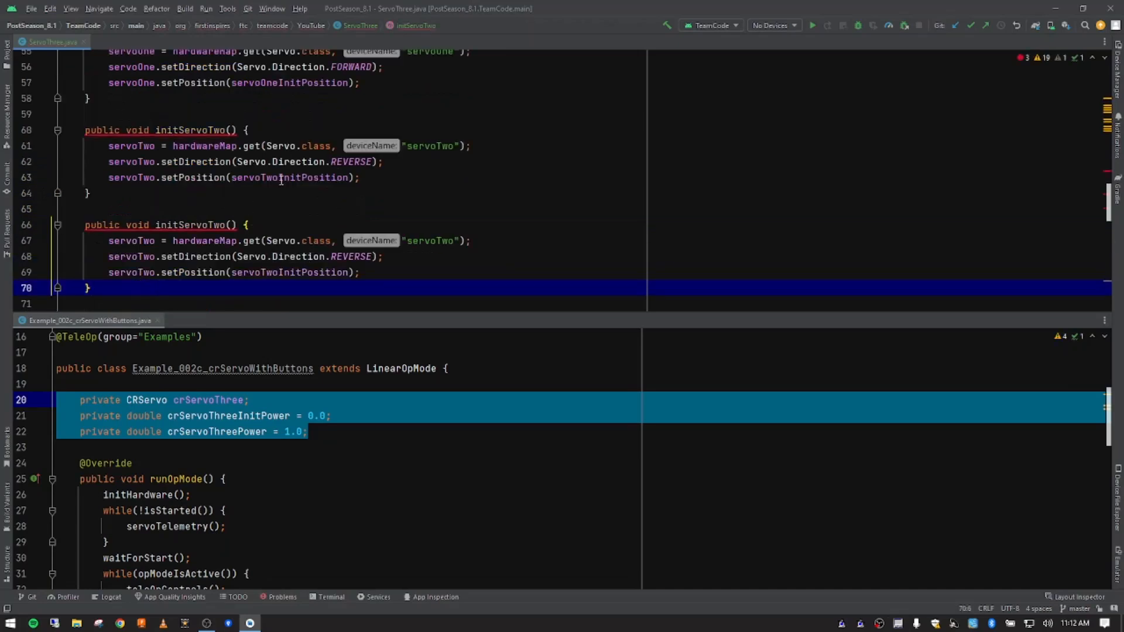
{"action": "scroll", "scroll_direction": "up", "scroll_amount": 3}
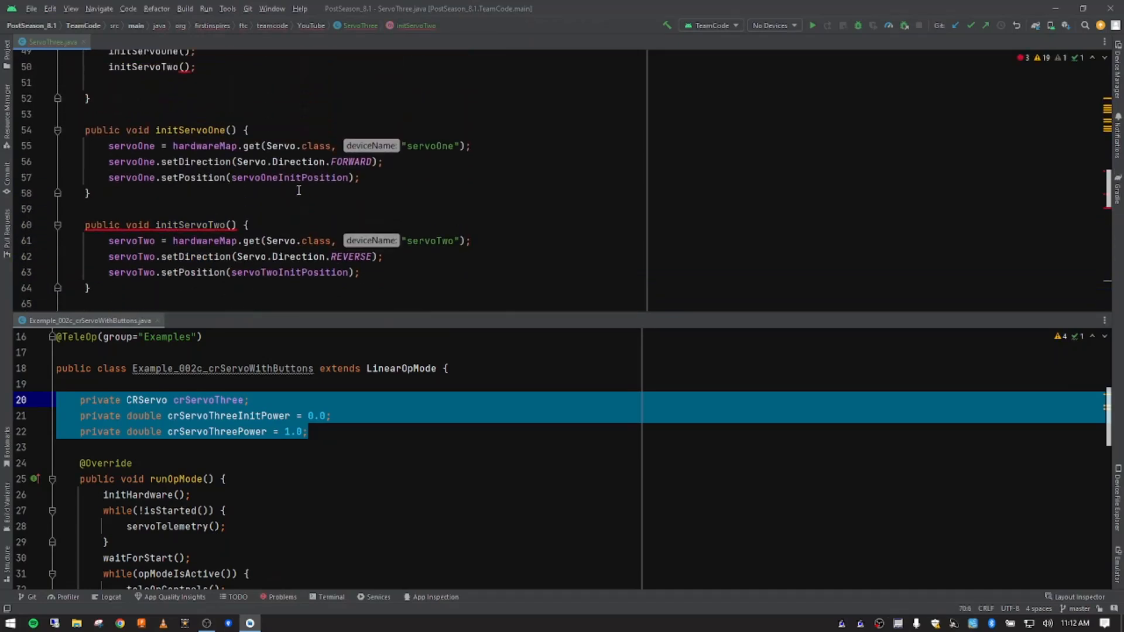
{"action": "scroll", "scroll_direction": "down", "scroll_amount": 3}
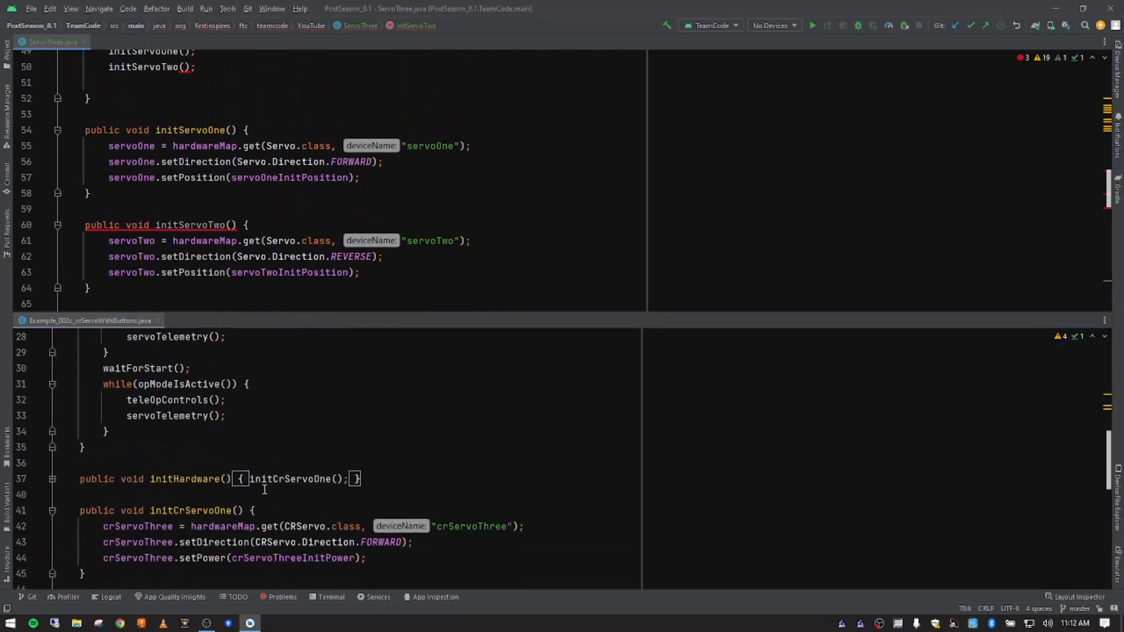
{"action": "scroll", "scroll_direction": "down", "scroll_amount": 3}
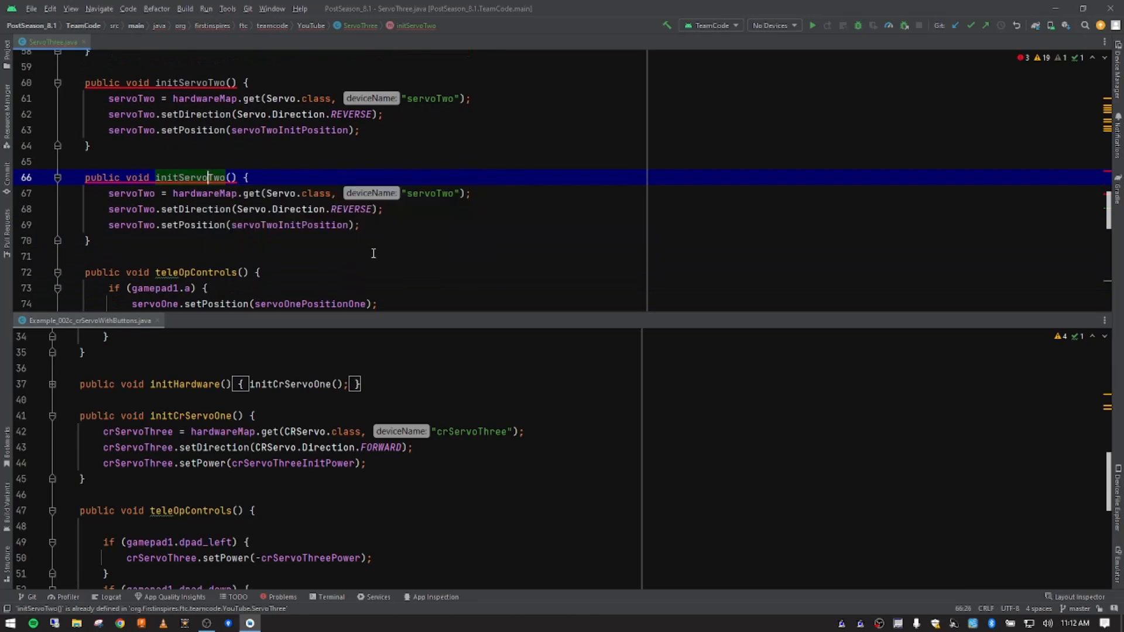
- Rename the duplicate to initServoThree and replace servoTwo with crServoThree
{"action": "key", "text": "Backspace"}
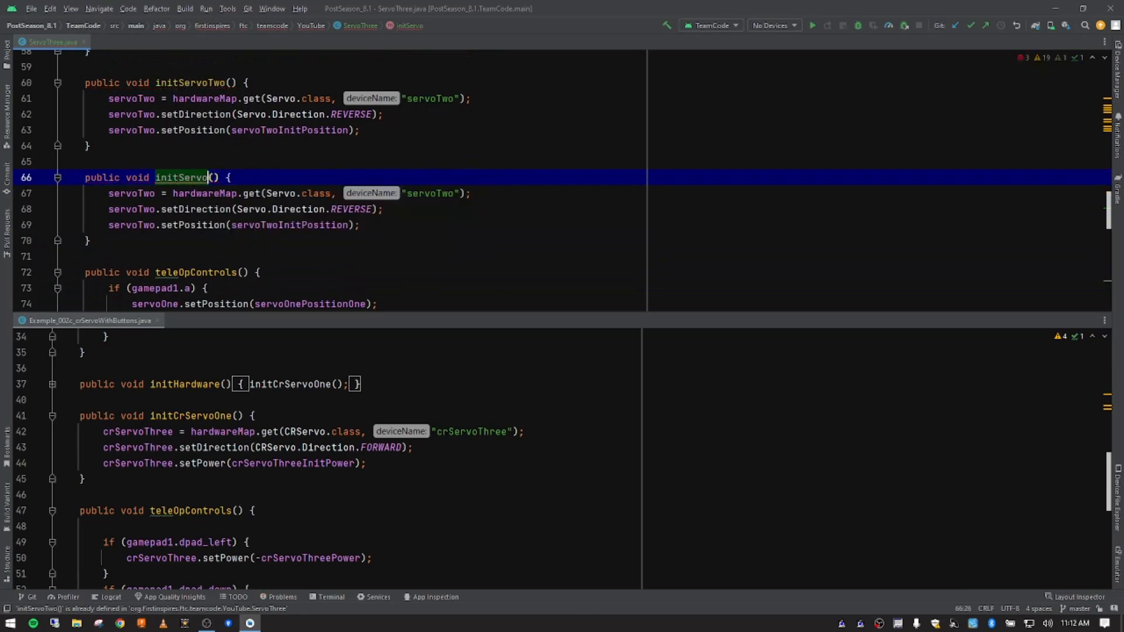
{"action": "type", "text": "Three"}
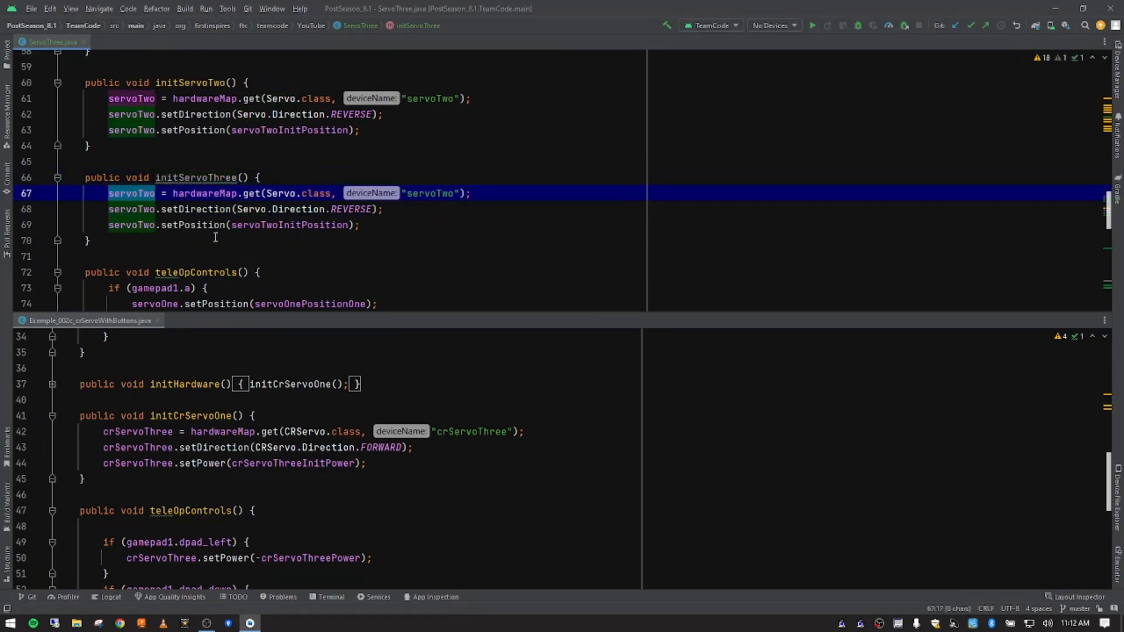
{"action": "scroll", "scroll_direction": "up", "scroll_amount": 3}
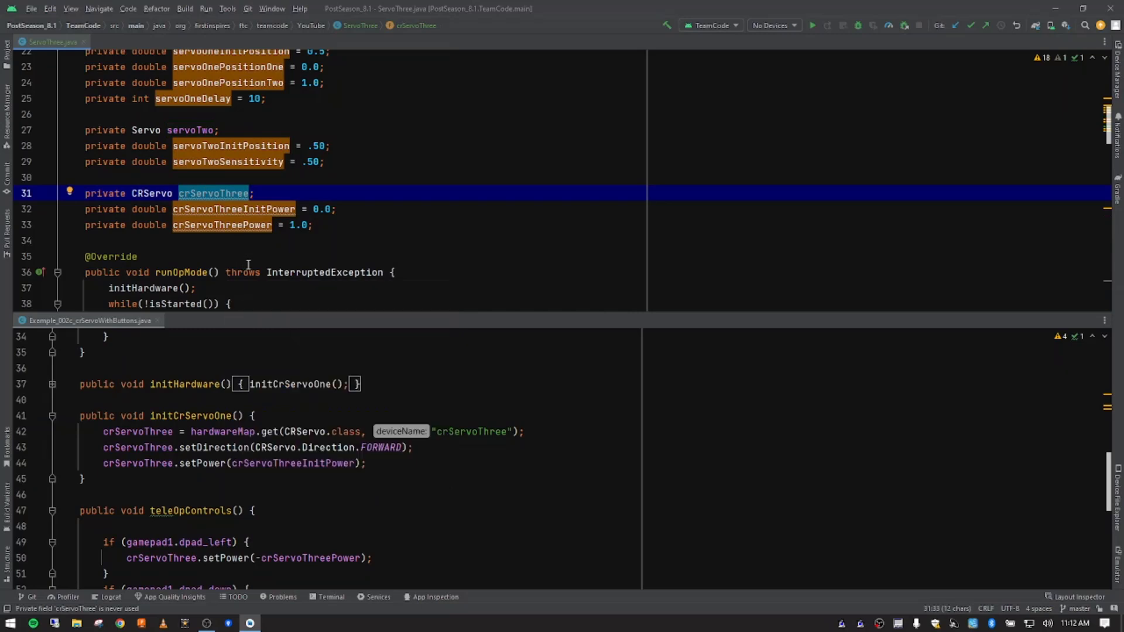
{"action": "scroll", "scroll_direction": "down", "scroll_amount": 3}
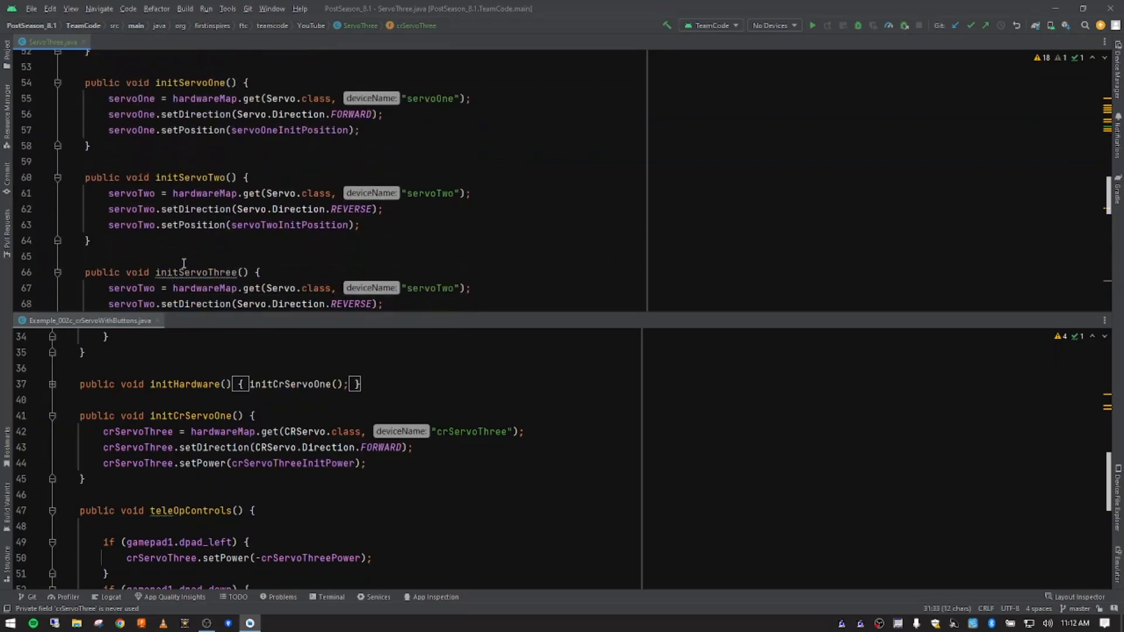
{"action": "double_click", "coordinate": [131, 193]}
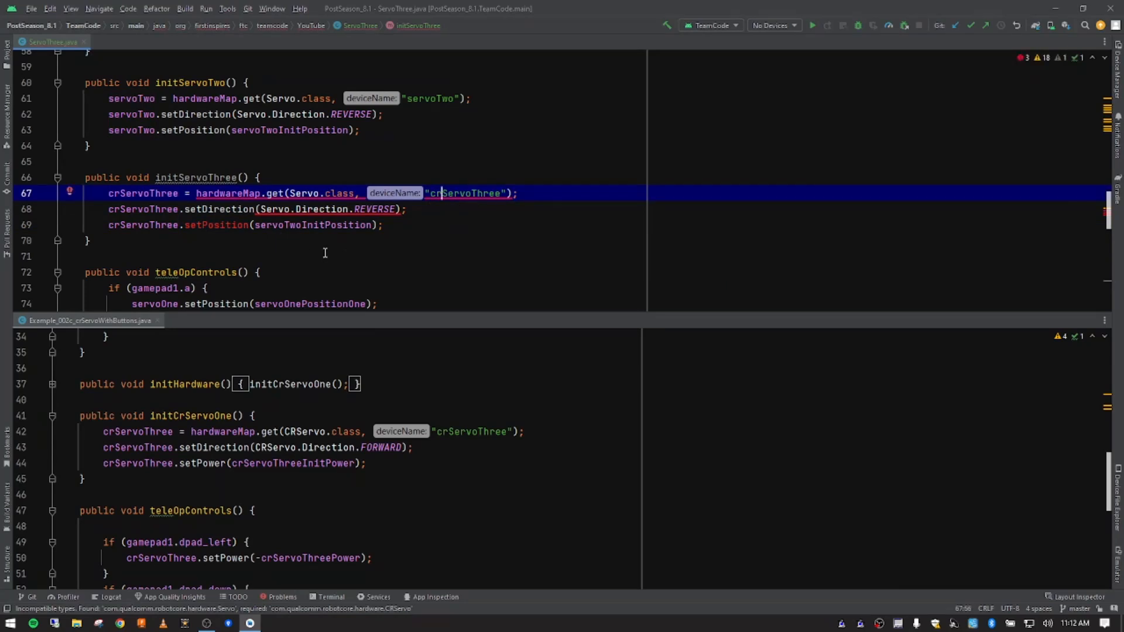
- Change Servo.class to CRServo.class and Servo.Direction to CRServo.Direction in initServoThree
{"action": "double_click", "coordinate": [143, 192]}
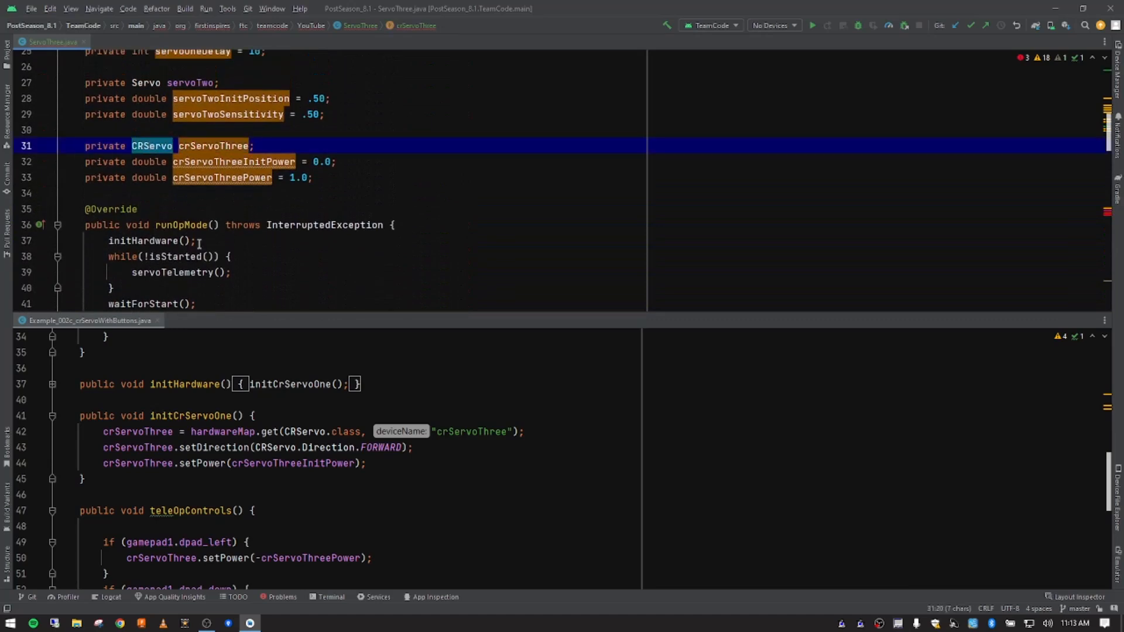
{"action": "scroll", "scroll_direction": "down", "scroll_amount": 3}
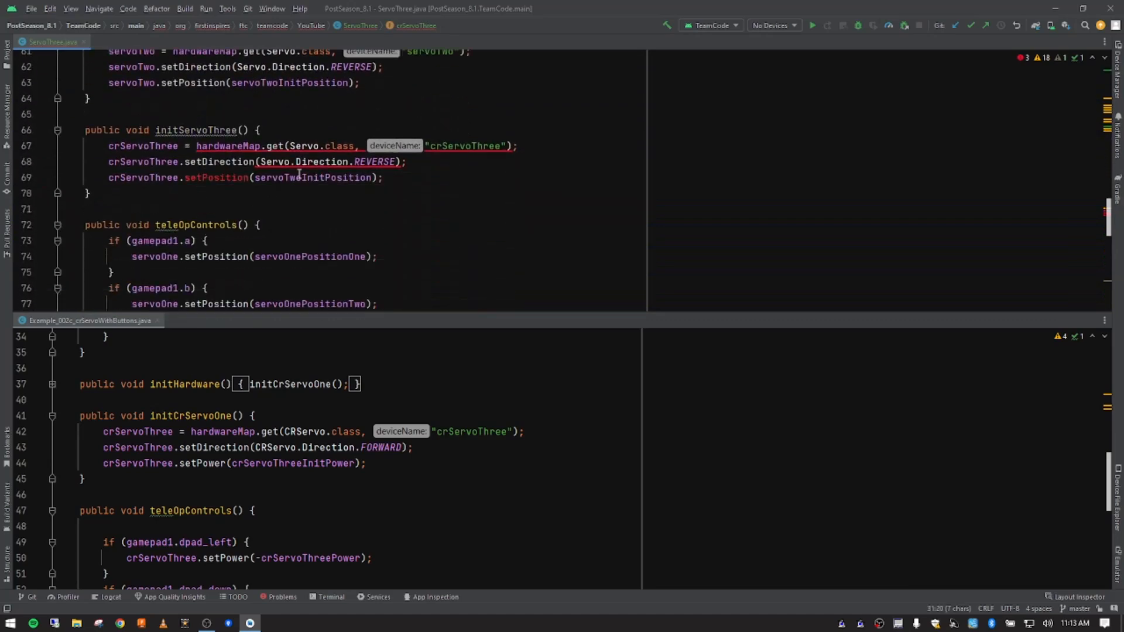
{"action": "left_click", "coordinate": [335, 145]}
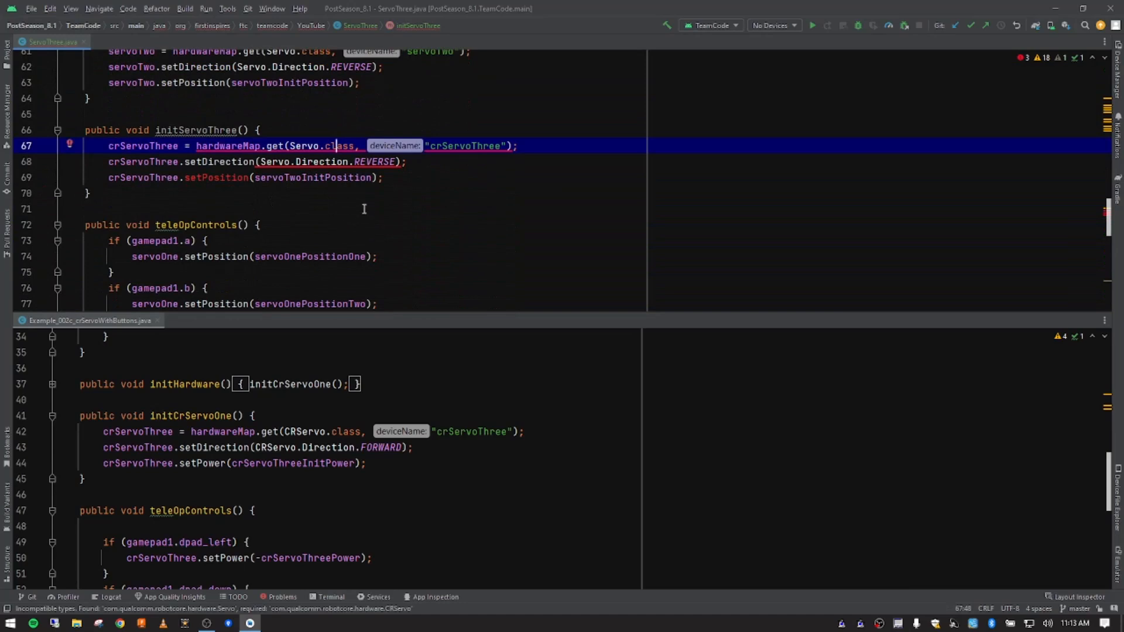
{"action": "mouse_move", "coordinate": [332, 161]}
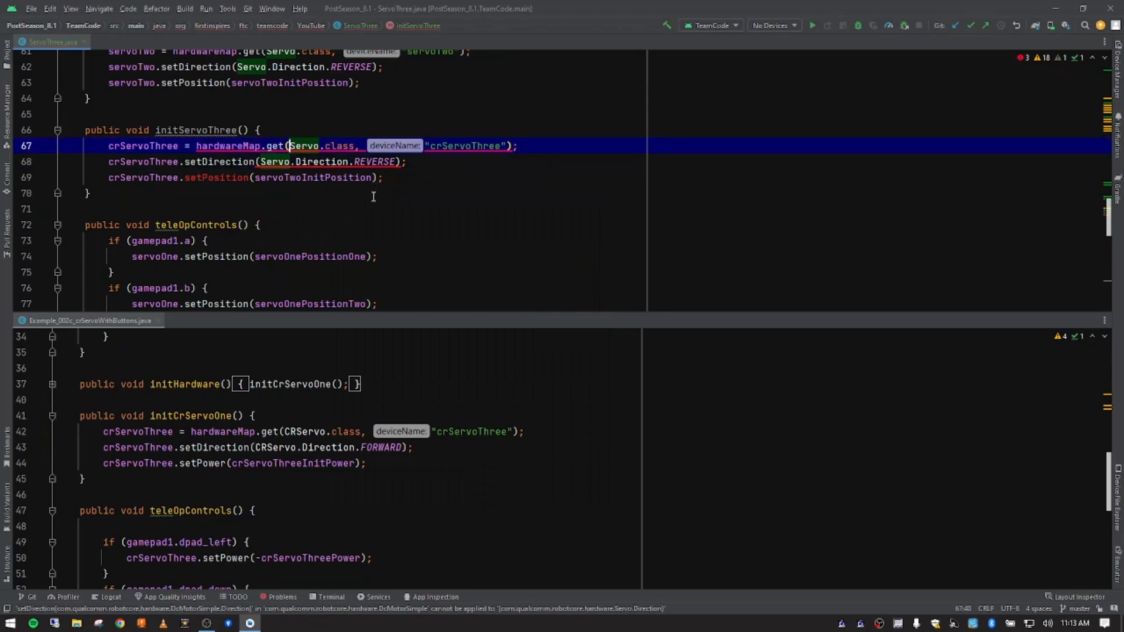
{"action": "left_click", "coordinate": [285, 431]}
{"action": "type", "text": "C"}
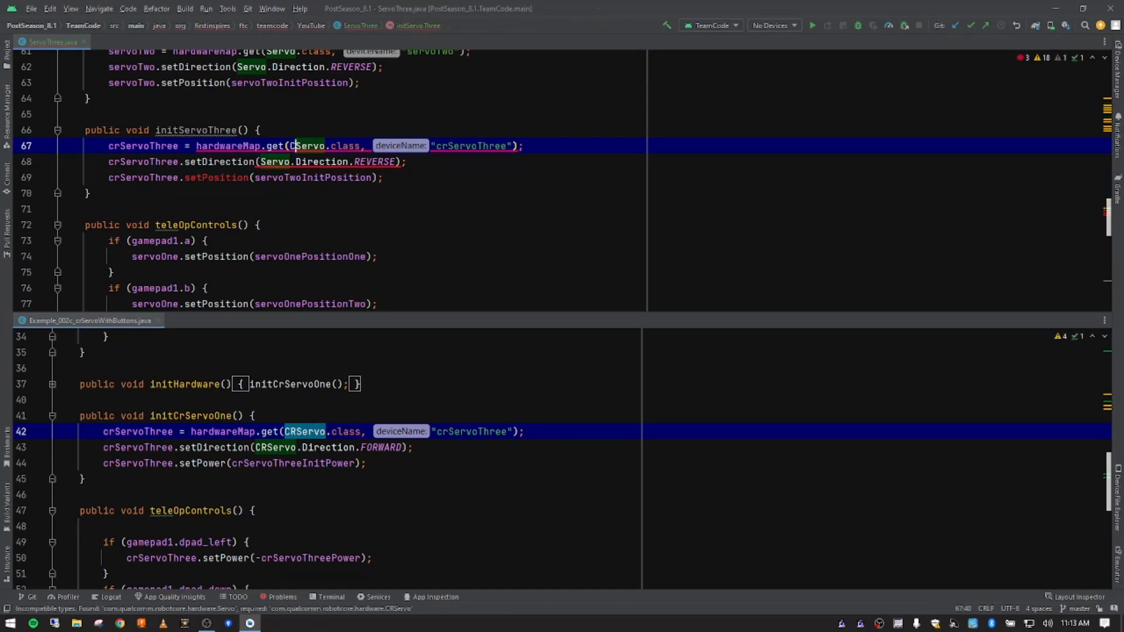
{"action": "type", "text": "R"}
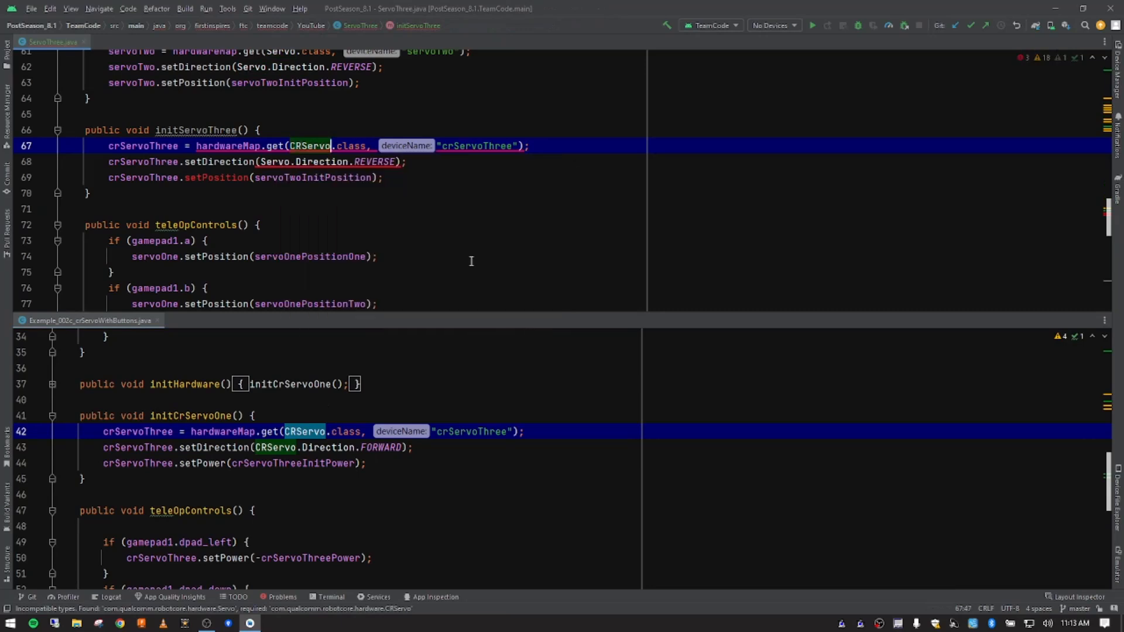
{"action": "left_click", "coordinate": [334, 177]}
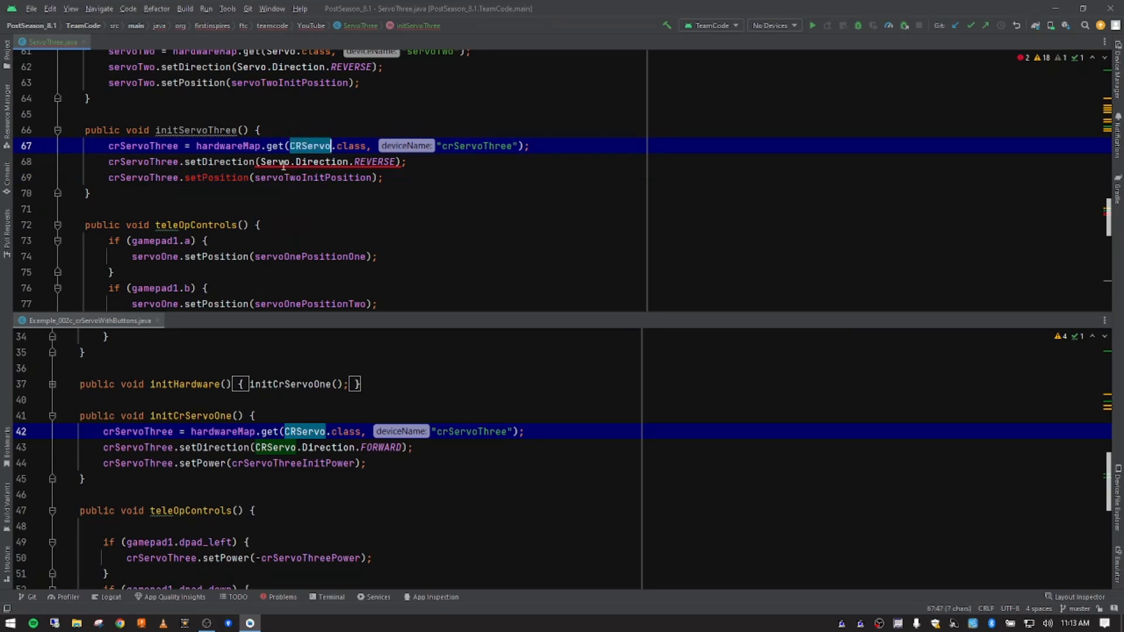
{"action": "left_click", "coordinate": [280, 162]}
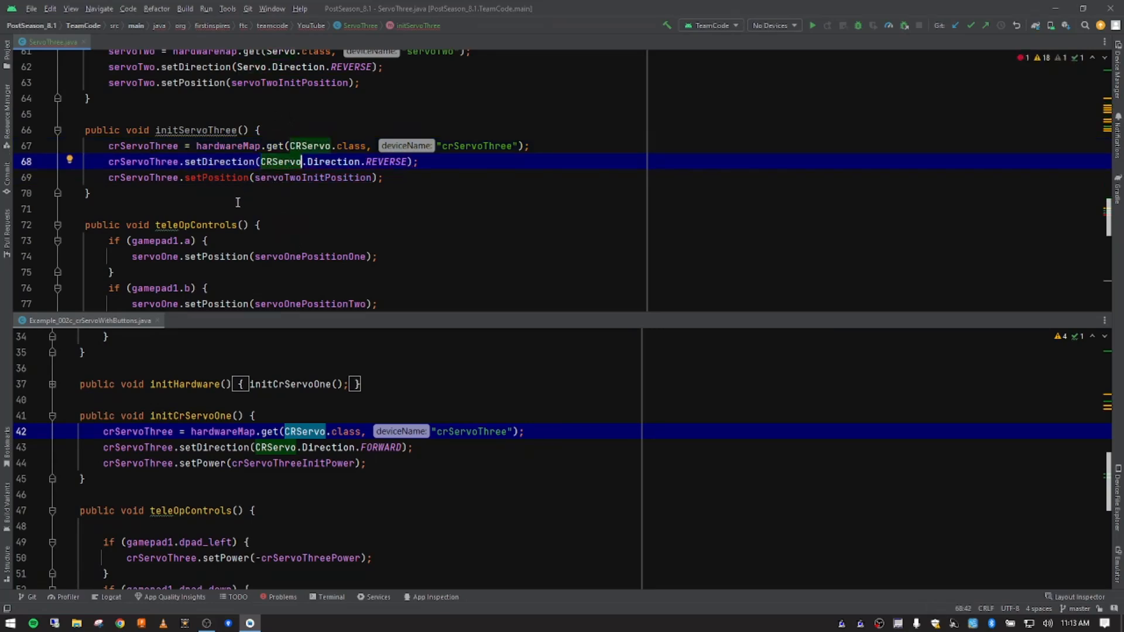
{"action": "left_click", "coordinate": [188, 178]}
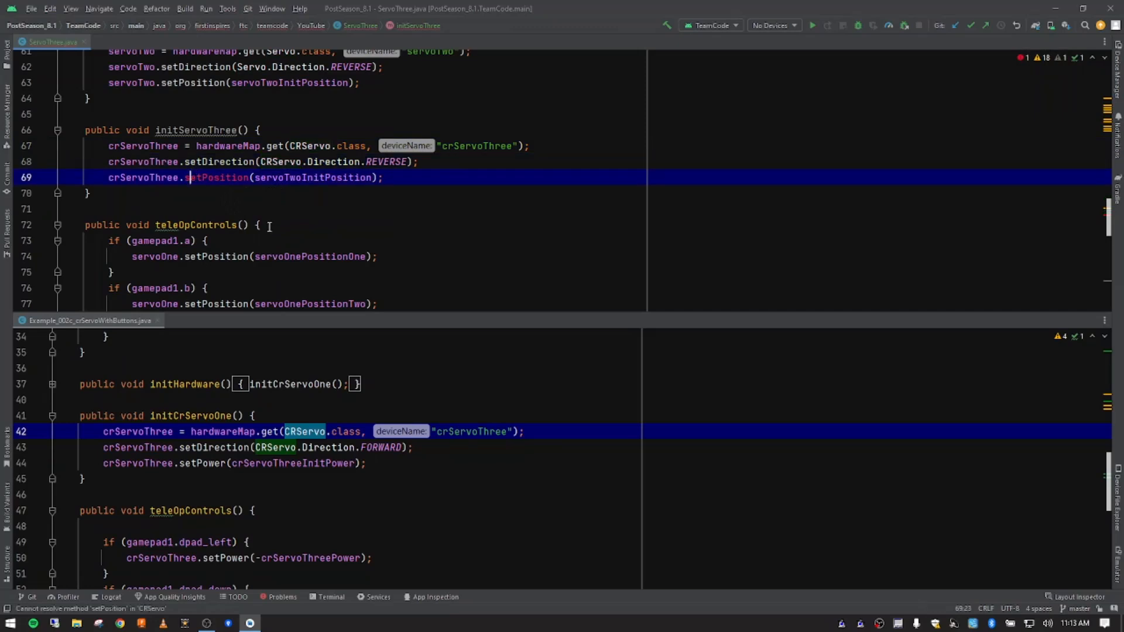
{"action": "mouse_move", "coordinate": [221, 178]}
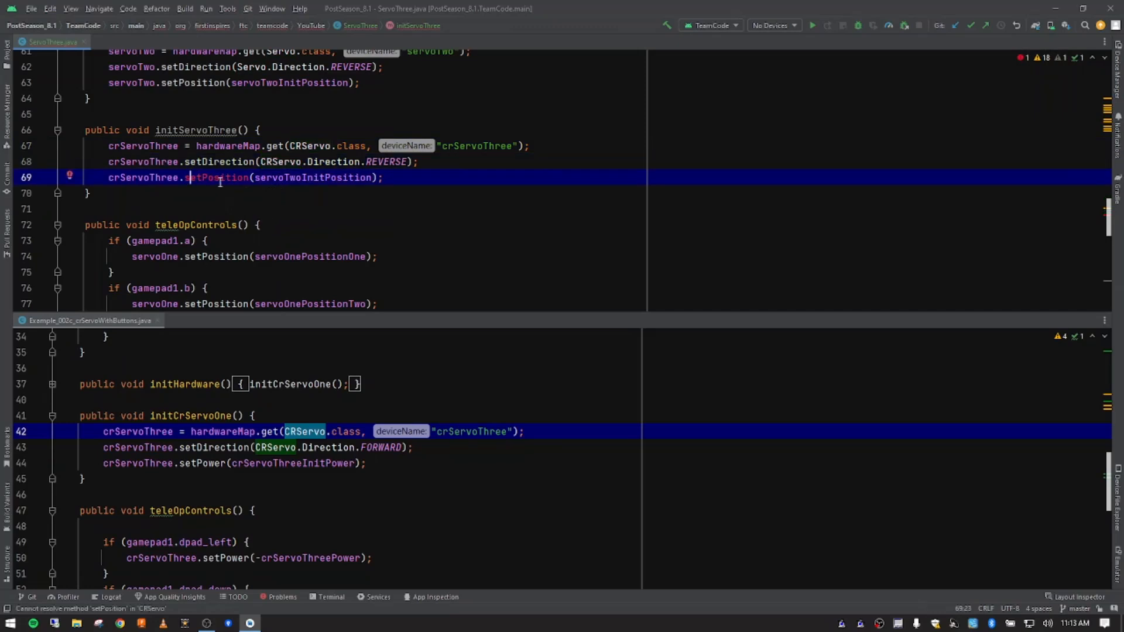
{"action": "mouse_move", "coordinate": [186, 146]}
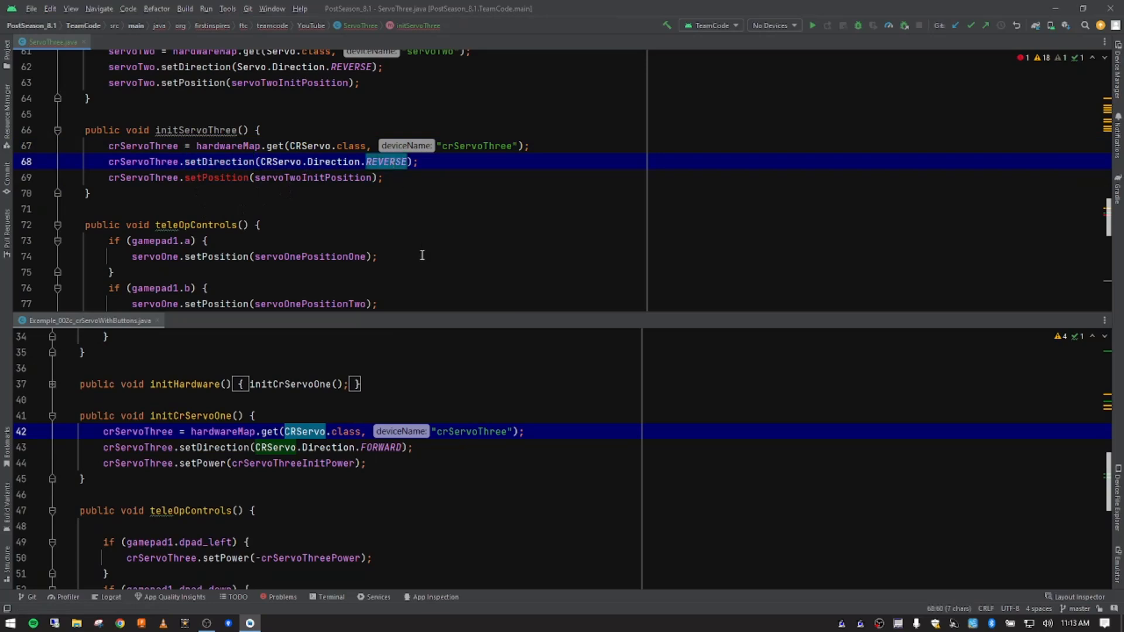
- Set crServoThree direction to FORWARD and rename the zero-power field crServoThreeZeroPower
{"action": "type", "text": "FORWARD"}
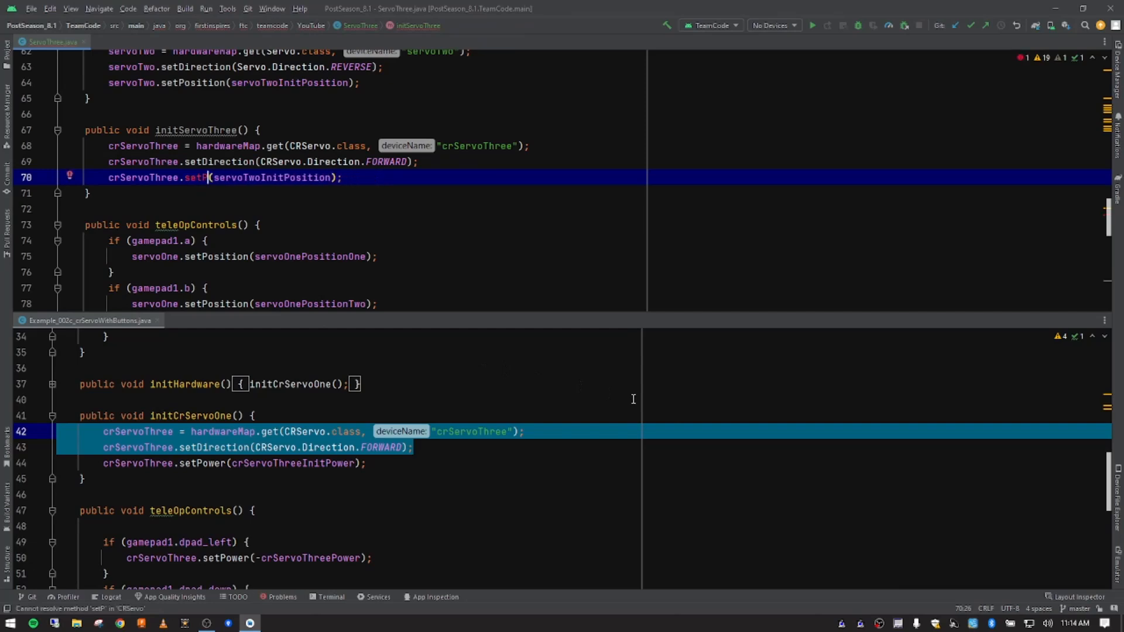
{"action": "type", "text": "ower"}
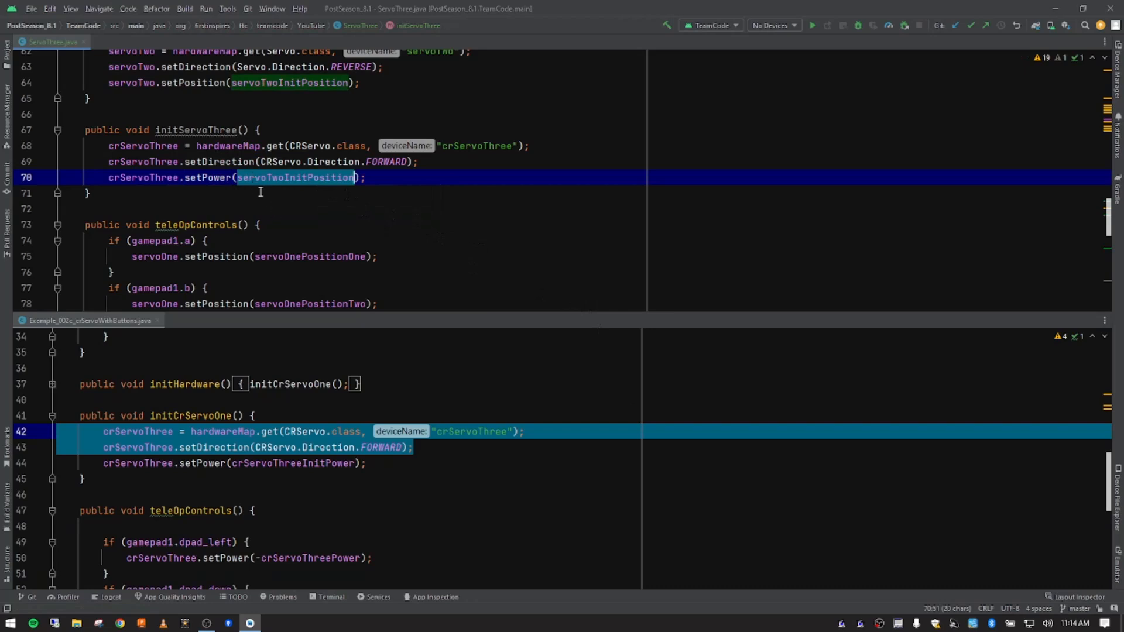
{"action": "left_click", "coordinate": [204, 178]}
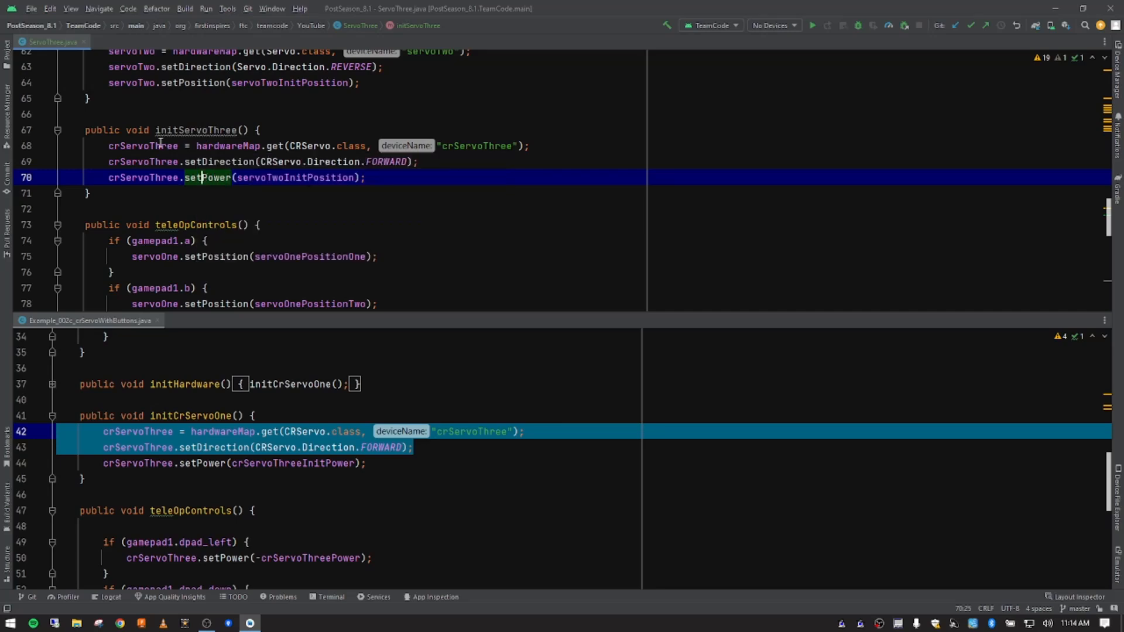
{"action": "left_click", "coordinate": [143, 146]}
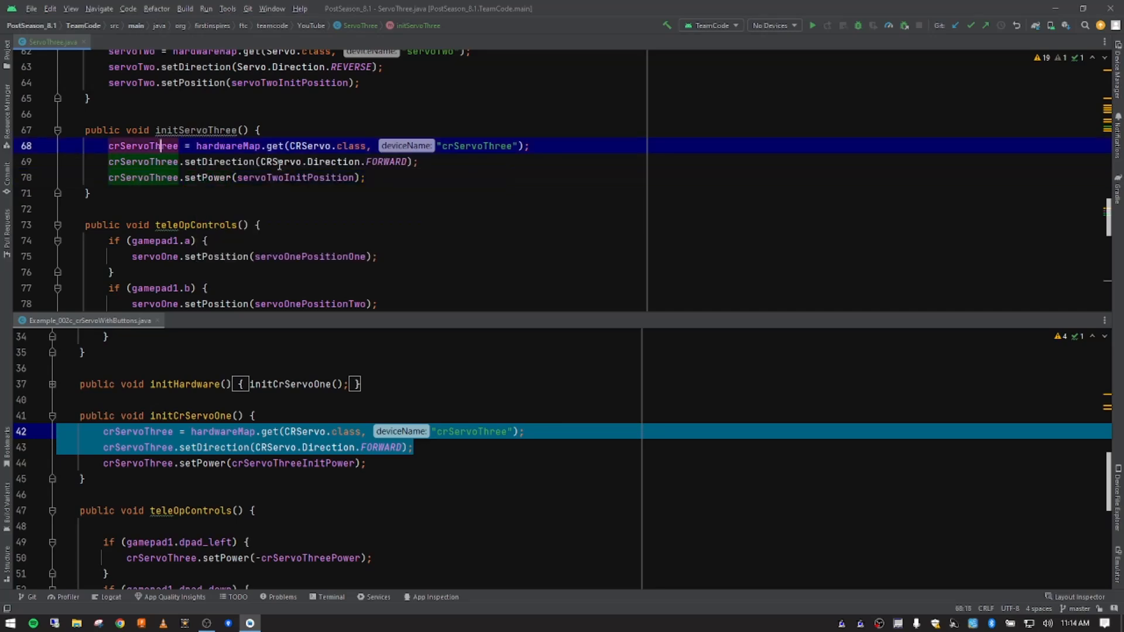
- Pass crServoThreeZeroPower to crServoThree.setPower inside initServoThree
{"action": "scroll", "scroll_direction": "up", "scroll_amount": 3}
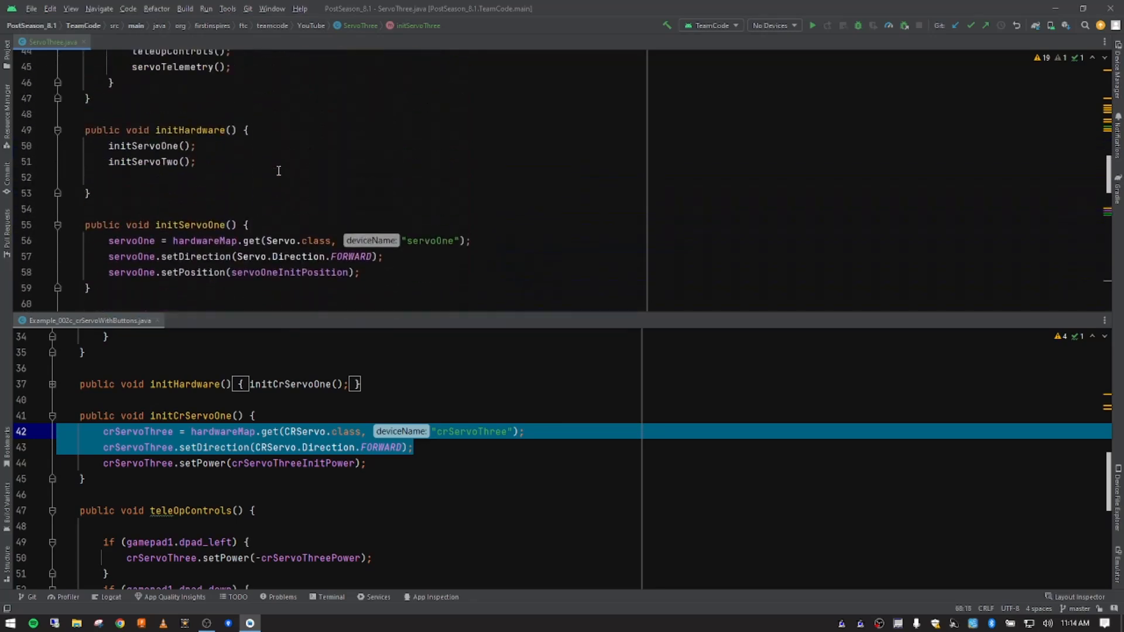
{"action": "scroll", "scroll_direction": "up", "scroll_amount": 3}
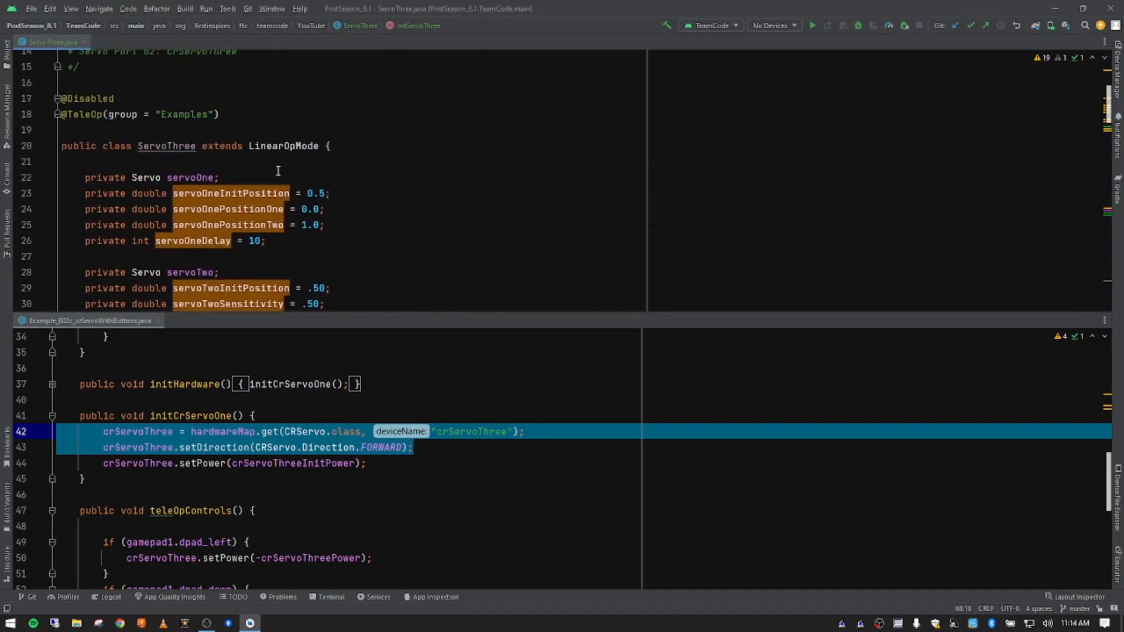
{"action": "scroll", "scroll_direction": "down", "scroll_amount": 3}
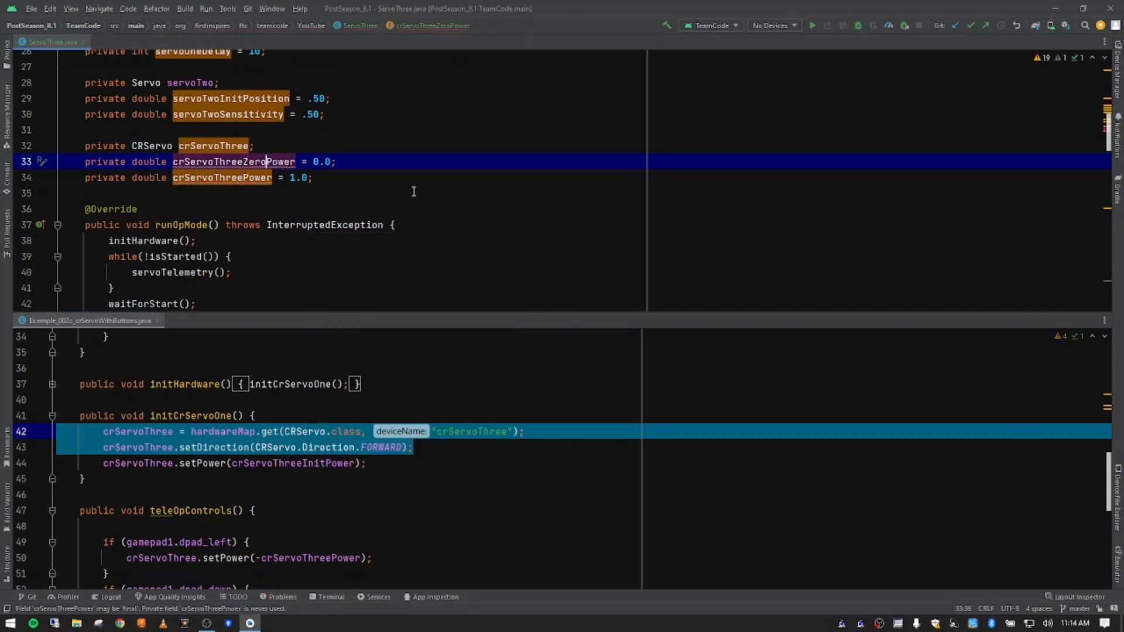
{"action": "double_click", "coordinate": [317, 161]}
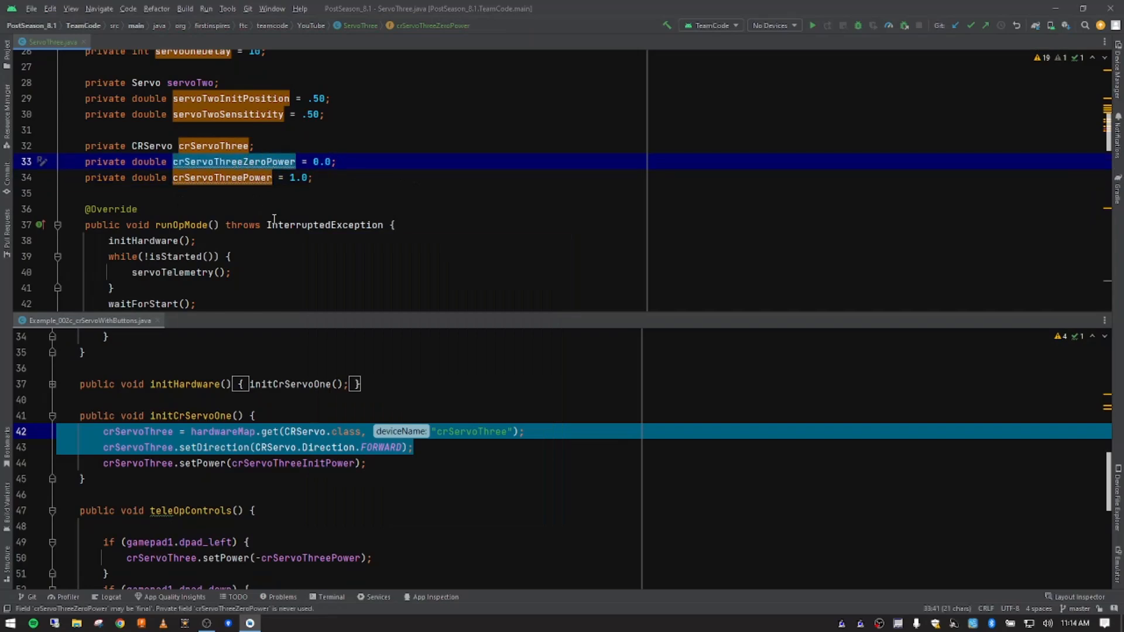
{"action": "scroll", "scroll_direction": "down", "scroll_amount": 3}
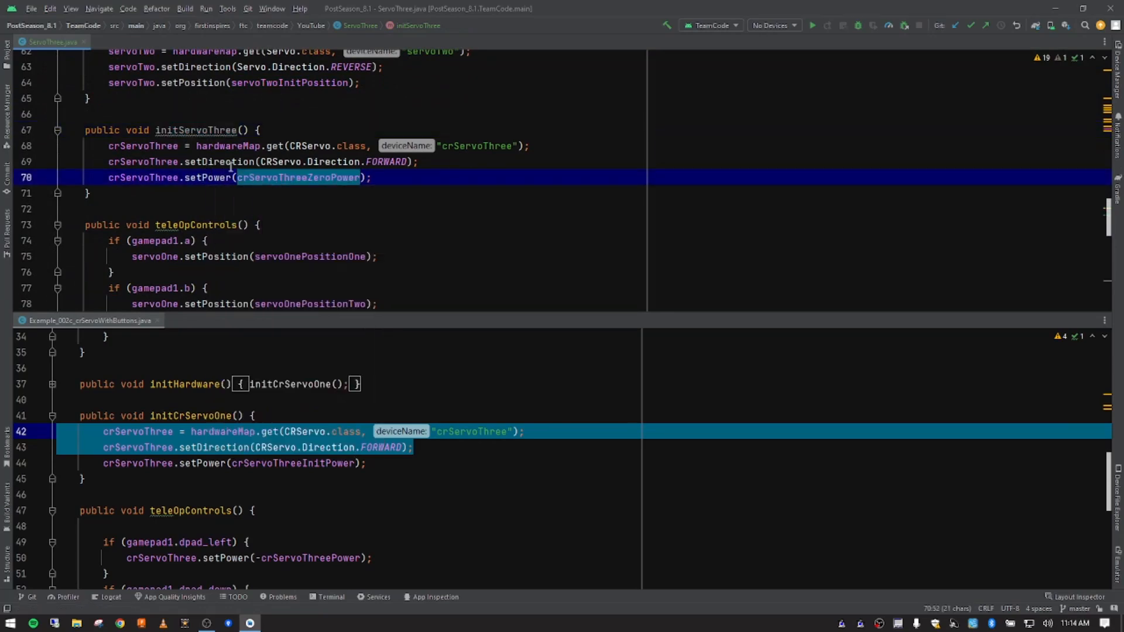
{"action": "scroll", "scroll_direction": "up", "scroll_amount": 3}
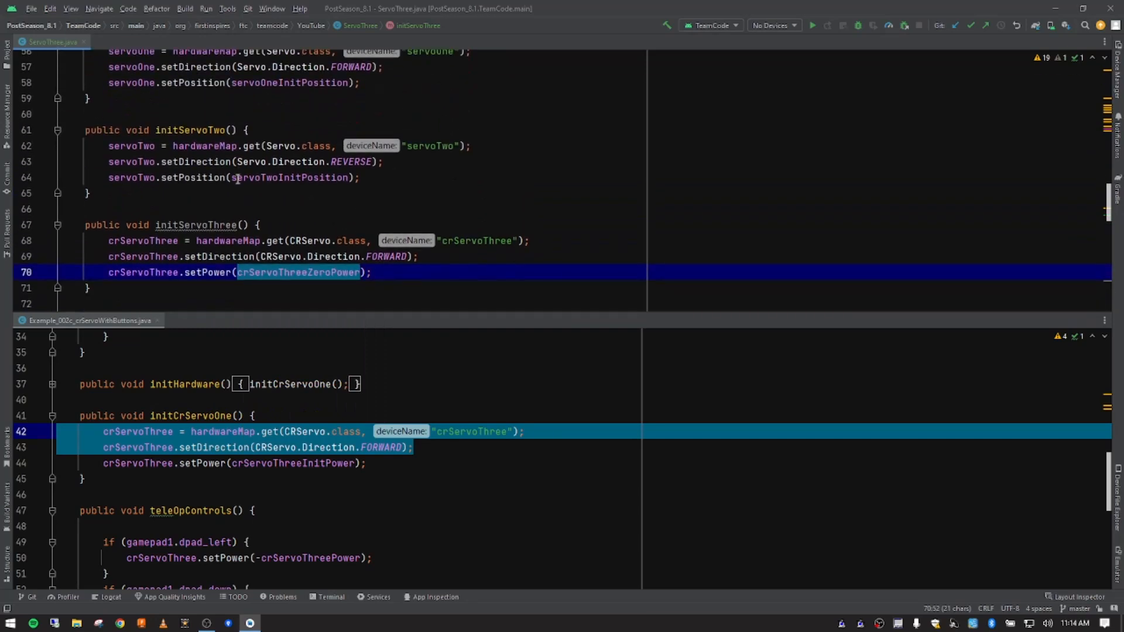
{"action": "left_click", "coordinate": [186, 240]}
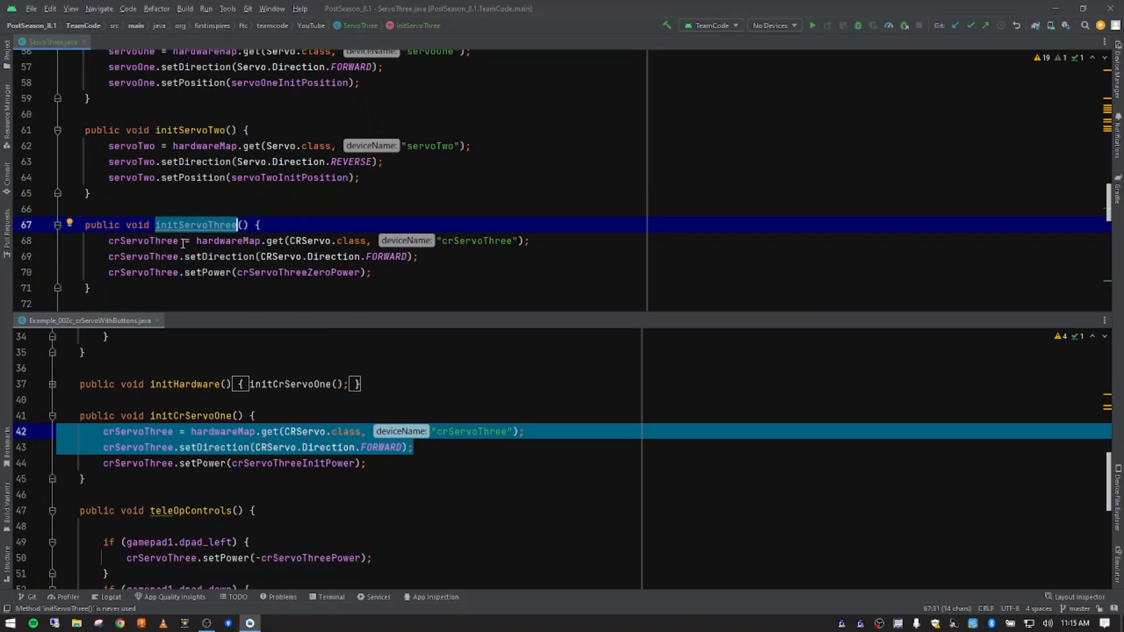
- Add an initServoThree(); call in initHardware below initServoTwo();
{"action": "scroll", "scroll_direction": "up", "scroll_amount": 3}
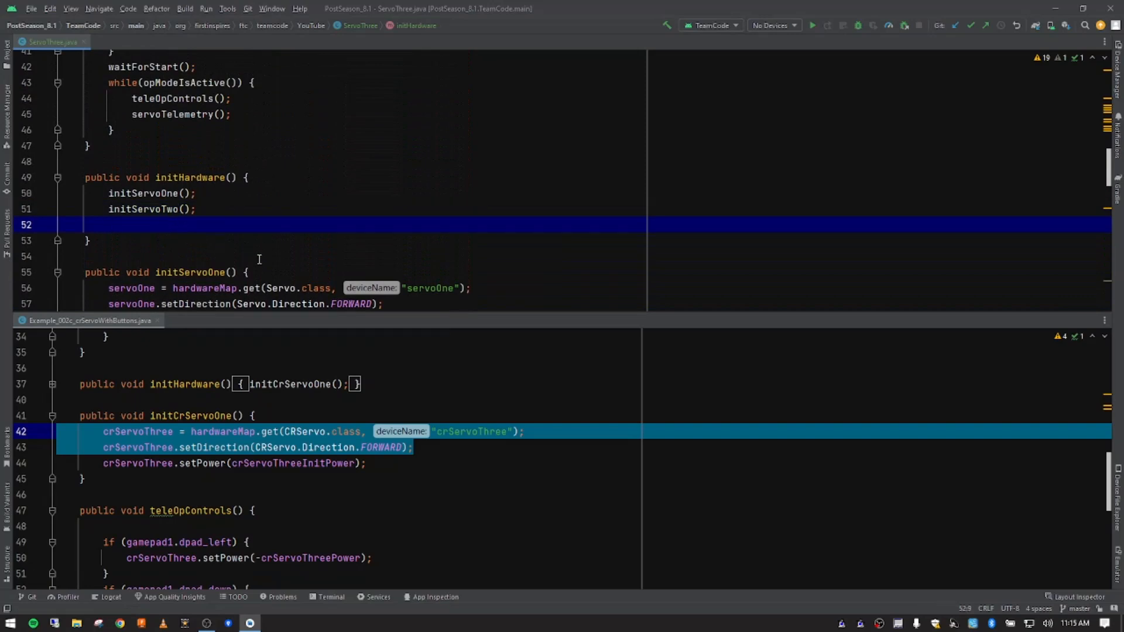
{"action": "type", "text": "initServoThree()"}
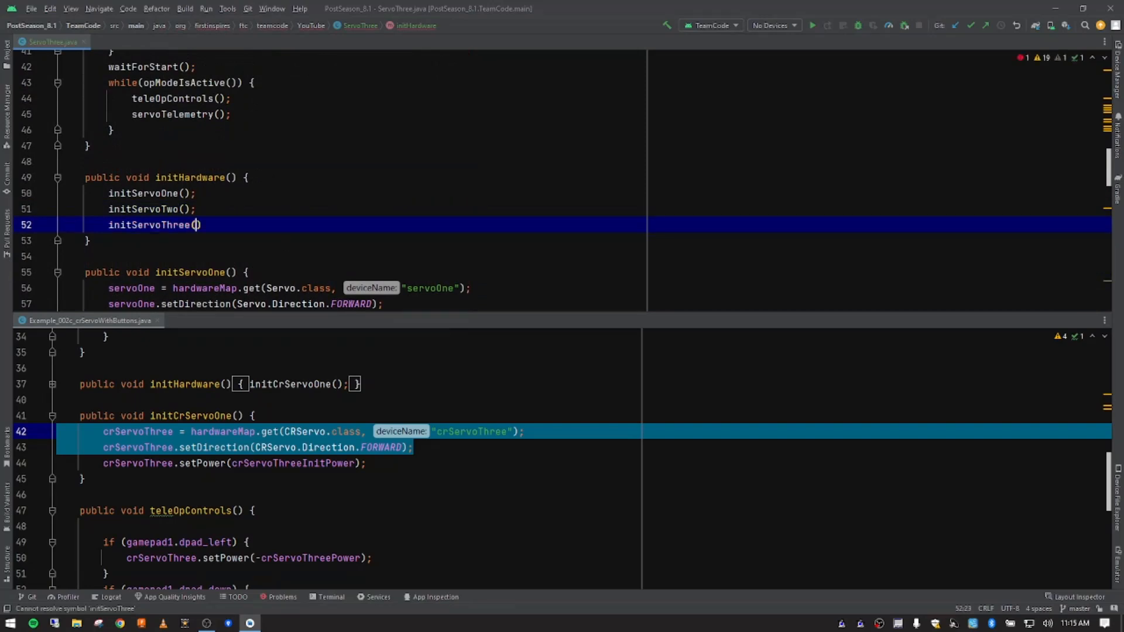
{"action": "type", "text": ";"}
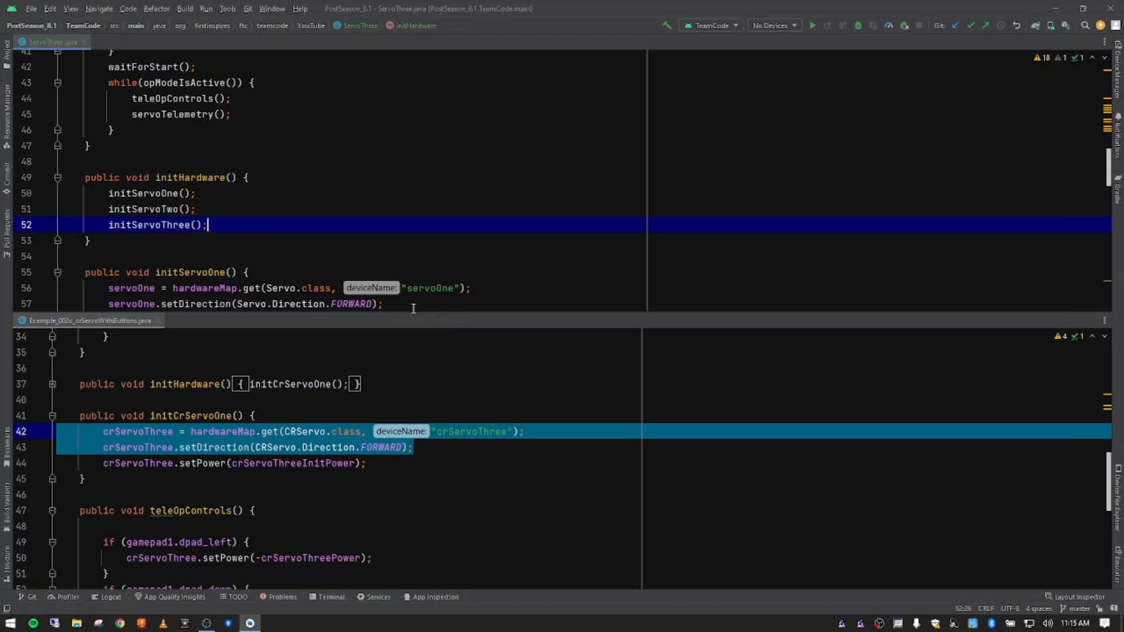
{"action": "scroll", "scroll_direction": "down", "scroll_amount": 3}
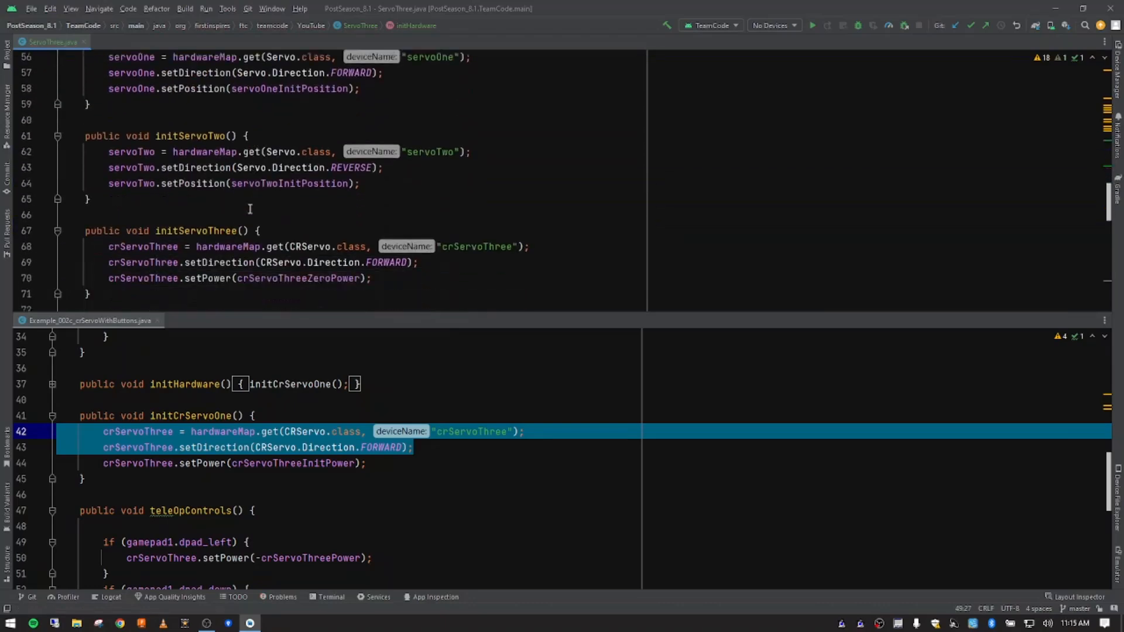
{"action": "double_click", "coordinate": [208, 272]}
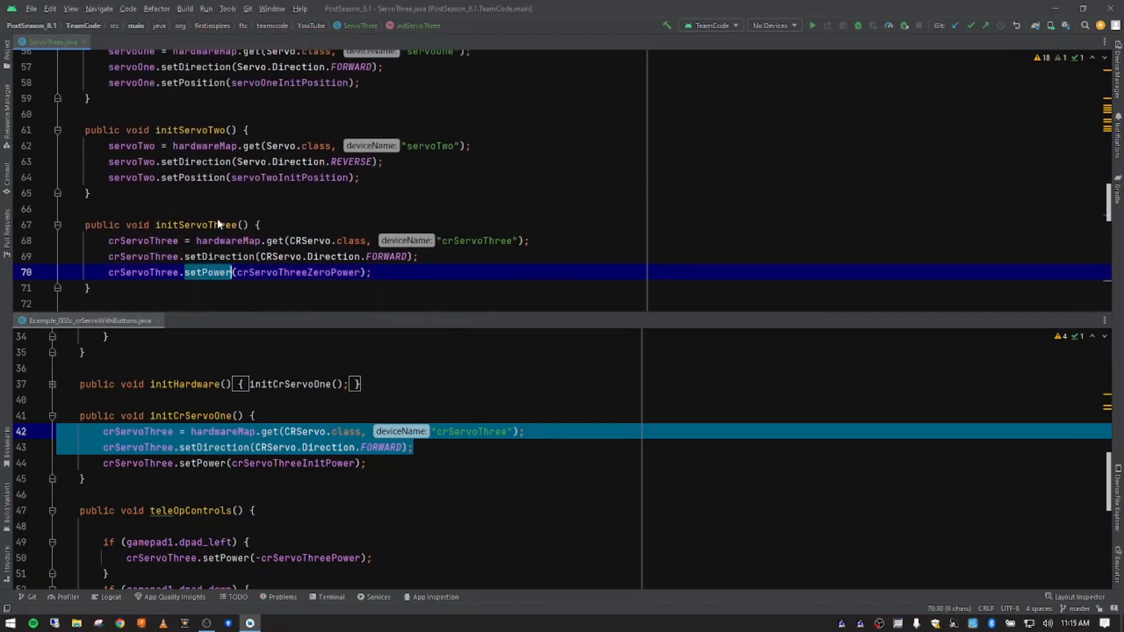
{"action": "mouse_move", "coordinate": [217, 280]}
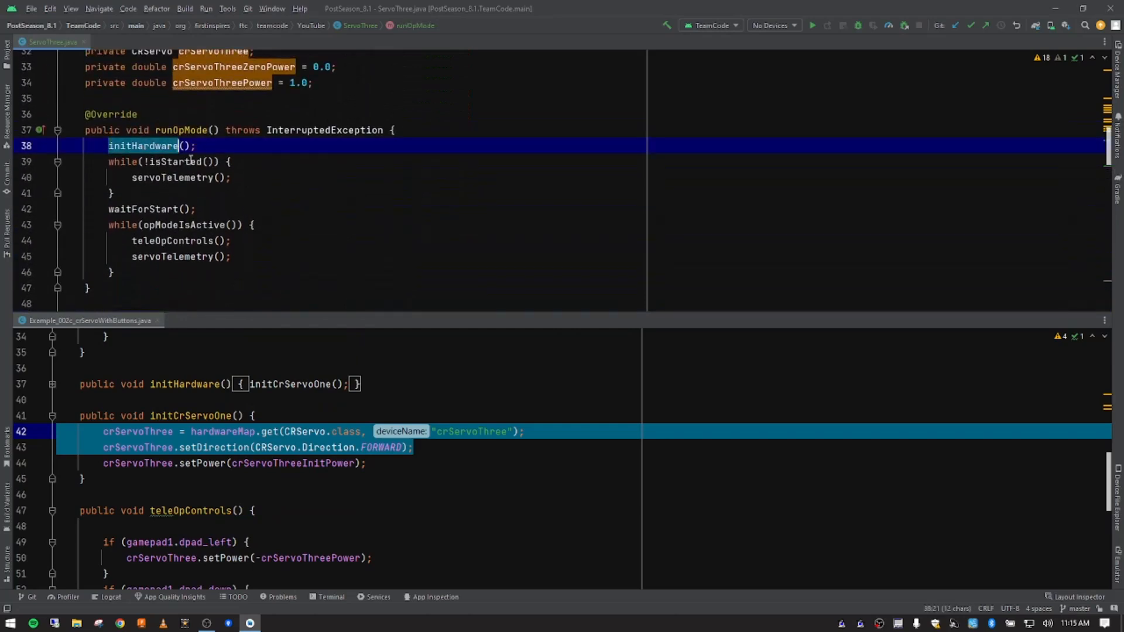
{"action": "scroll", "scroll_direction": "up", "scroll_amount": 3}
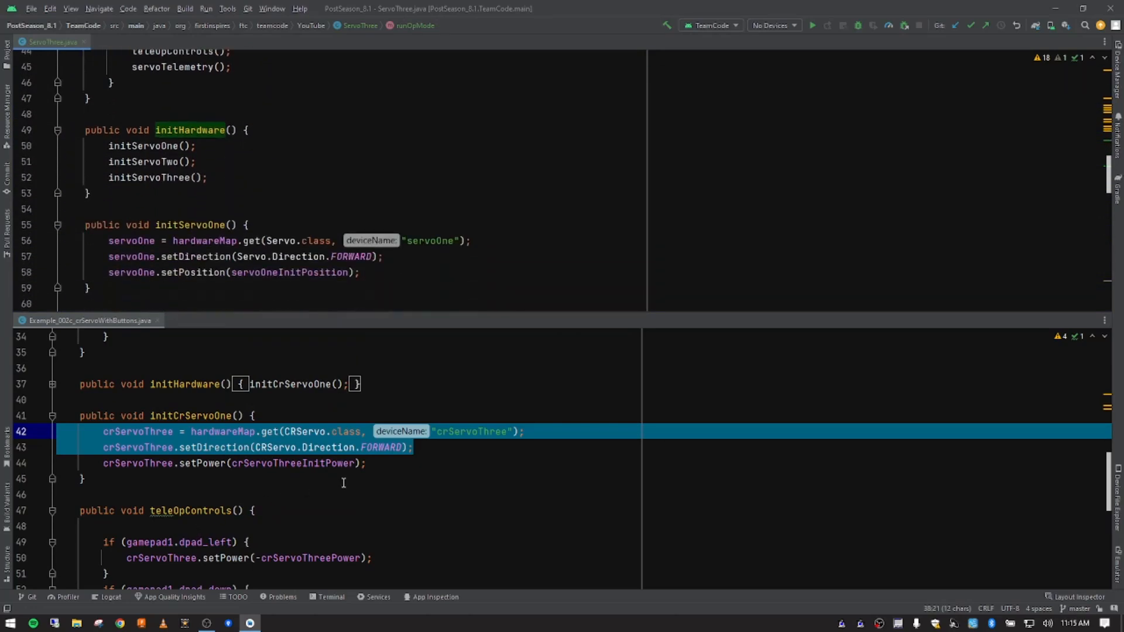
- Select the if (gamepad1.dpad_left) block in the example file
{"action": "scroll", "scroll_direction": "down", "scroll_amount": 3}
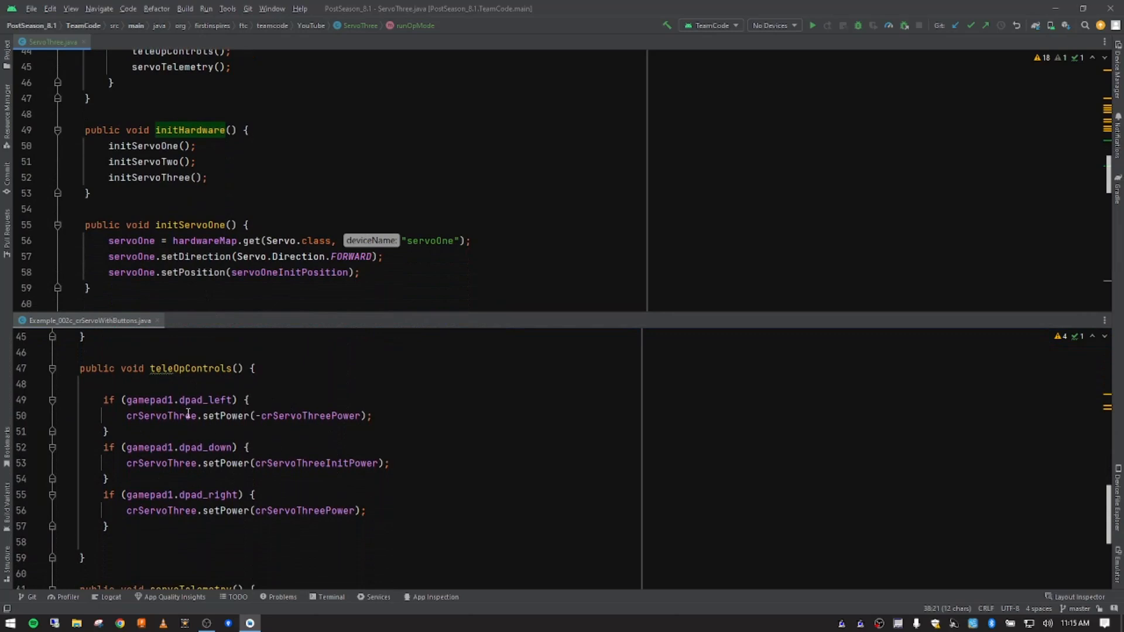
{"action": "scroll", "scroll_direction": "down", "scroll_amount": 3}
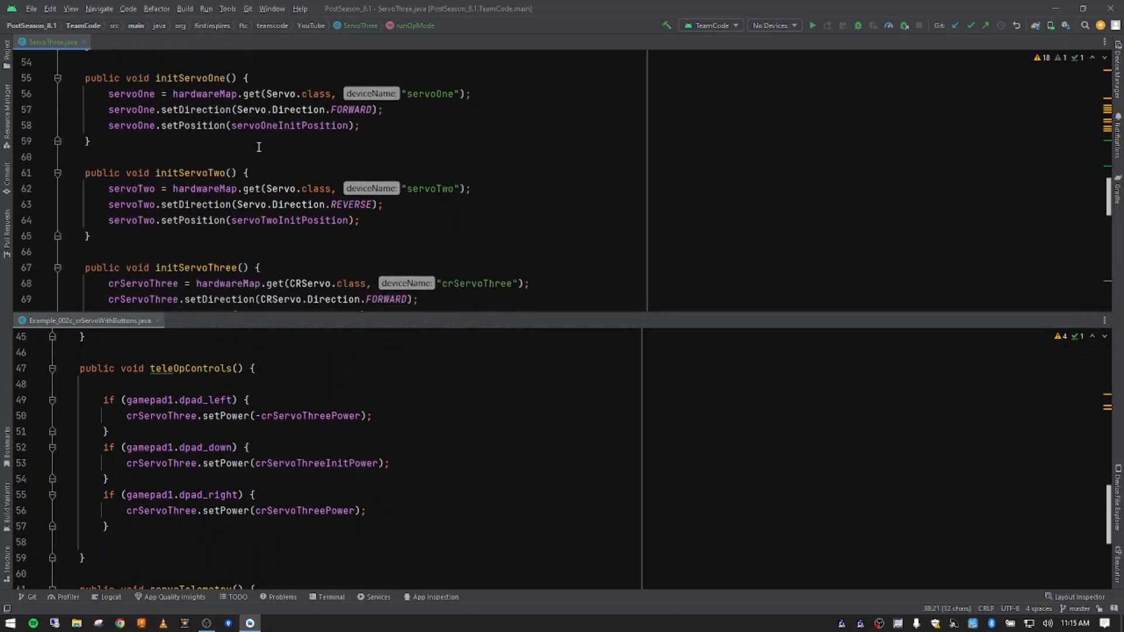
{"action": "scroll", "scroll_direction": "down", "scroll_amount": 3}
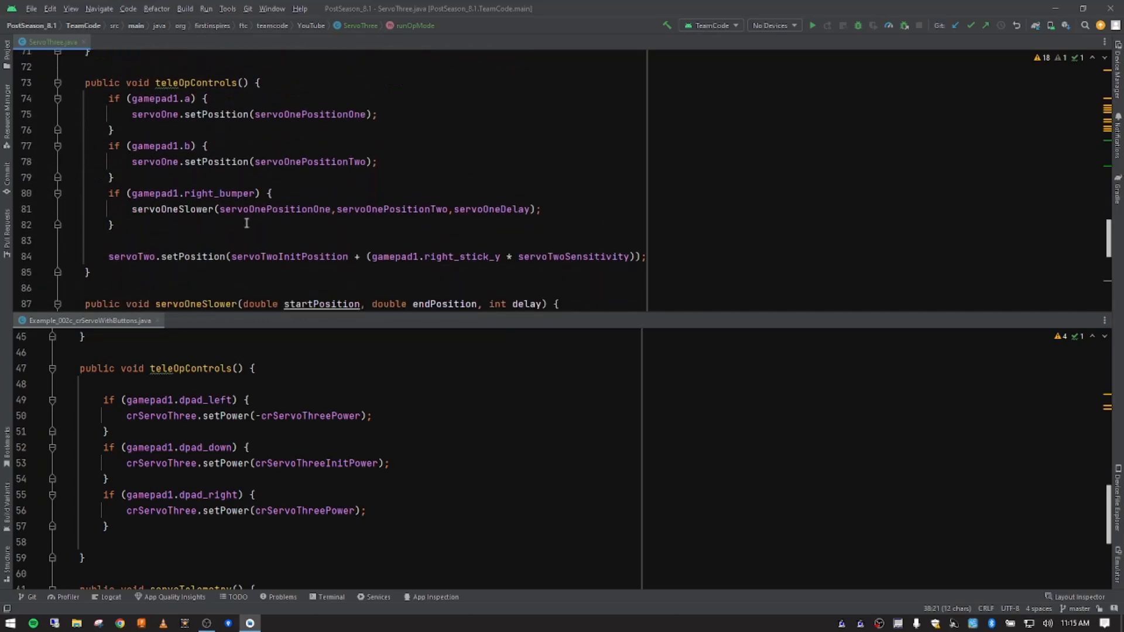
{"action": "left_click", "coordinate": [220, 225]}
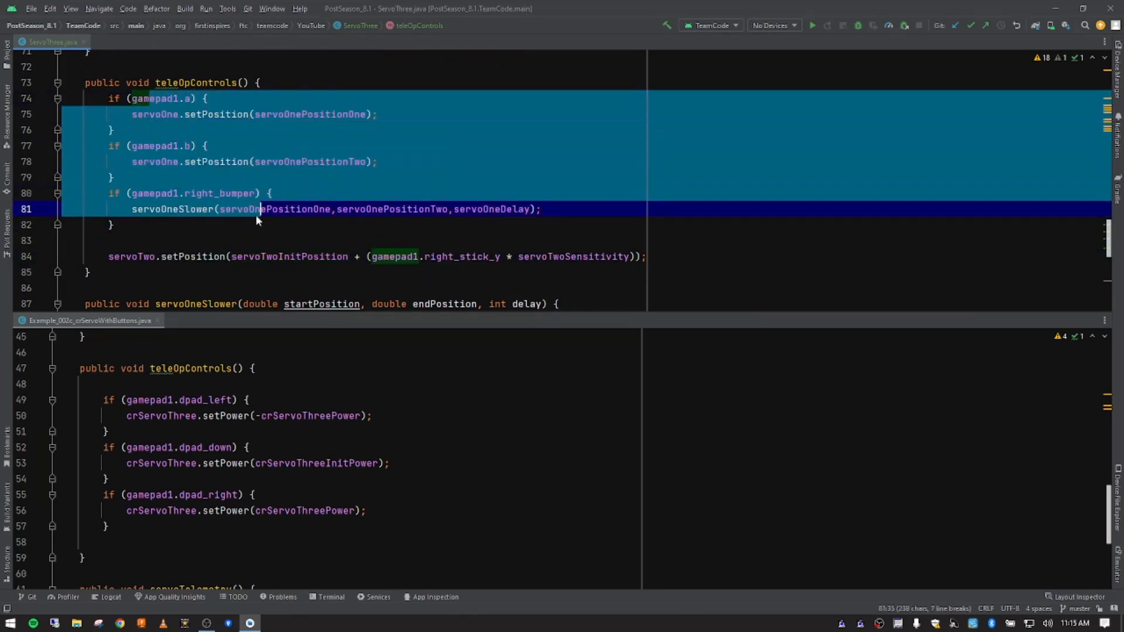
{"action": "left_click", "coordinate": [330, 257]}
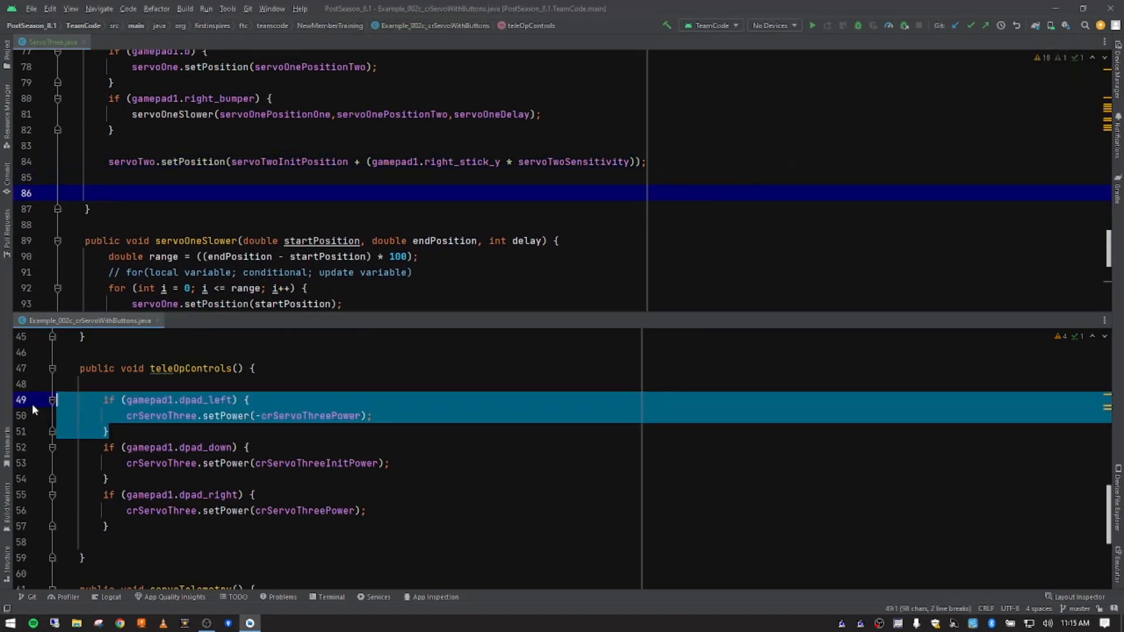
- Paste the dpad_left block after servoTwo.setPosition, running crServoThree at negative crServoThreePower
{"action": "left_click", "coordinate": [138, 194]}
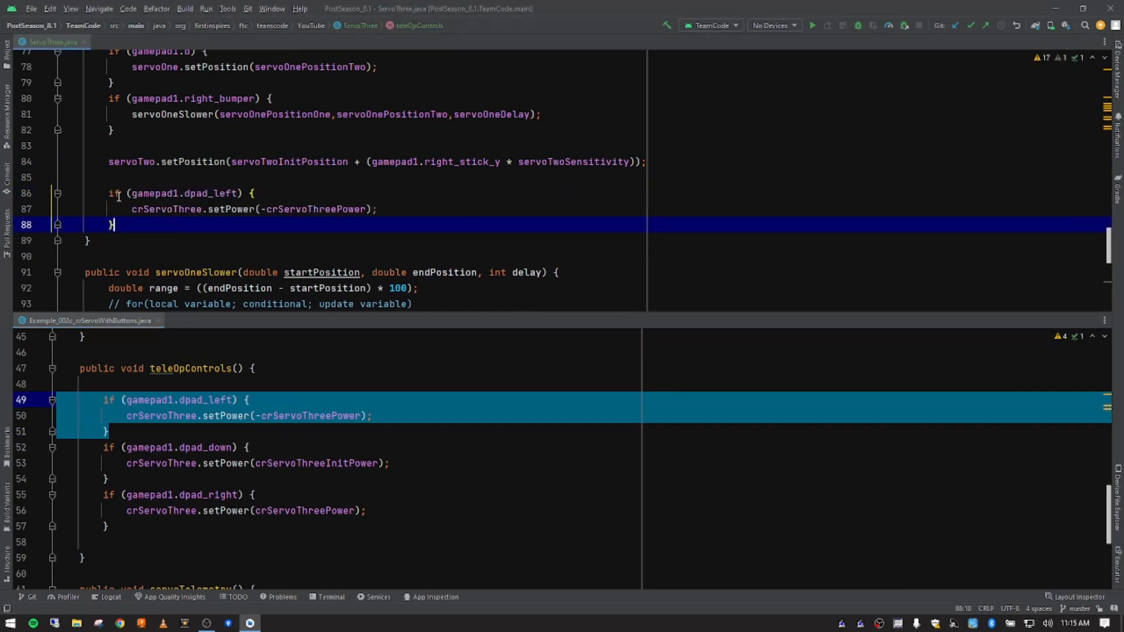
{"action": "left_click", "coordinate": [115, 192]}
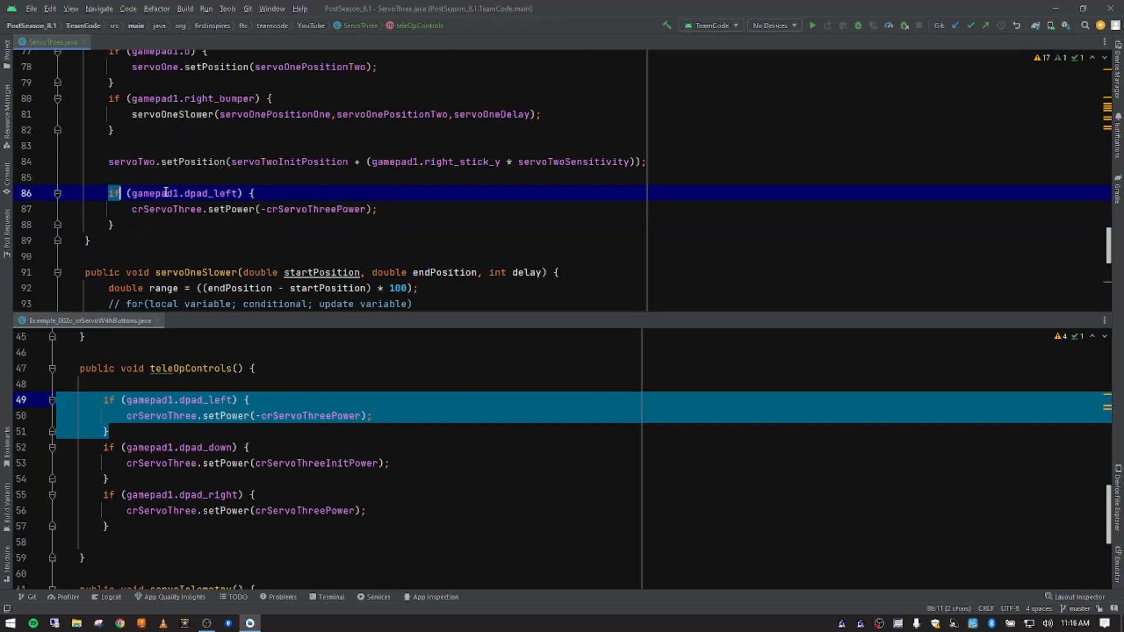
{"action": "left_click", "coordinate": [166, 192]}
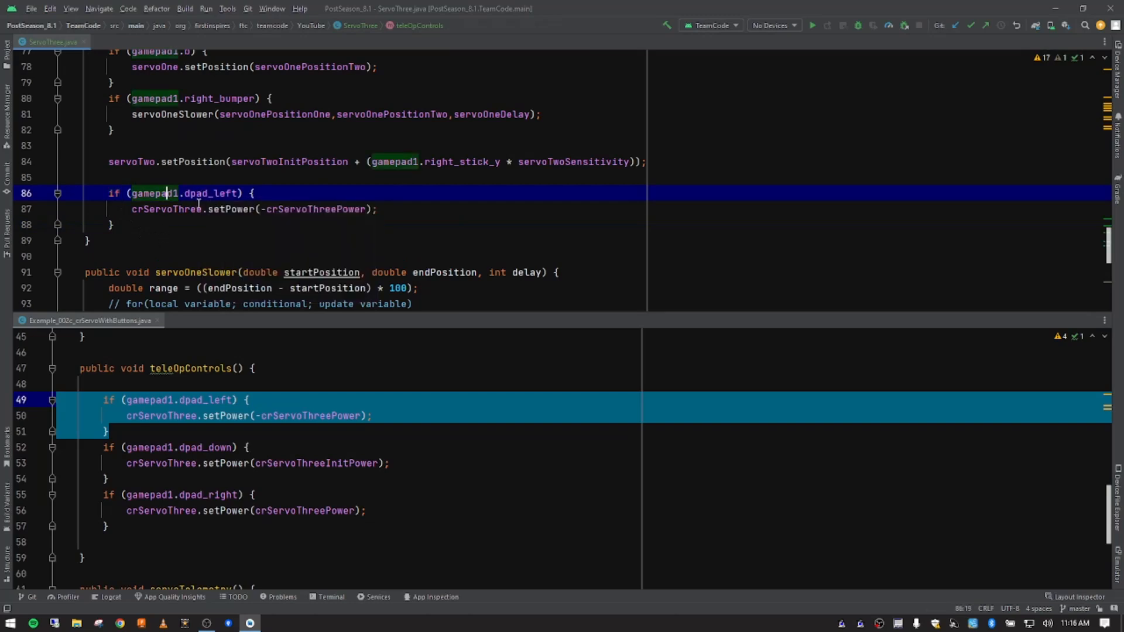
{"action": "mouse_move", "coordinate": [219, 193]}
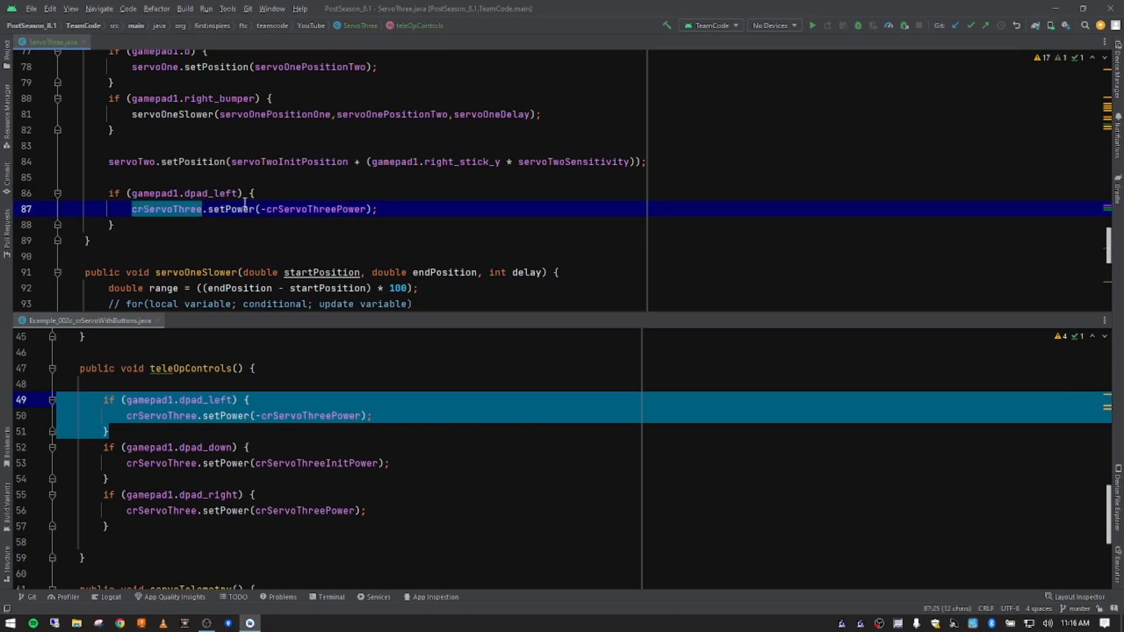
{"action": "mouse_move", "coordinate": [230, 208]}
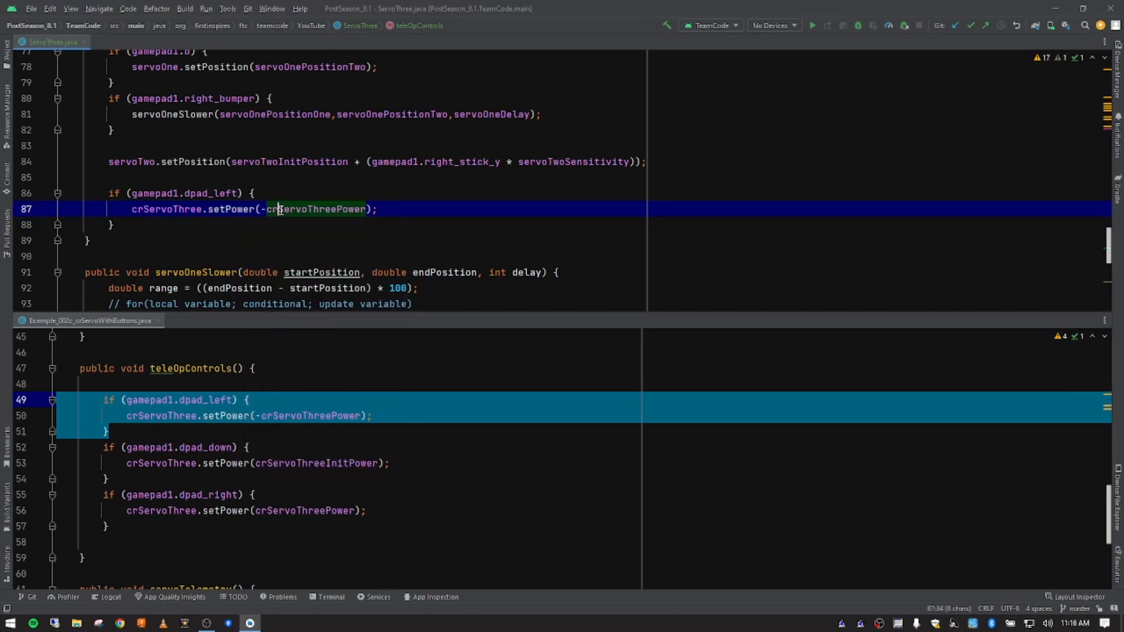
{"action": "left_click", "coordinate": [312, 208]}
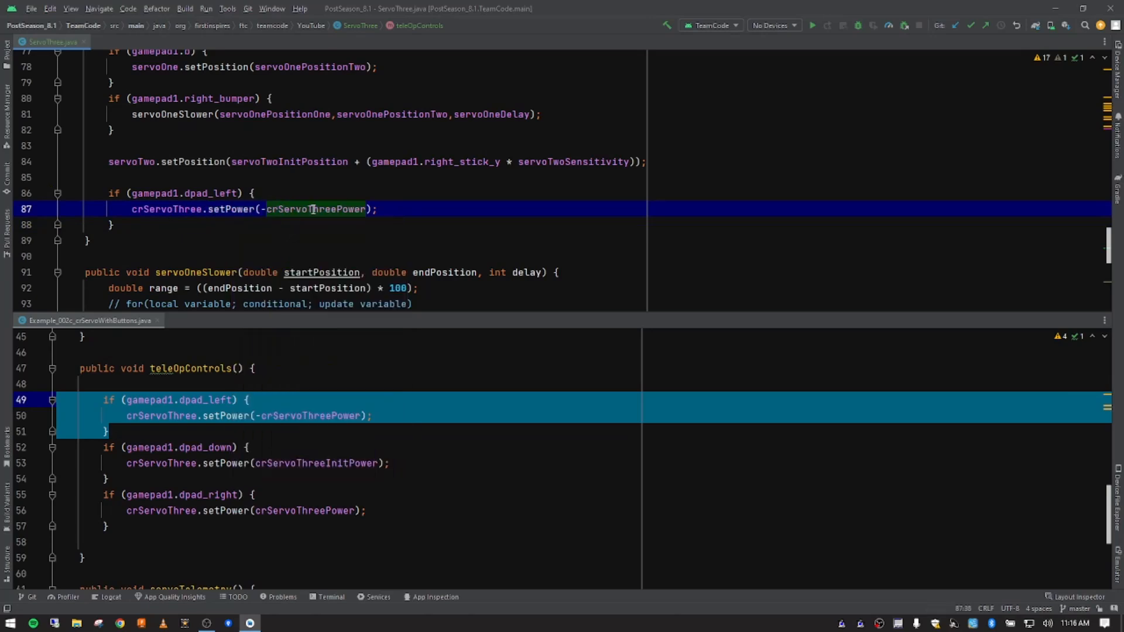
{"action": "double_click", "coordinate": [316, 209]}
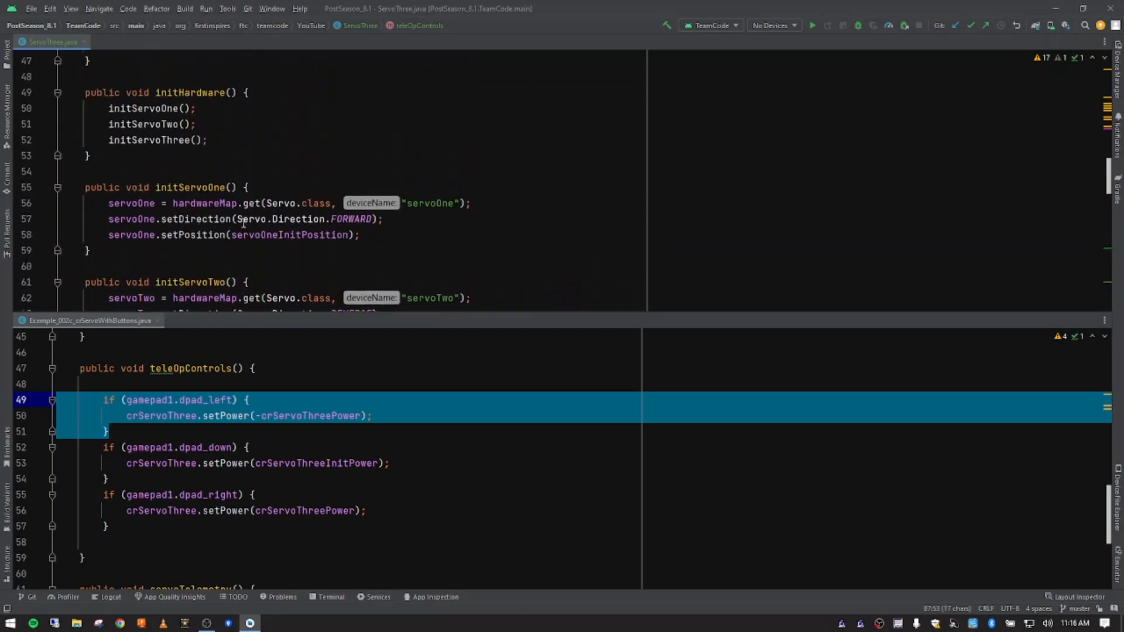
{"action": "scroll", "scroll_direction": "up", "scroll_amount": 3}
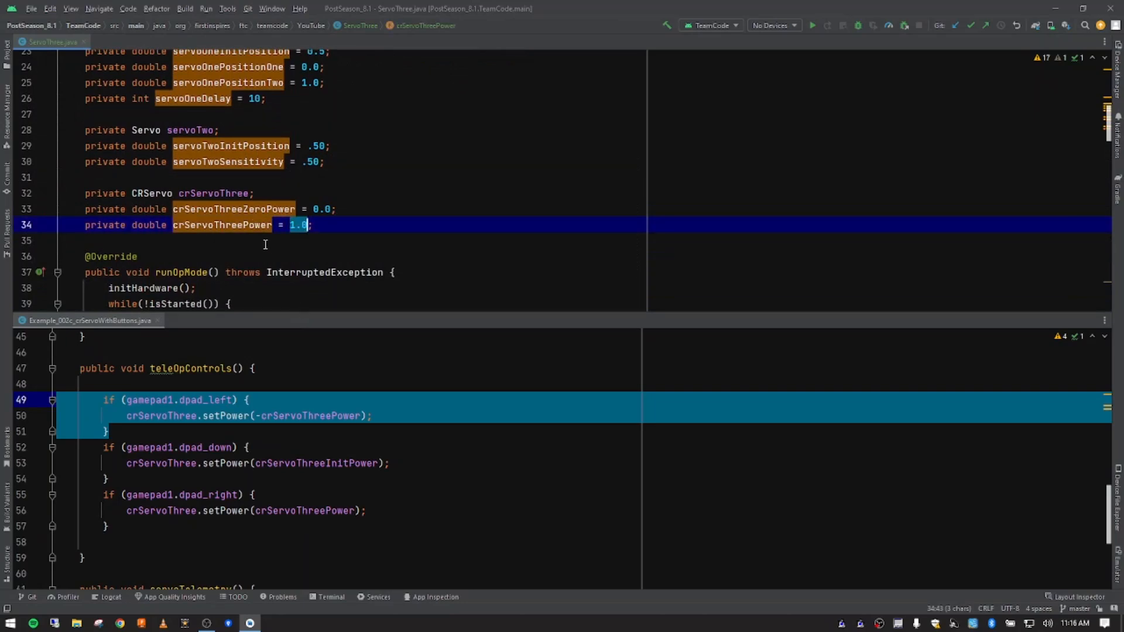
{"action": "scroll", "scroll_direction": "down", "scroll_amount": 3}
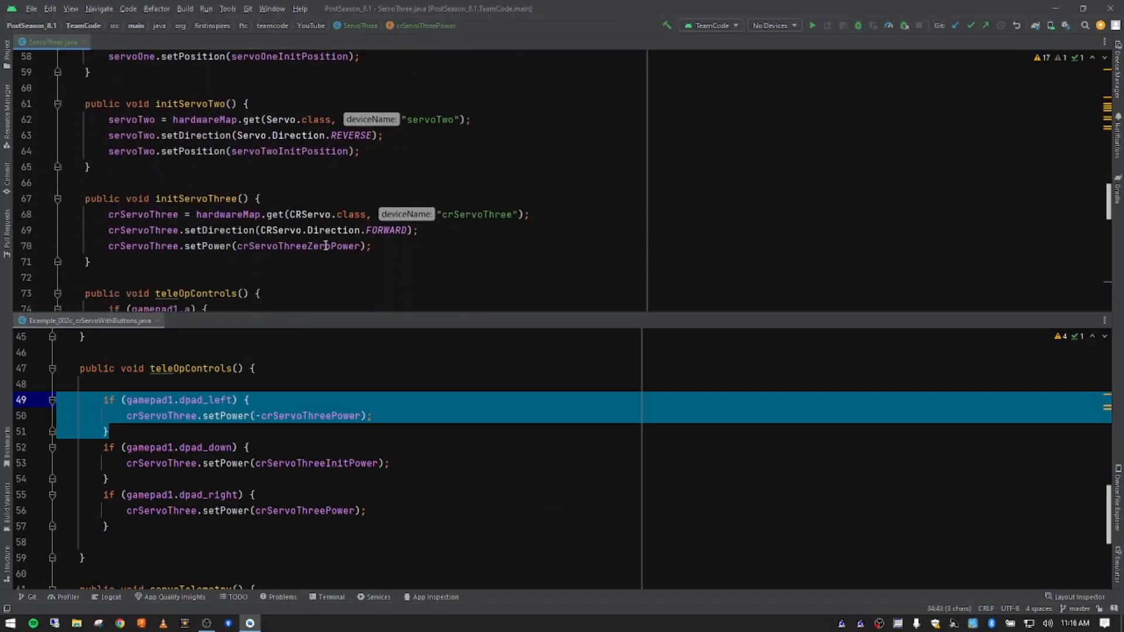
{"action": "scroll", "scroll_direction": "down", "scroll_amount": 3}
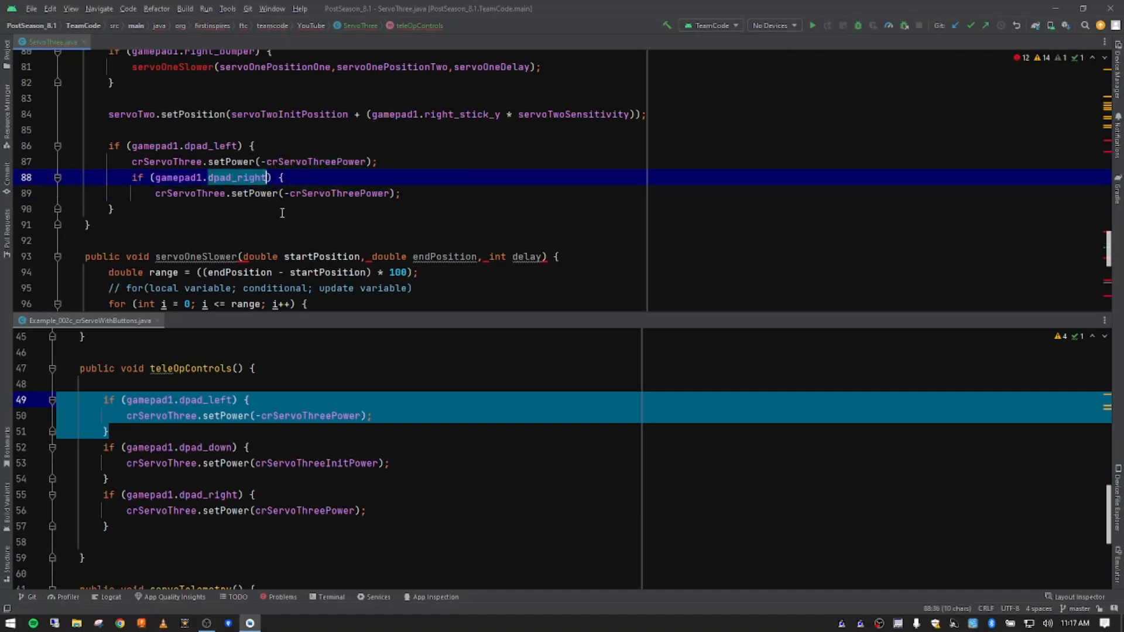
- Turn the pasted copy into a dpad_right check setting crServoThree to crServoThreePower
{"action": "left_click", "coordinate": [299, 193]}
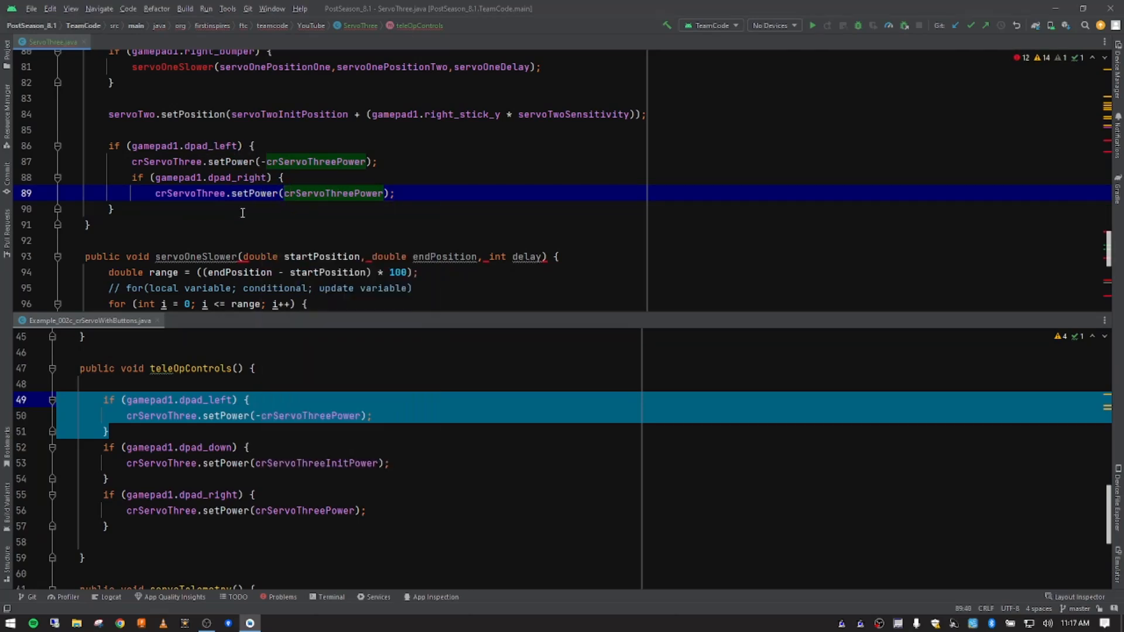
{"action": "left_click", "coordinate": [133, 177]}
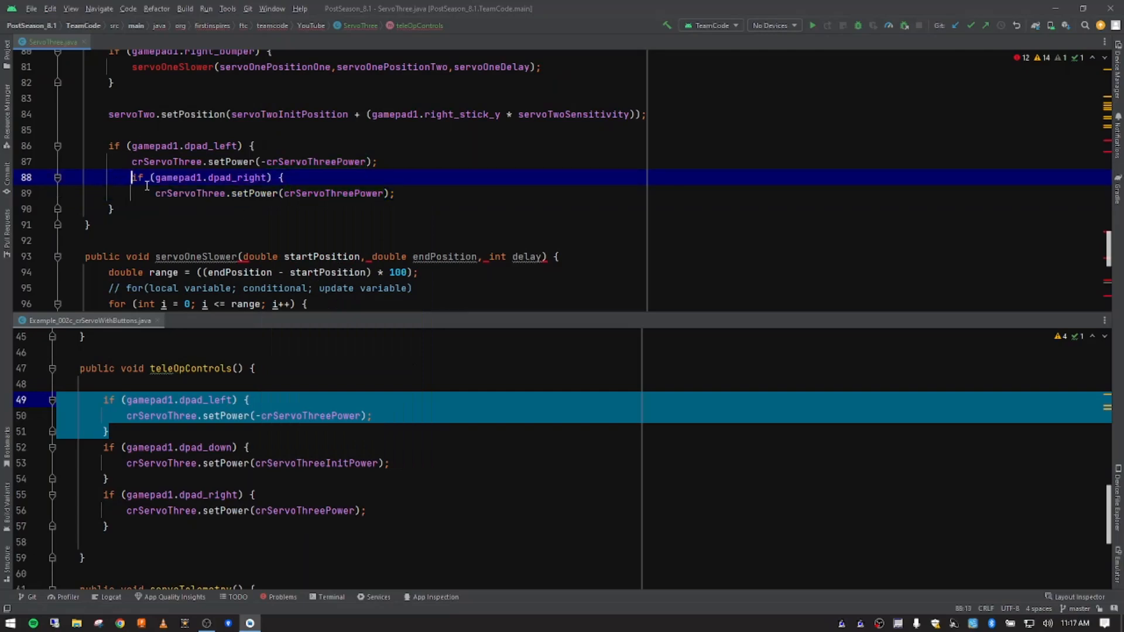
{"action": "mouse_move", "coordinate": [359, 272]}
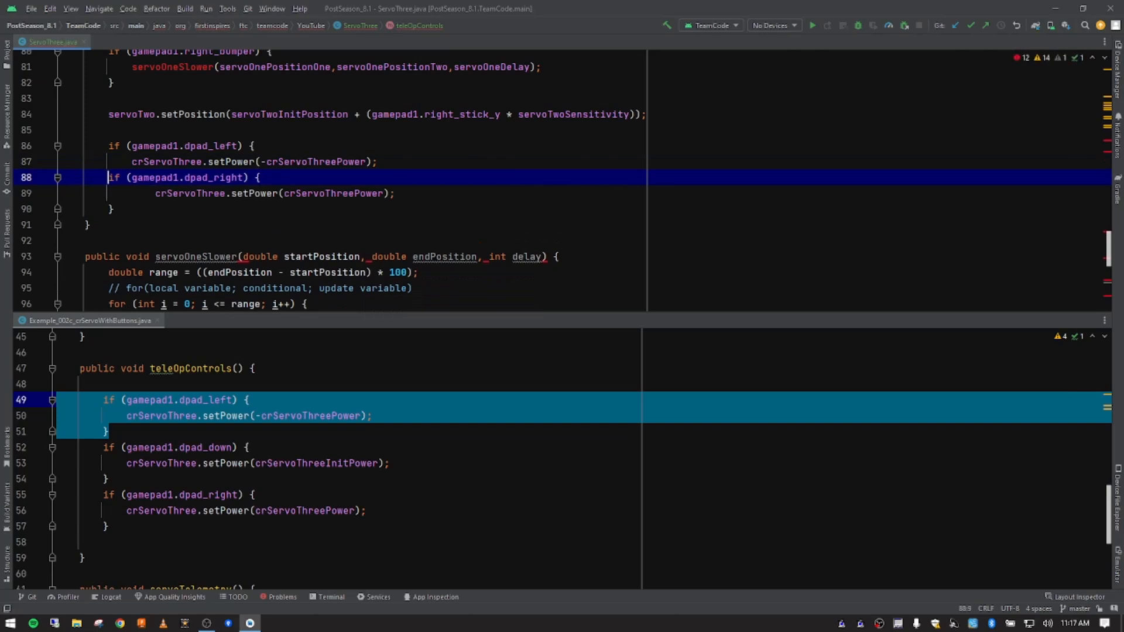
{"action": "left_click", "coordinate": [236, 194]}
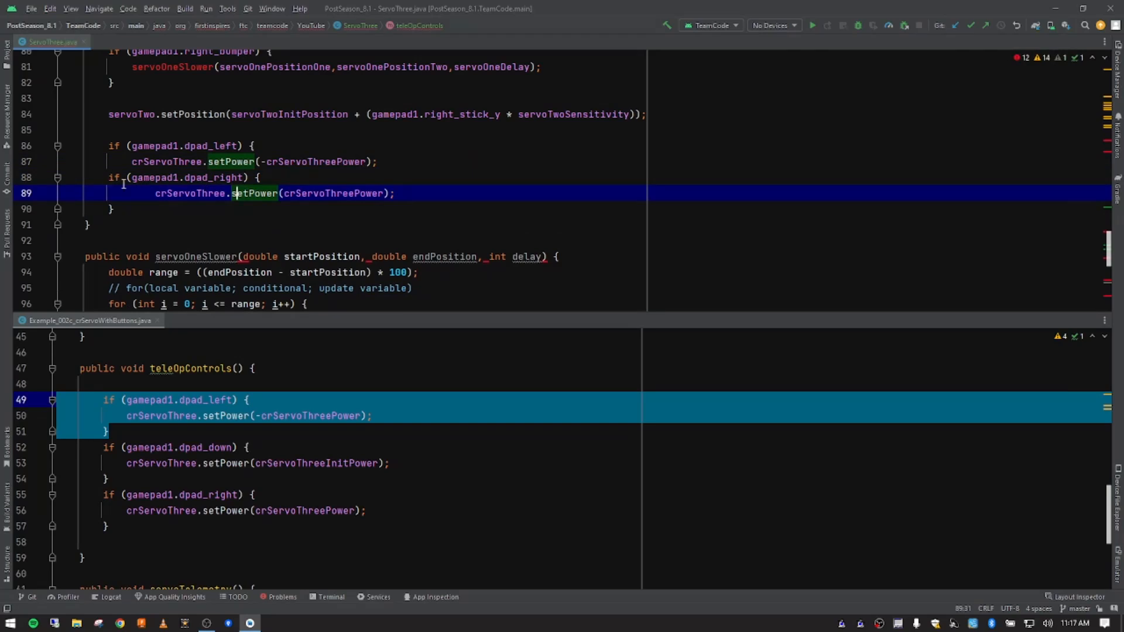
{"action": "left_click", "coordinate": [137, 177]}
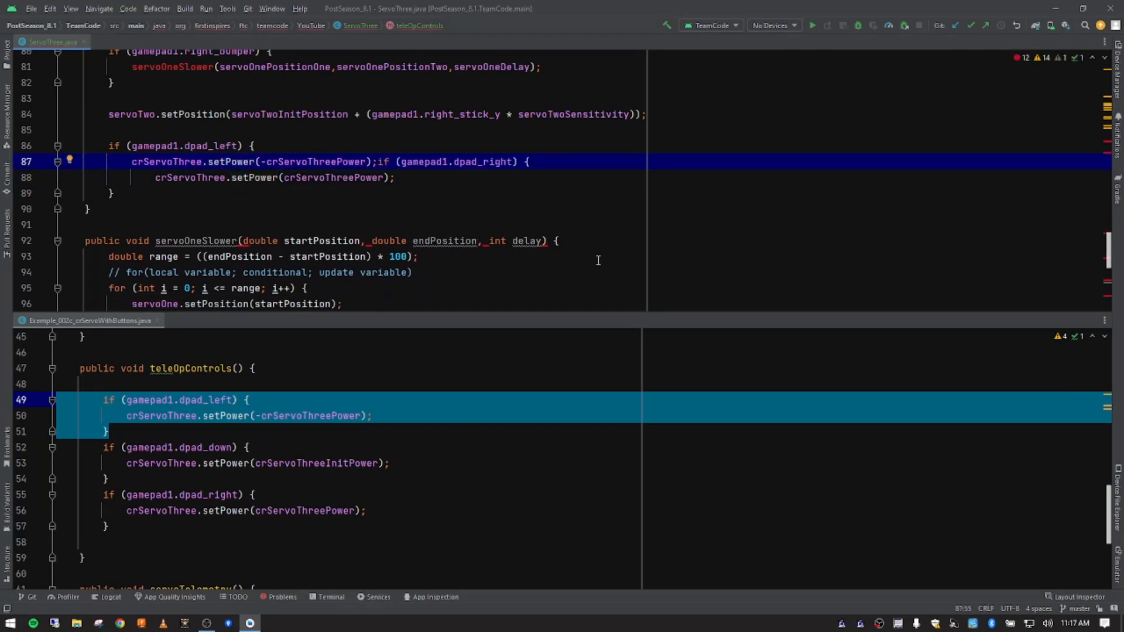
{"action": "key", "text": "enter"}
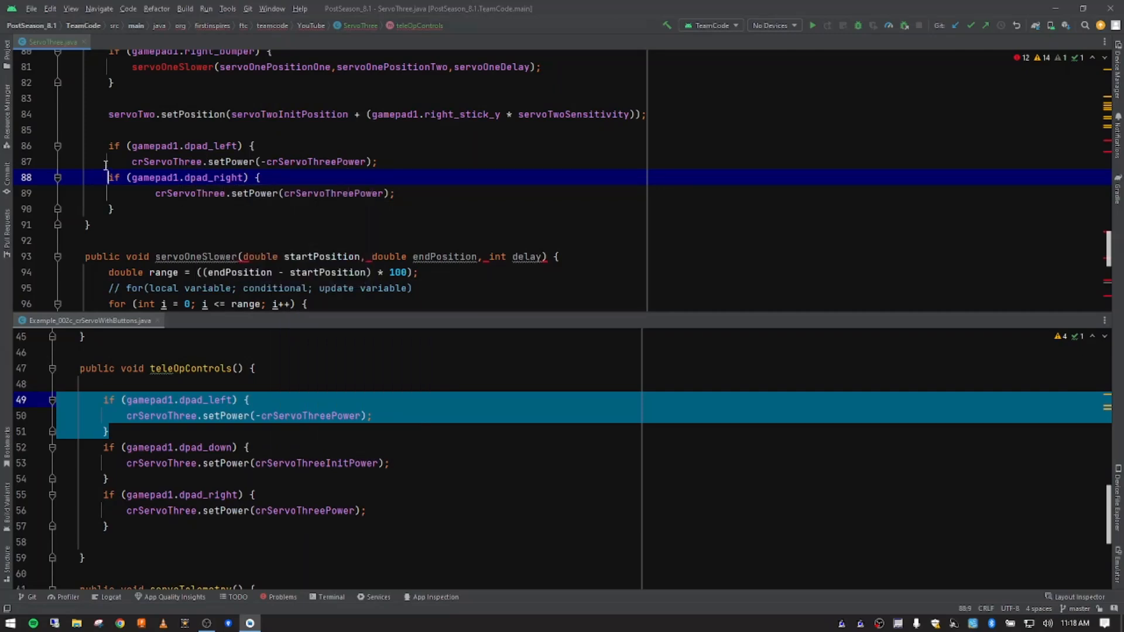
{"action": "left_click", "coordinate": [251, 145]}
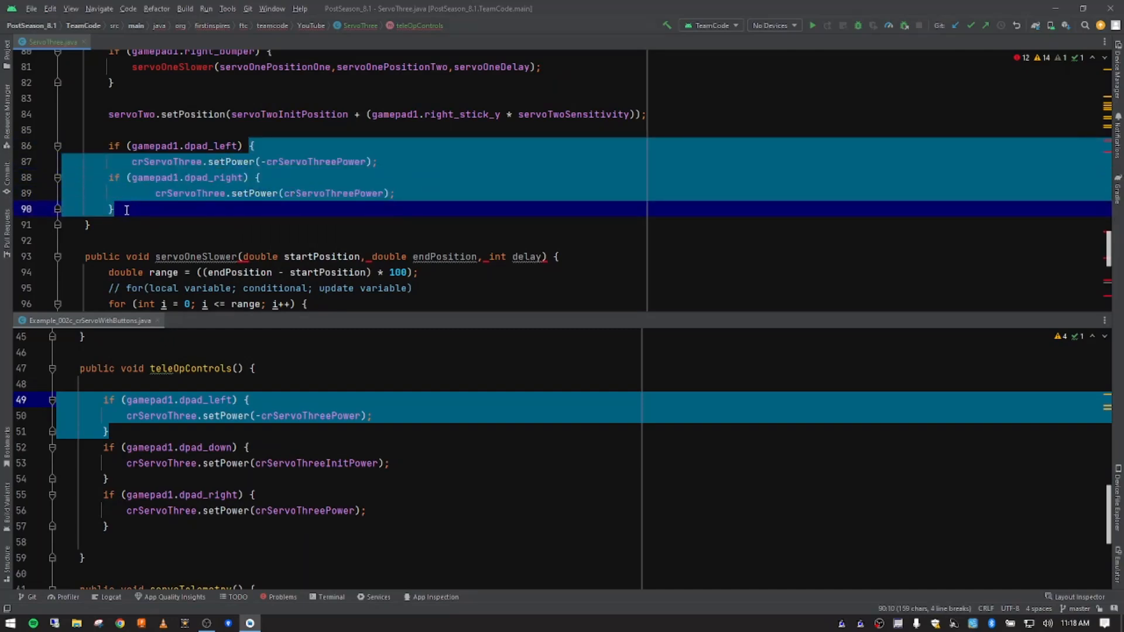
{"action": "mouse_move", "coordinate": [233, 188]}
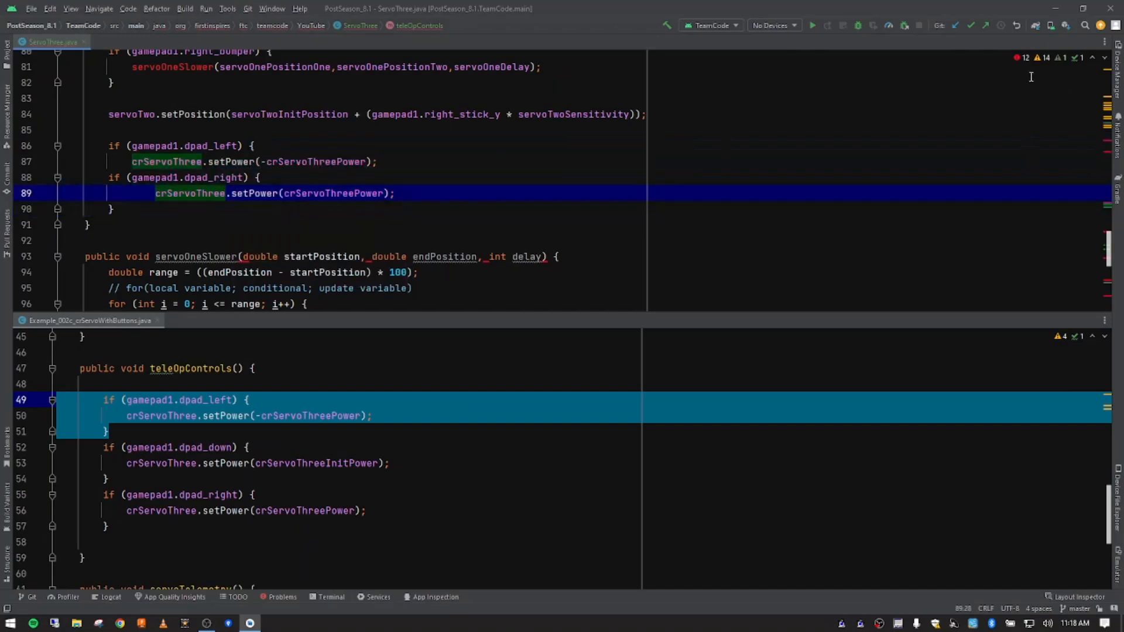
{"action": "mouse_move", "coordinate": [511, 195]}
{"action": "type", "text": "}"}
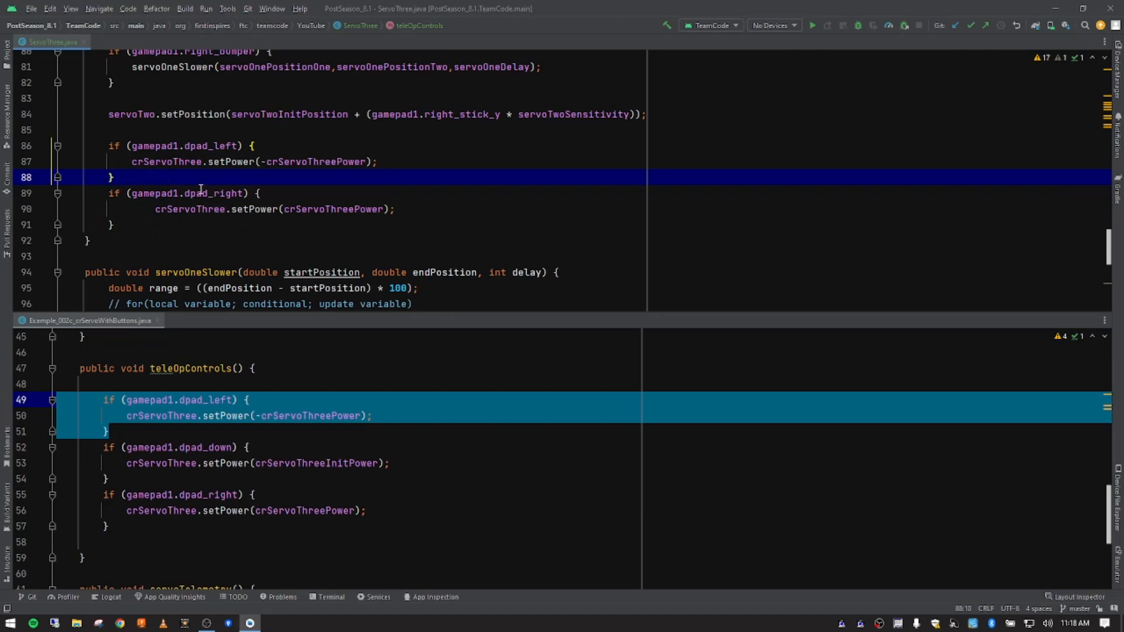
- Close the dpad_left block before dpad_right and add a blank line after
{"action": "left_click", "coordinate": [226, 209]}
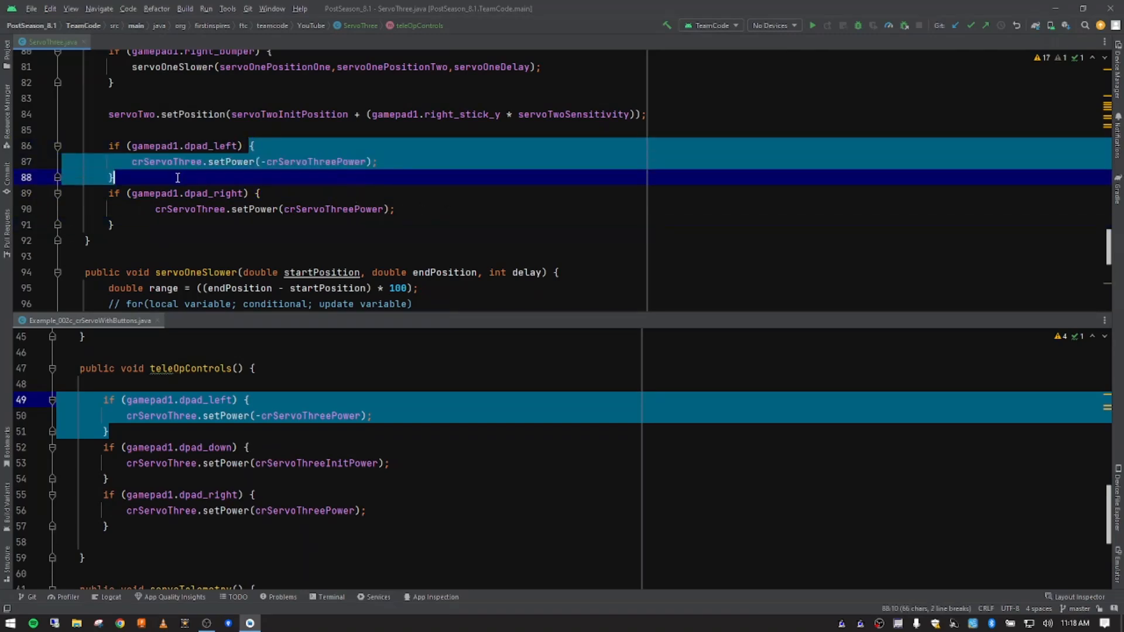
{"action": "left_click", "coordinate": [423, 193]}
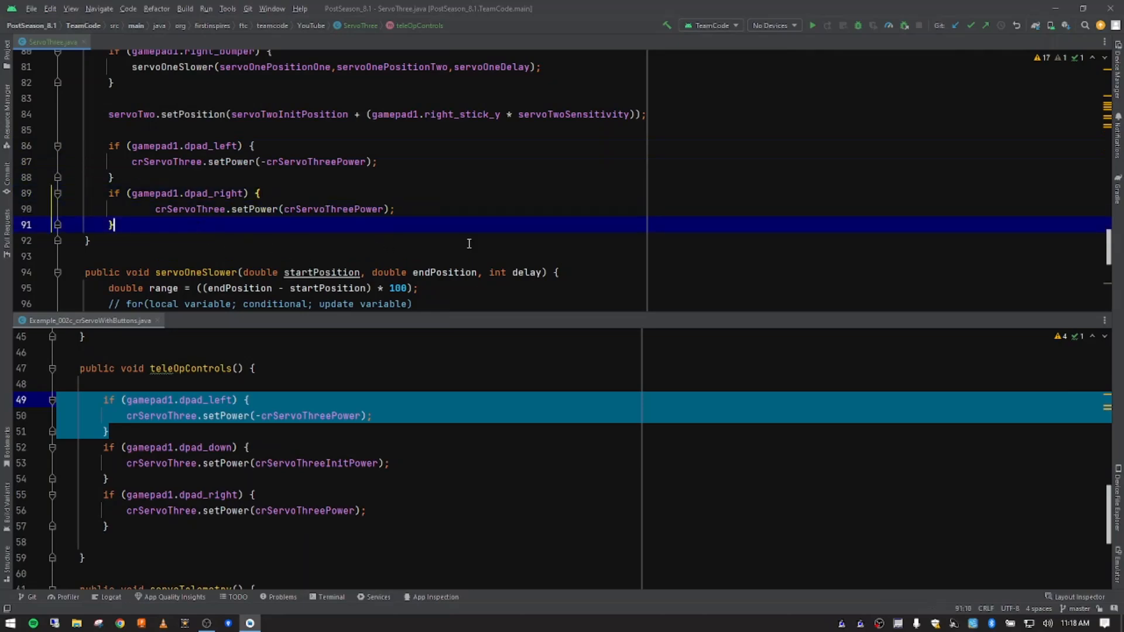
{"action": "key", "text": "enter"}
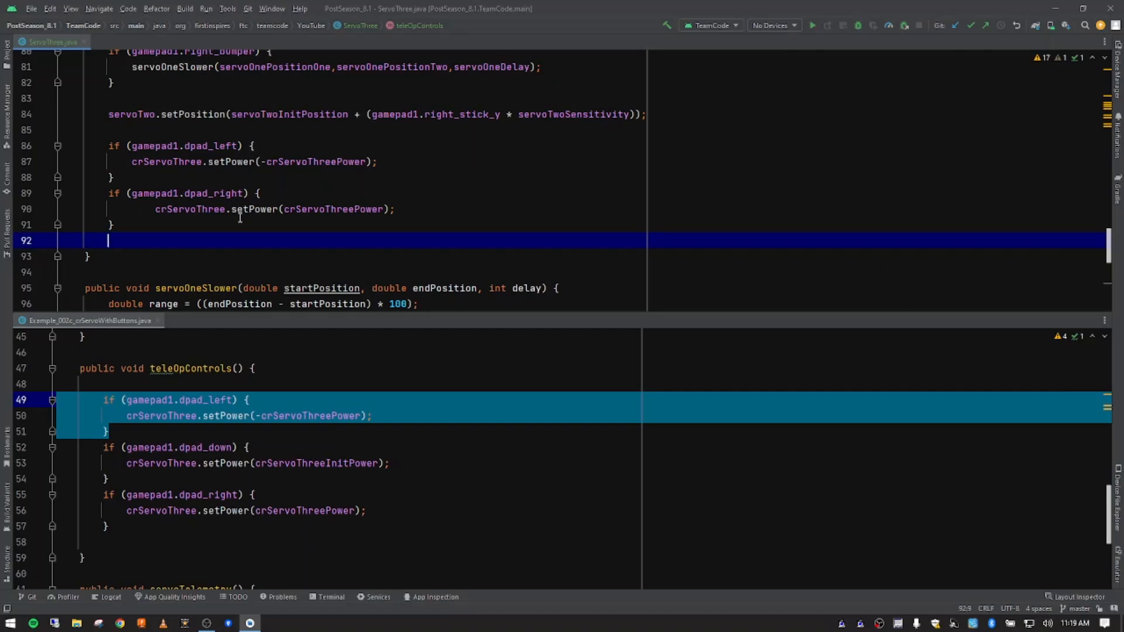
{"action": "mouse_move", "coordinate": [185, 252]}
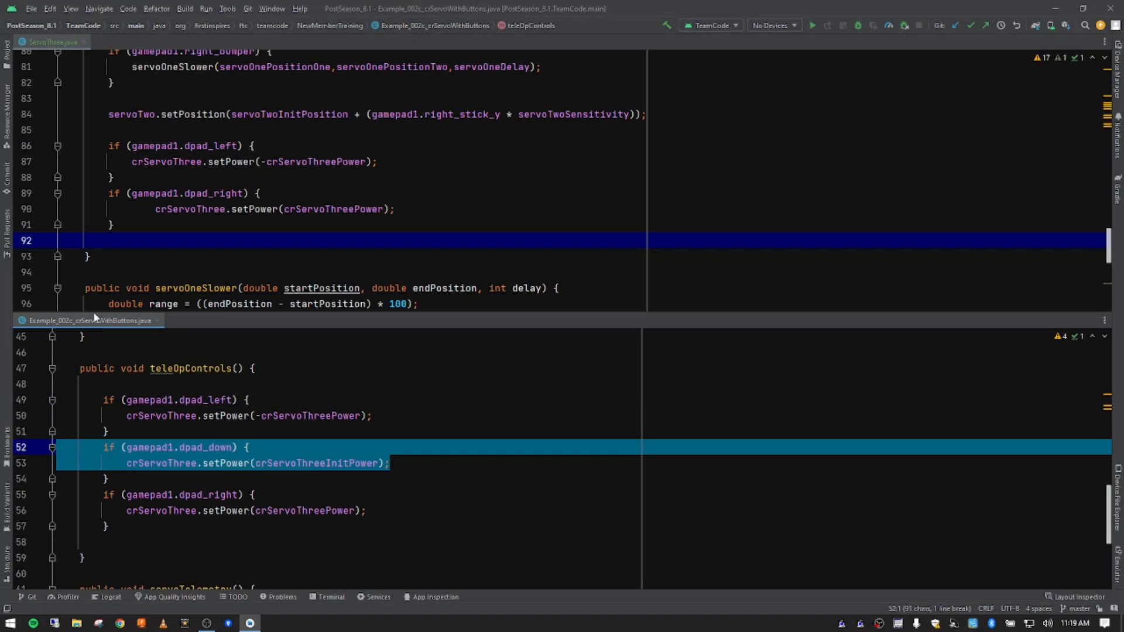
- Paste another block below dpad_right, change it to dpad_down, and clear its setPower argument
{"action": "left_click", "coordinate": [122, 177]}
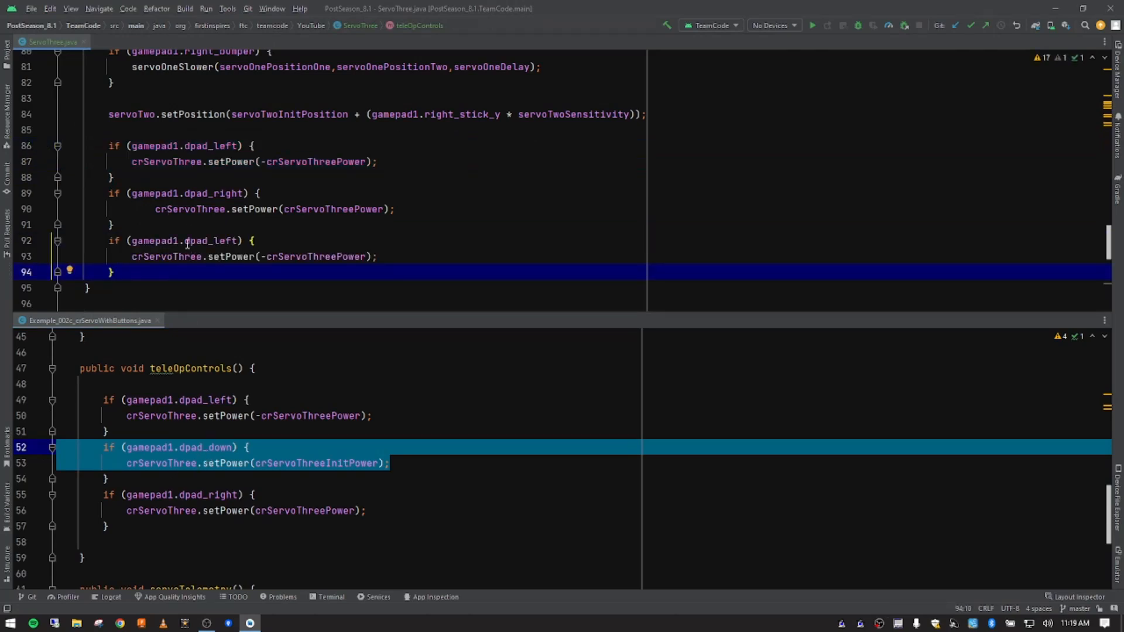
{"action": "left_click", "coordinate": [186, 240]}
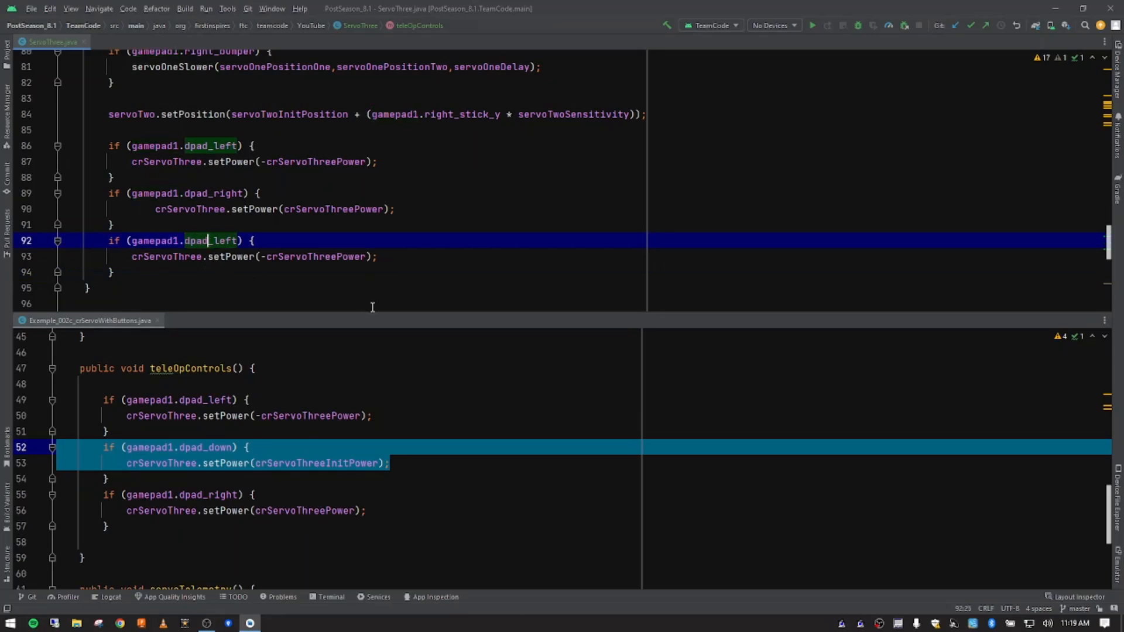
{"action": "key", "text": "Backspace"}
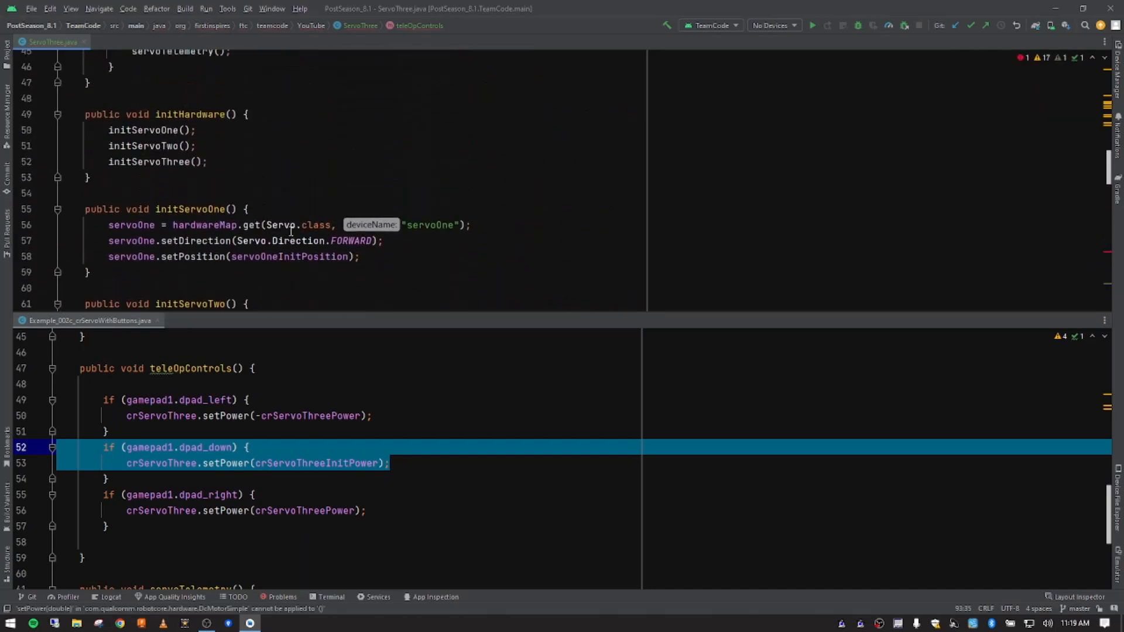
{"action": "scroll", "scroll_direction": "up", "scroll_amount": 3}
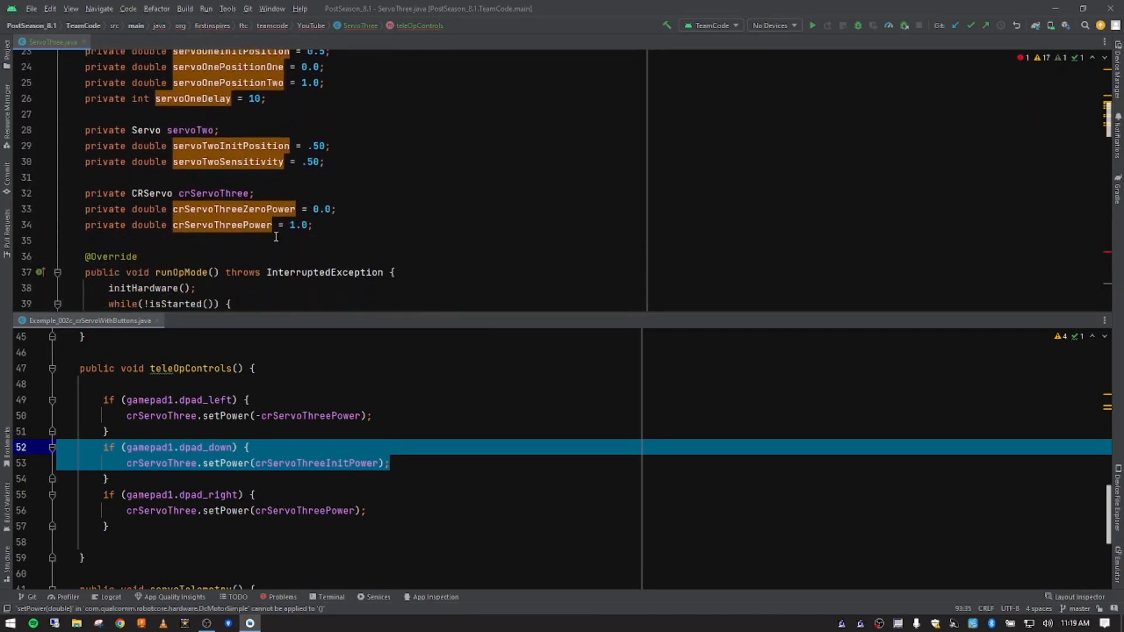
{"action": "scroll", "scroll_direction": "down", "scroll_amount": 3}
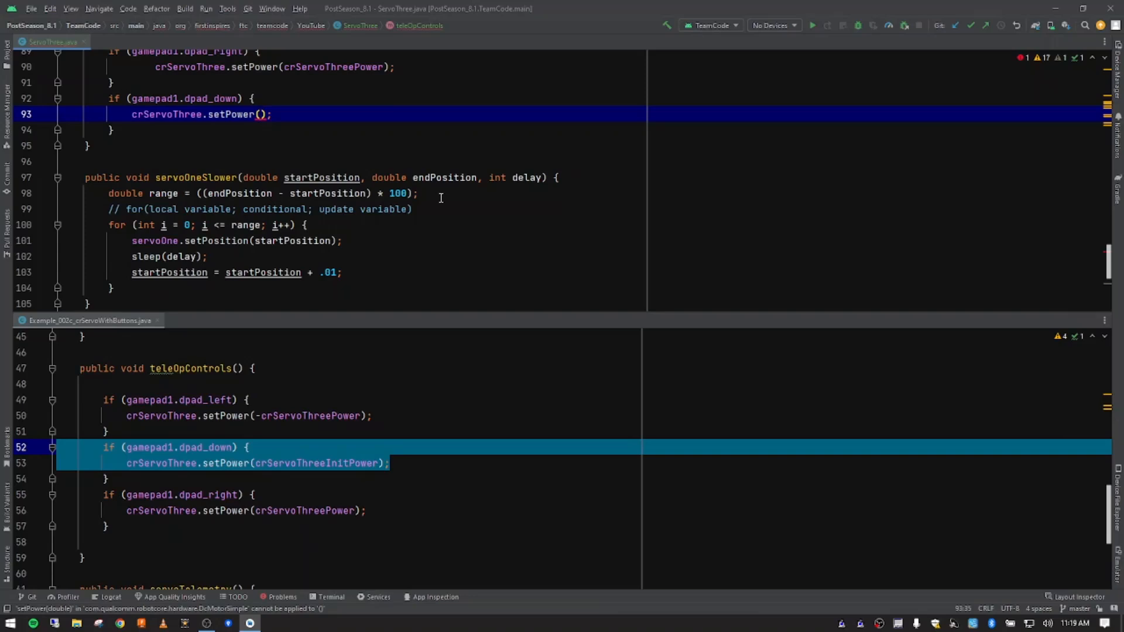
{"action": "type", "text": "cr"}
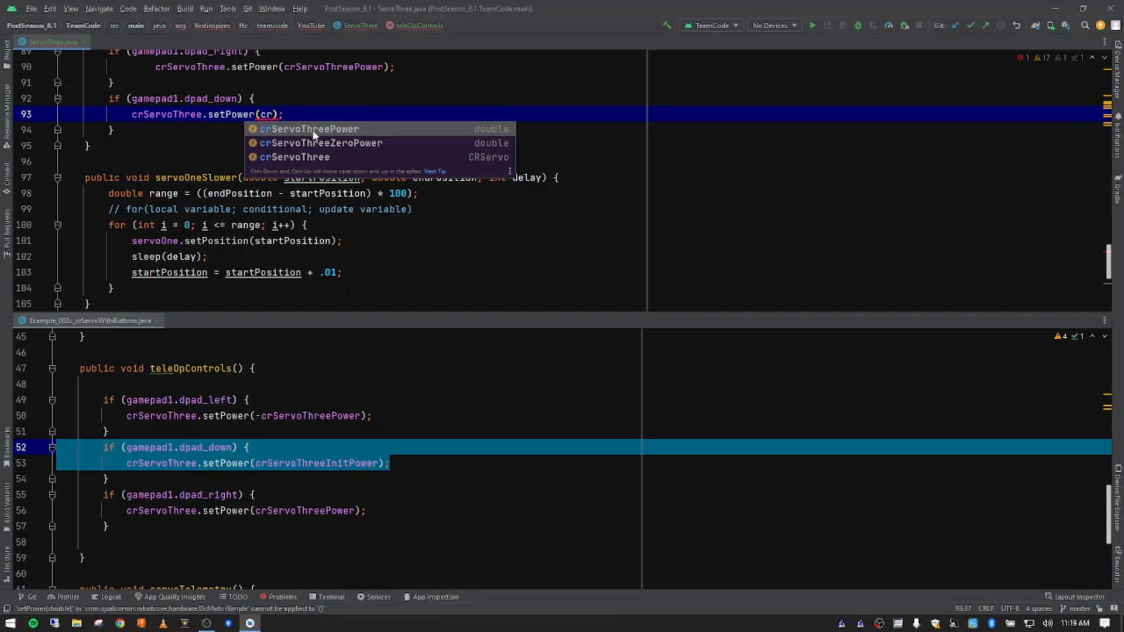
{"action": "mouse_move", "coordinate": [346, 149]}
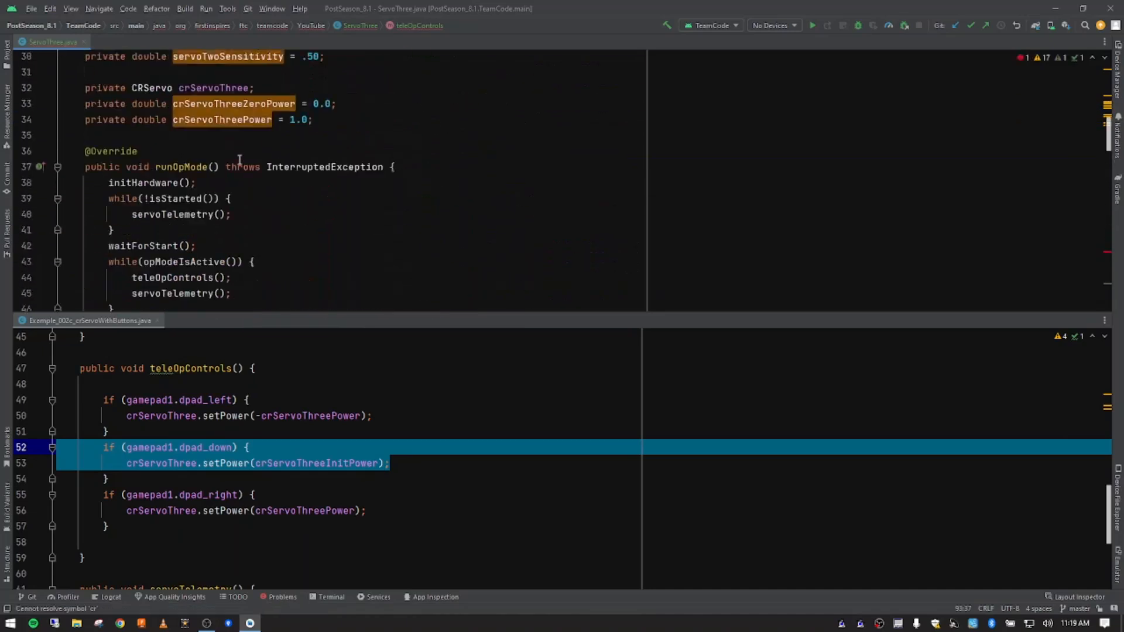
{"action": "scroll", "scroll_direction": "up", "scroll_amount": 3}
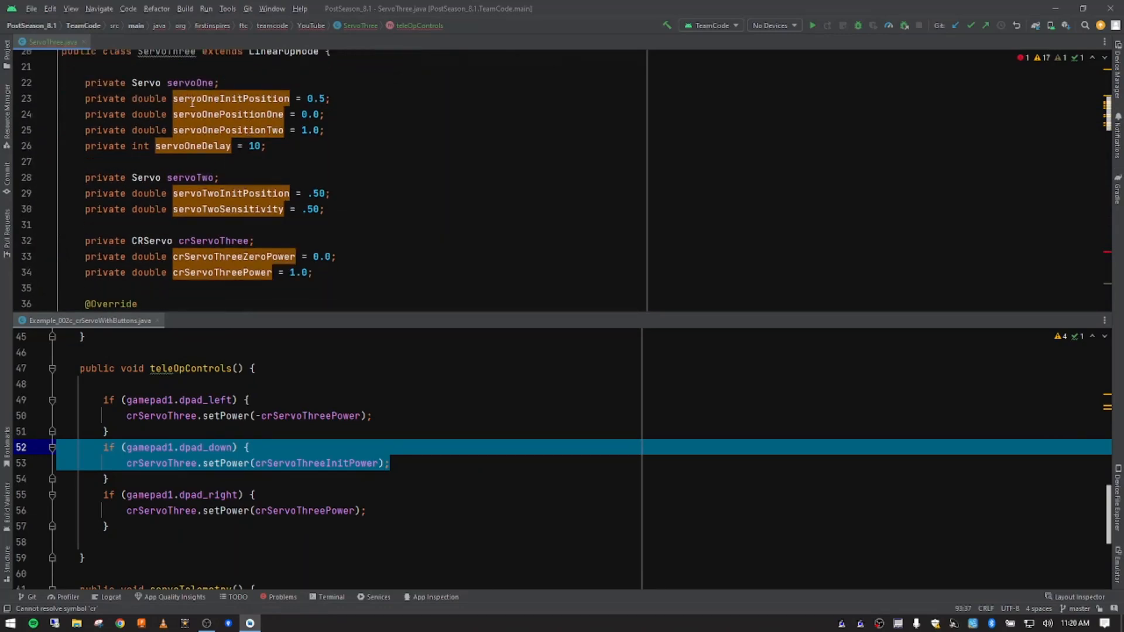
{"action": "mouse_move", "coordinate": [230, 98]}
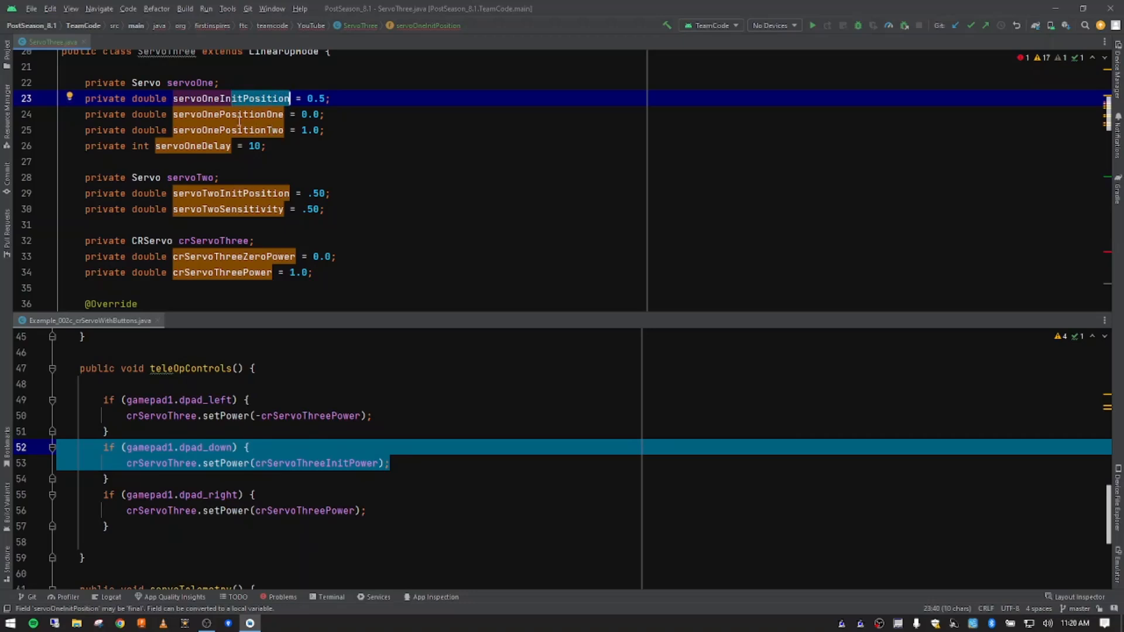
{"action": "mouse_move", "coordinate": [268, 150]}
{"action": "type", "text": "crServoThree.setPower();"}
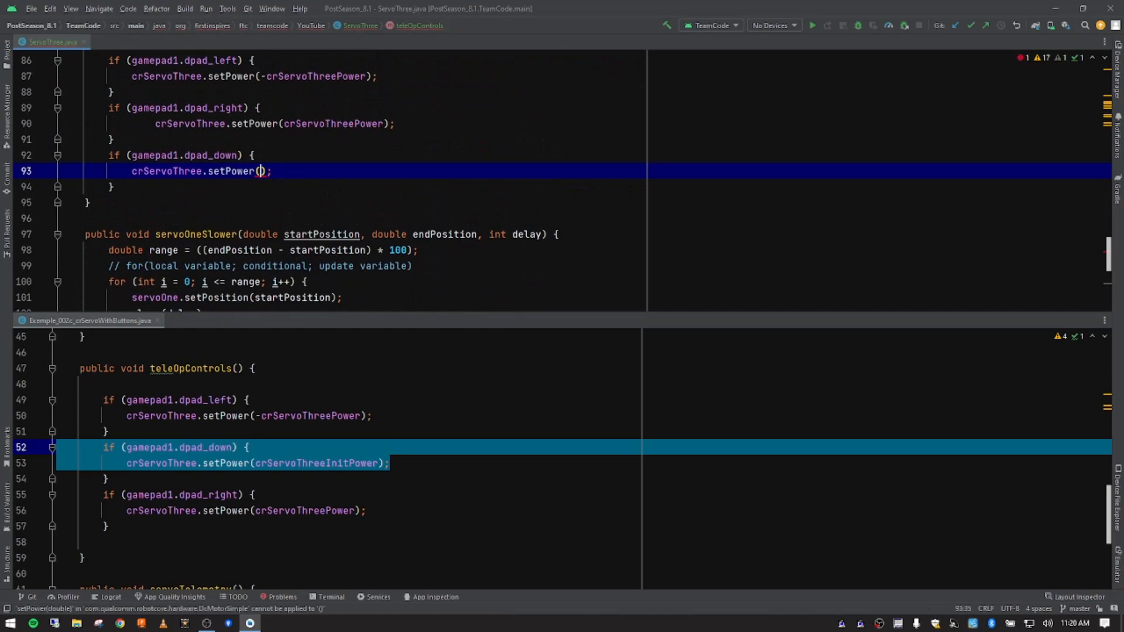
- Replace the mistaken servoOne argument with crServoThreeZeroPower in the dpad_down setPower call
{"action": "type", "text": "serv"}
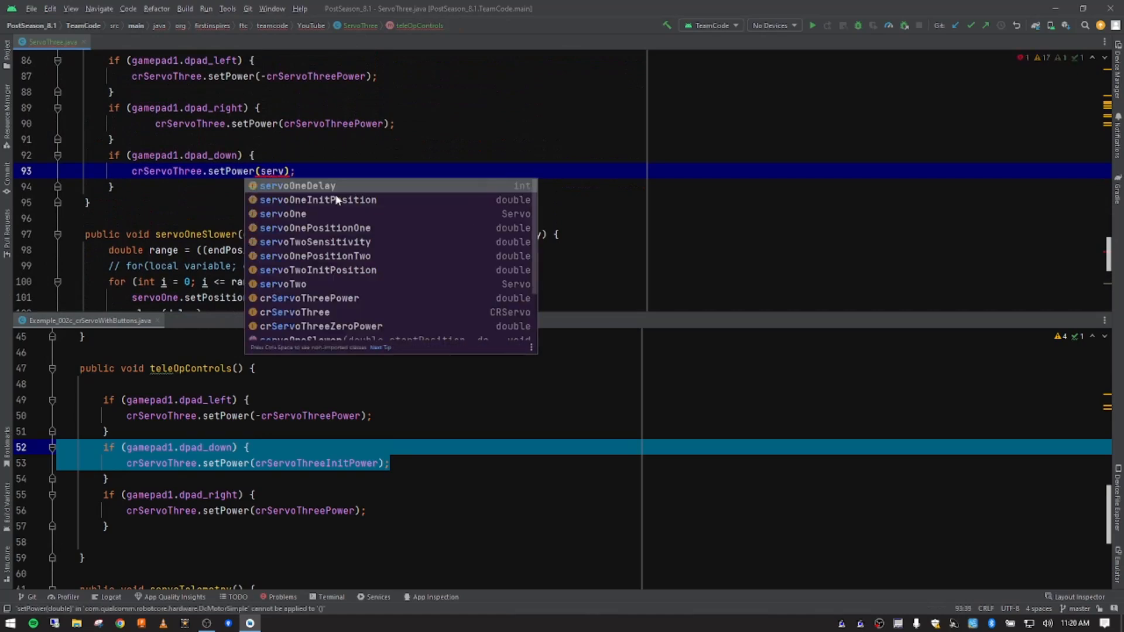
{"action": "type", "text": "oO"}
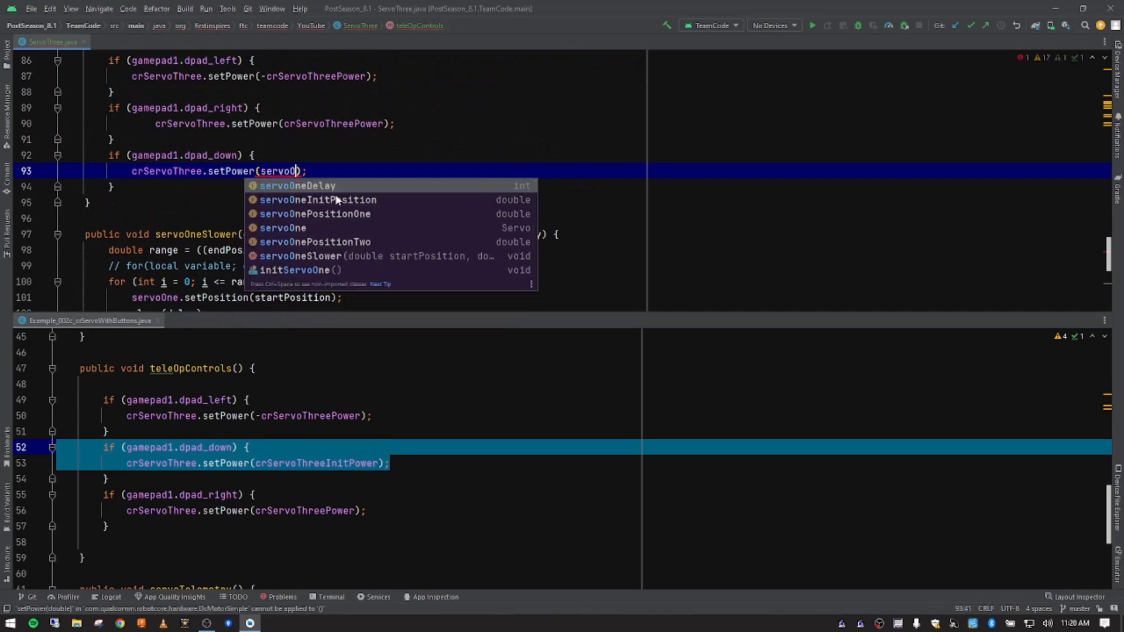
{"action": "type", "text": "ne"}
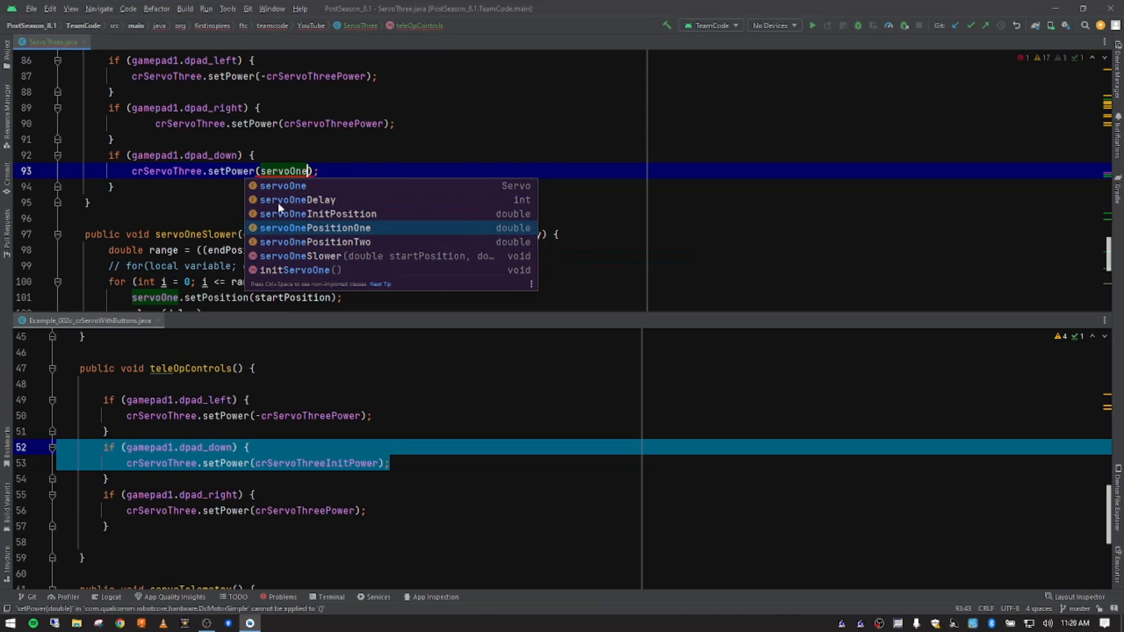
{"action": "mouse_move", "coordinate": [328, 234]}
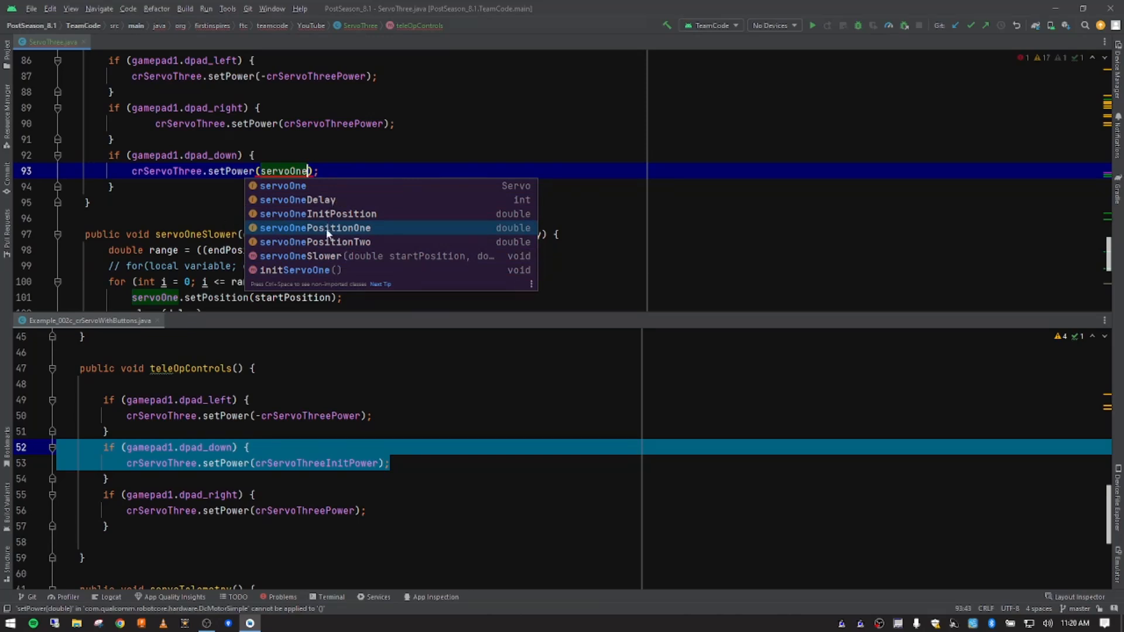
{"action": "mouse_move", "coordinate": [332, 213]}
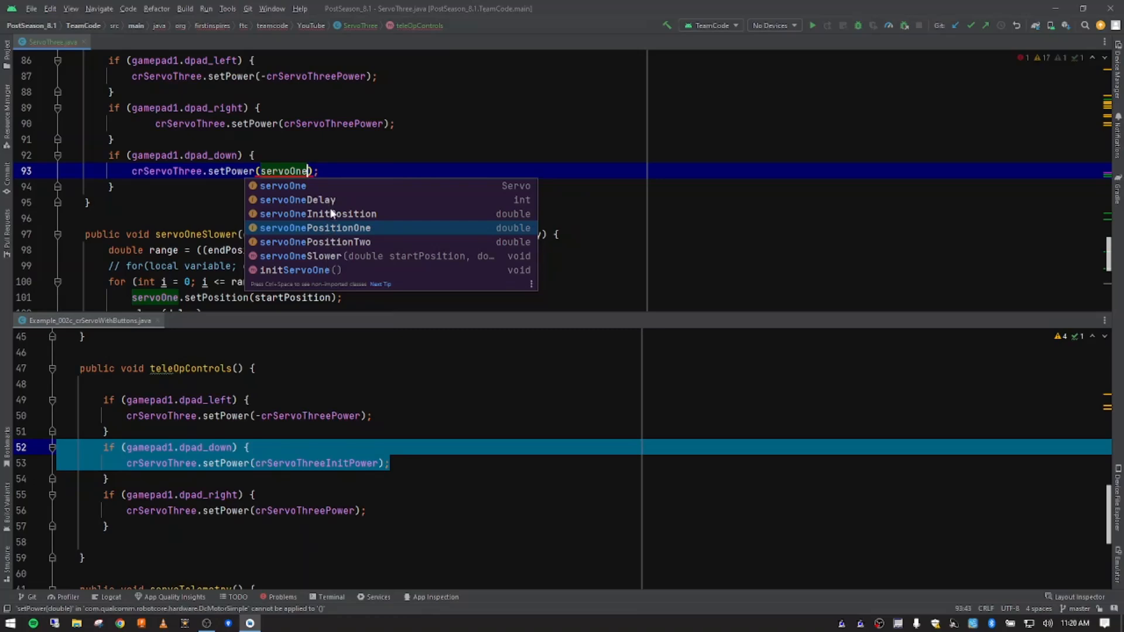
{"action": "mouse_move", "coordinate": [335, 263]}
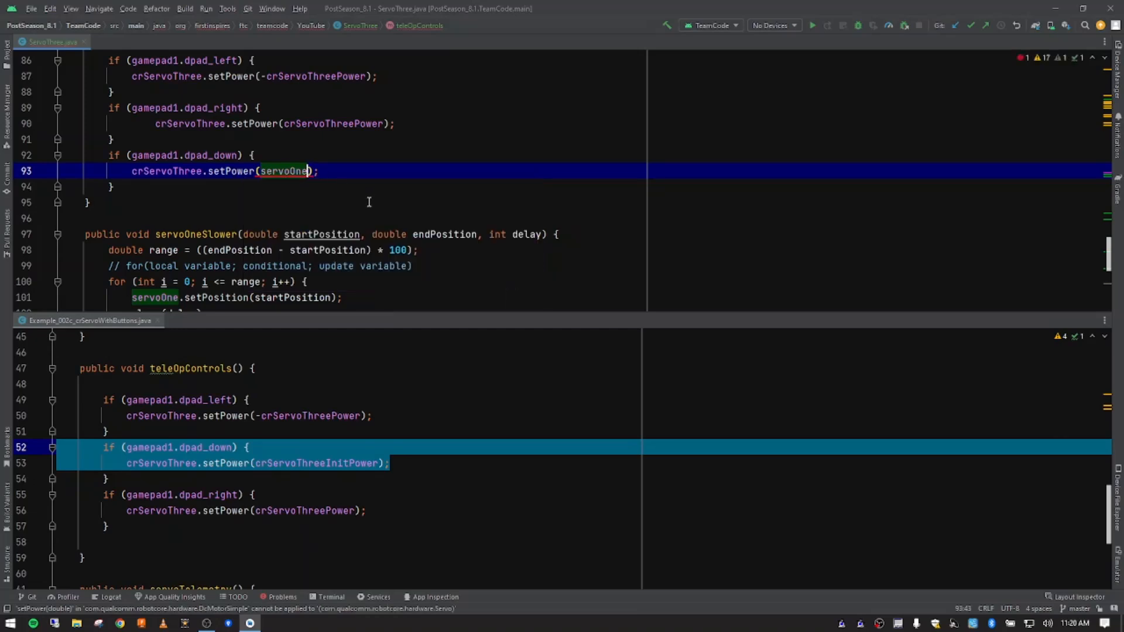
{"action": "key", "text": "BackSpace"}
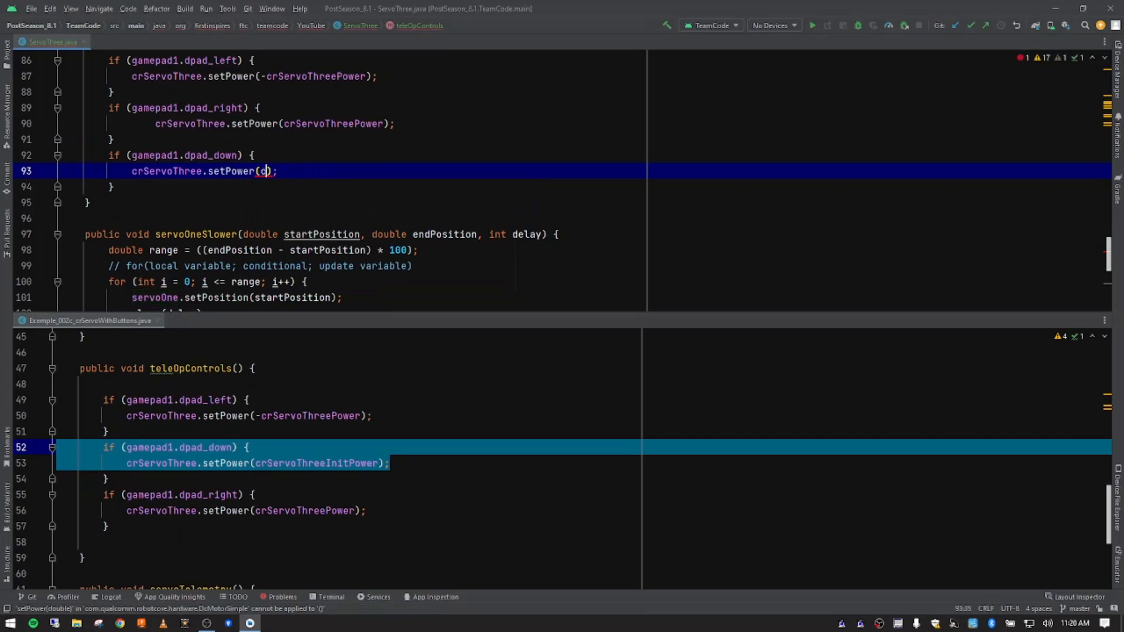
{"action": "type", "text": "cr"}
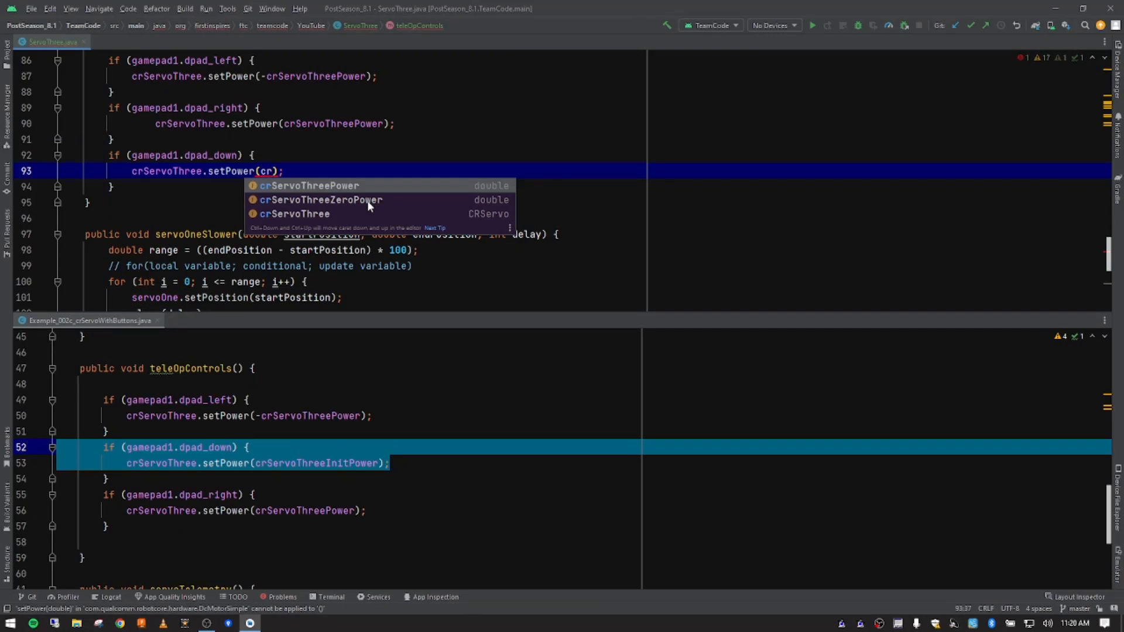
{"action": "type", "text": "ervoThreeZeroPower"}
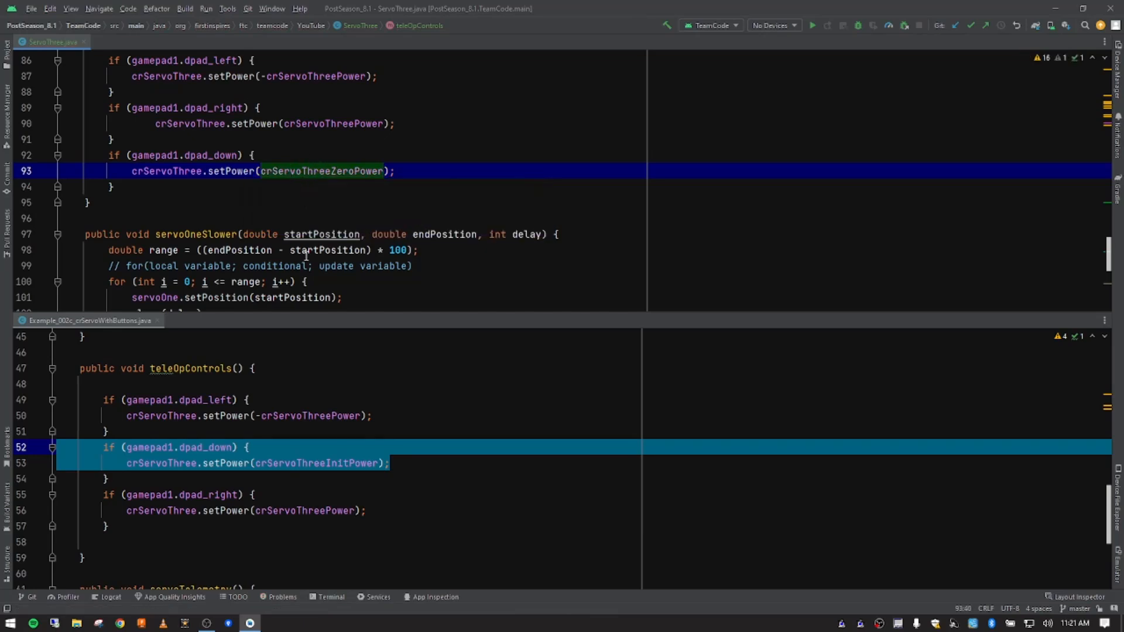
{"action": "scroll", "scroll_direction": "up", "scroll_amount": 3}
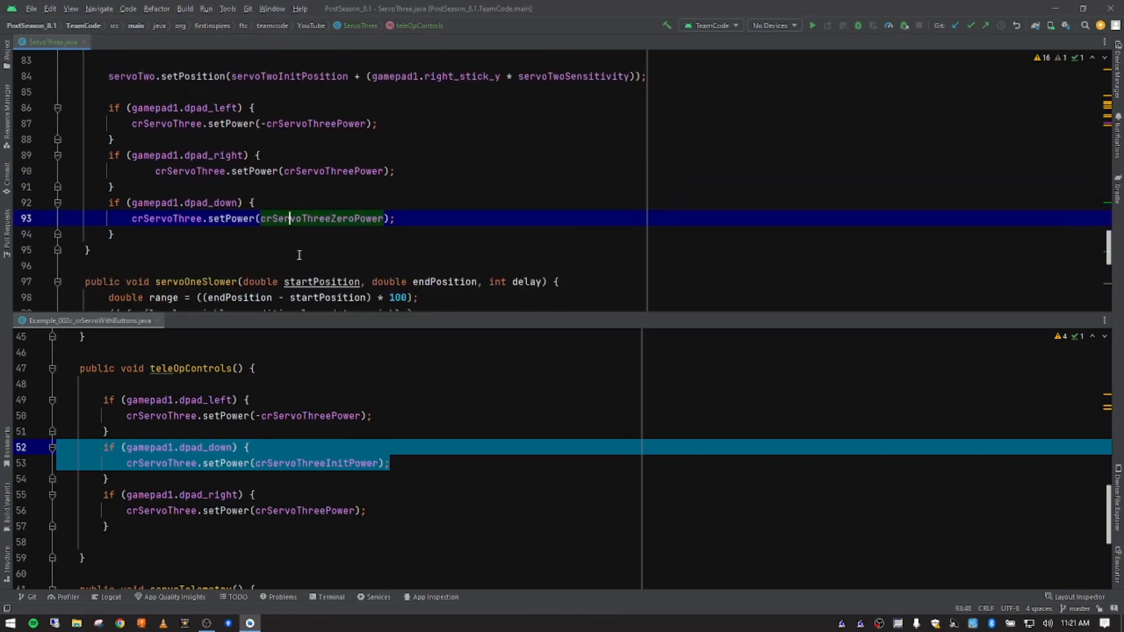
- Comment out the Servo Two position and direction addData lines with Ctrl+/
{"action": "left_click", "coordinate": [178, 108]}
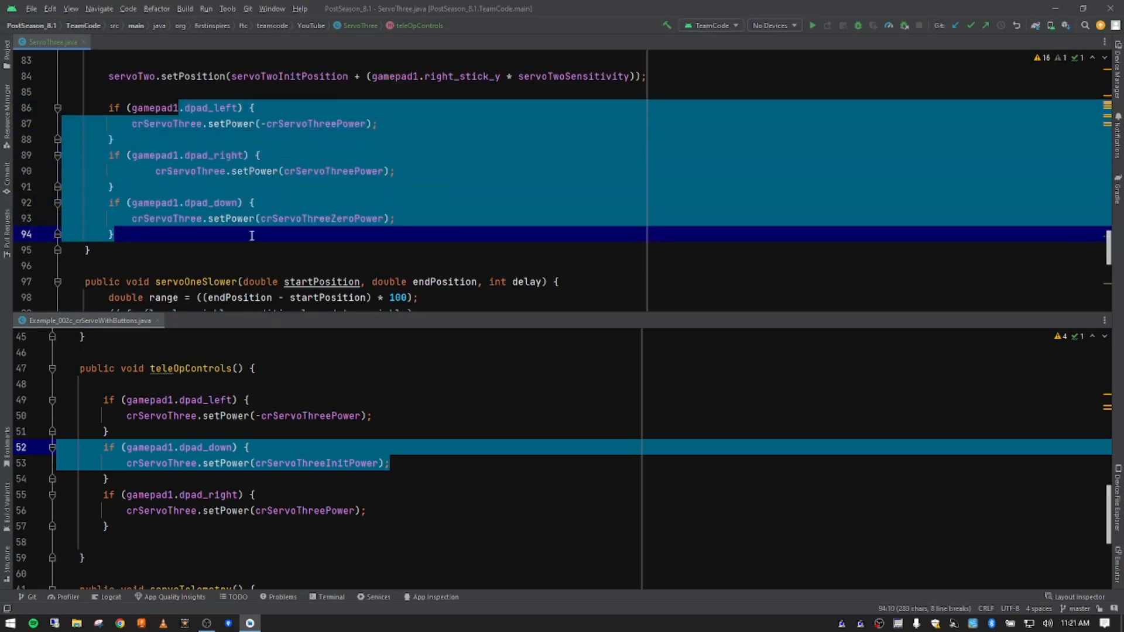
{"action": "left_click", "coordinate": [224, 202]}
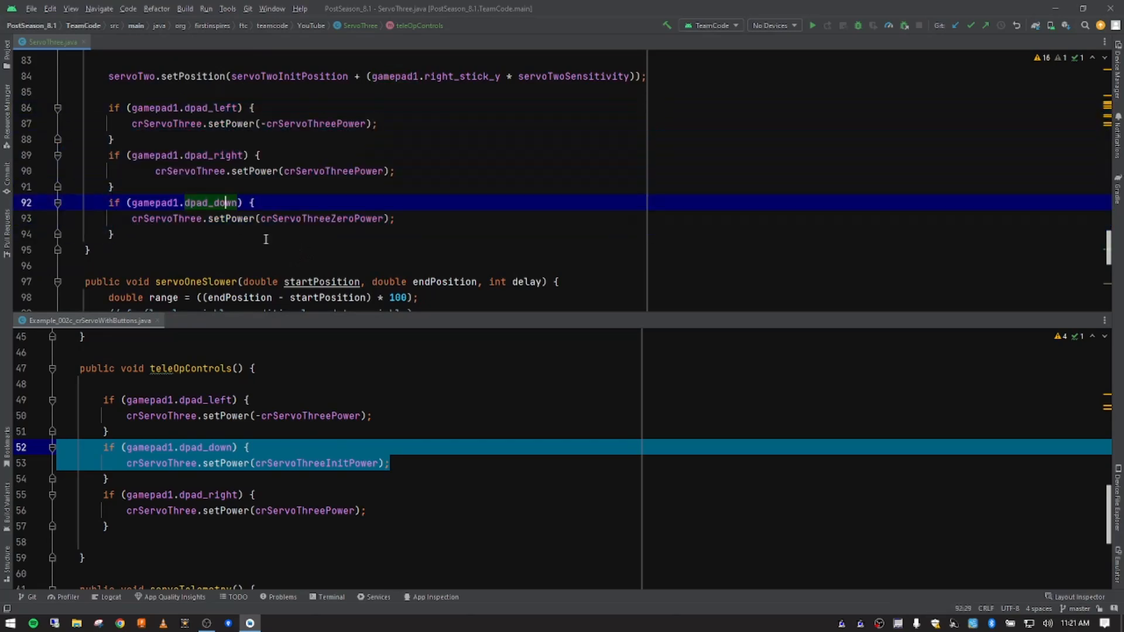
{"action": "scroll", "scroll_direction": "down", "scroll_amount": 3}
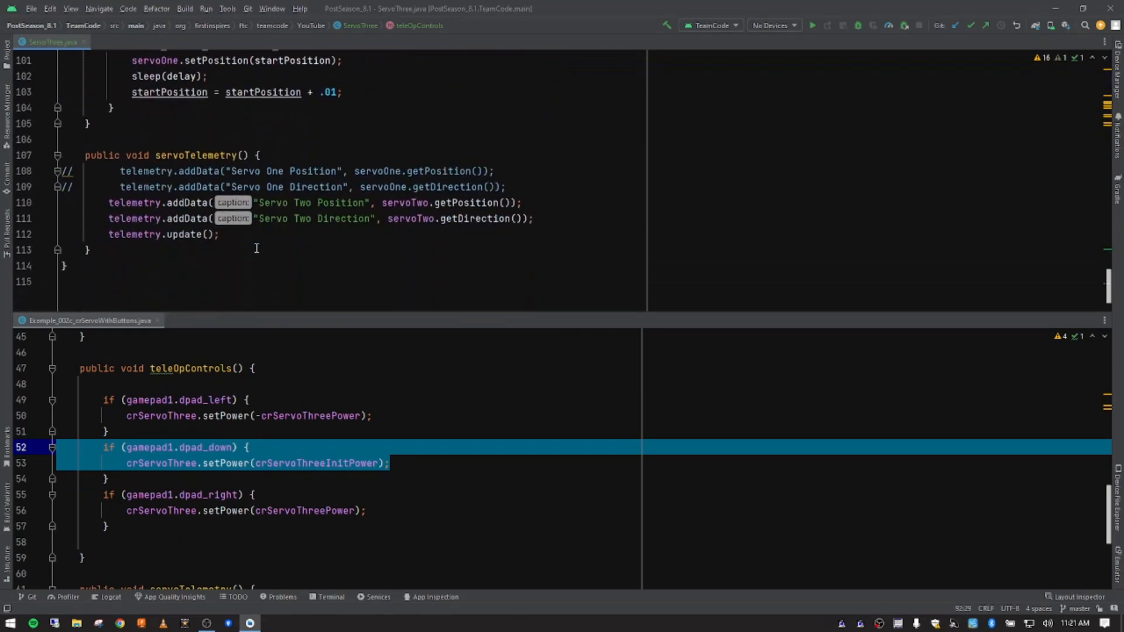
{"action": "left_click", "coordinate": [202, 202]}
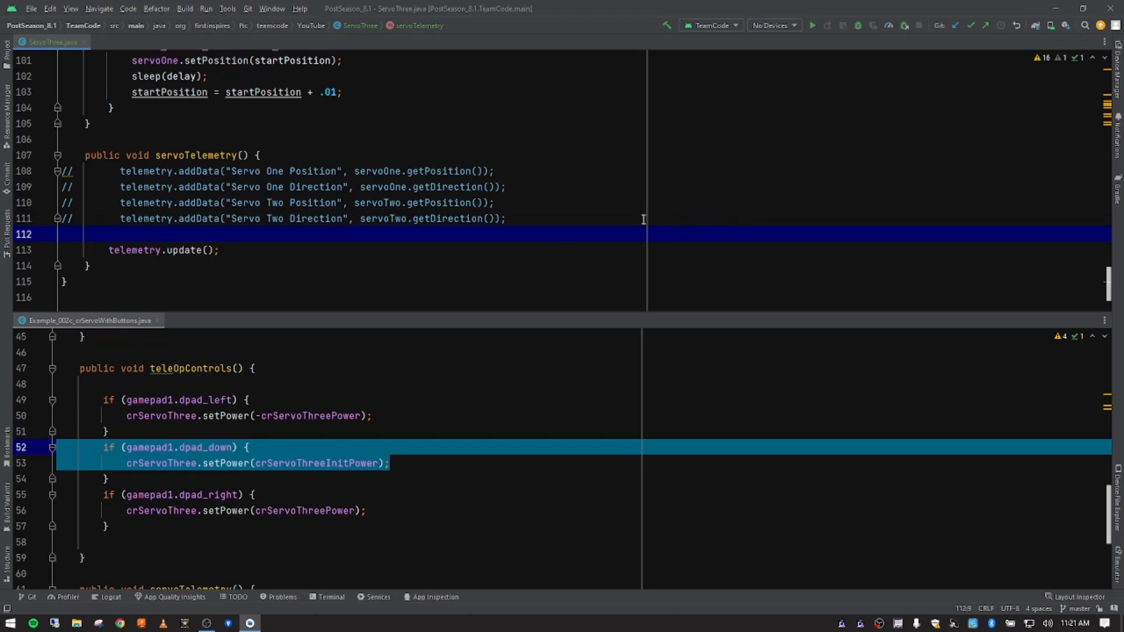
{"action": "mouse_move", "coordinate": [576, 221]}
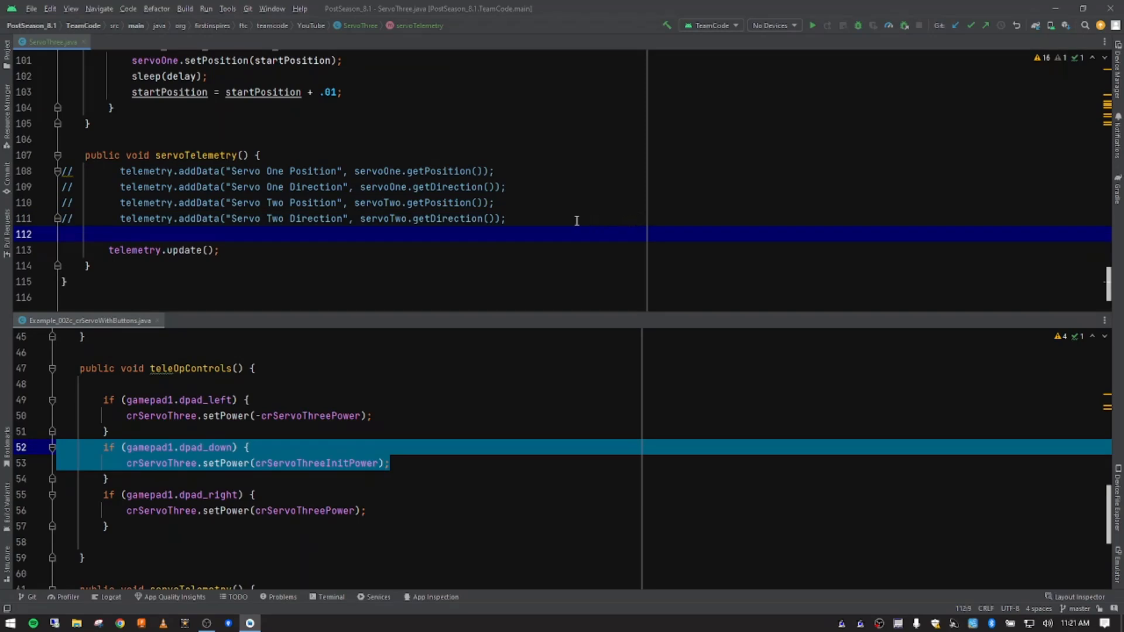
{"action": "mouse_move", "coordinate": [533, 226]}
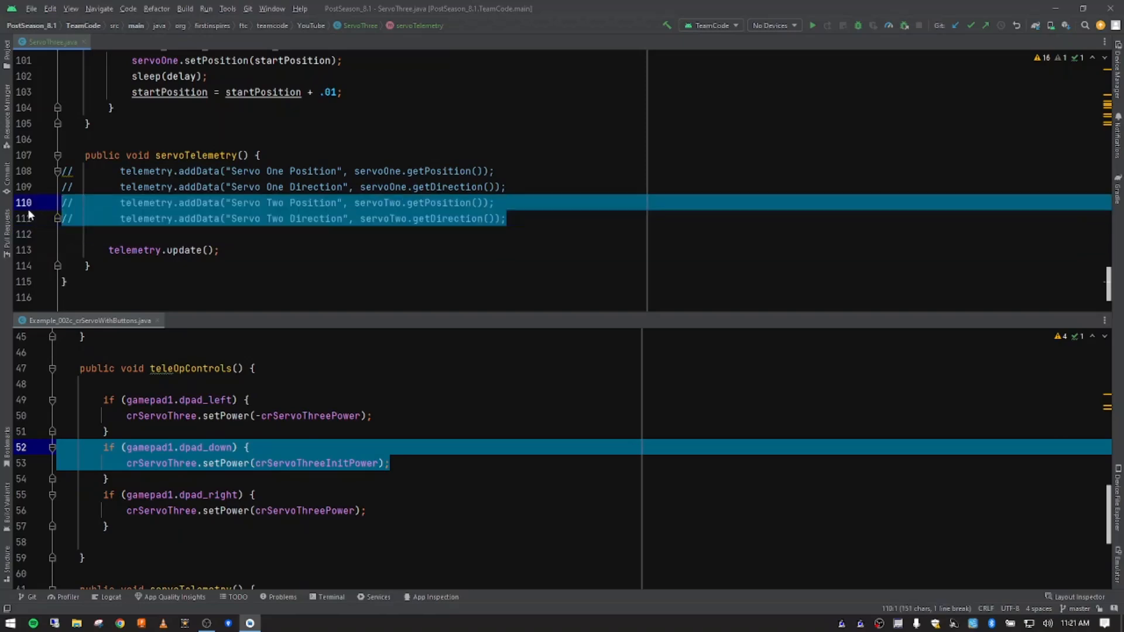
{"action": "key", "text": "ctrl+slash"}
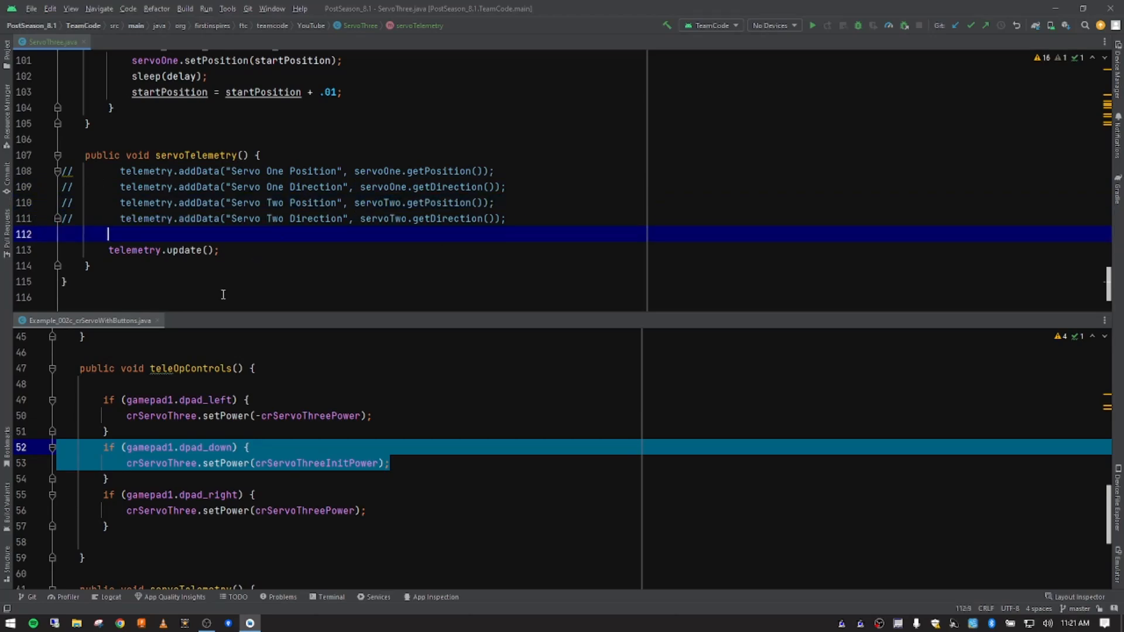
- Select the Servo Three Power and Direction lines in Example_002c's servoTelemetry
{"action": "scroll", "scroll_direction": "down", "scroll_amount": 3}
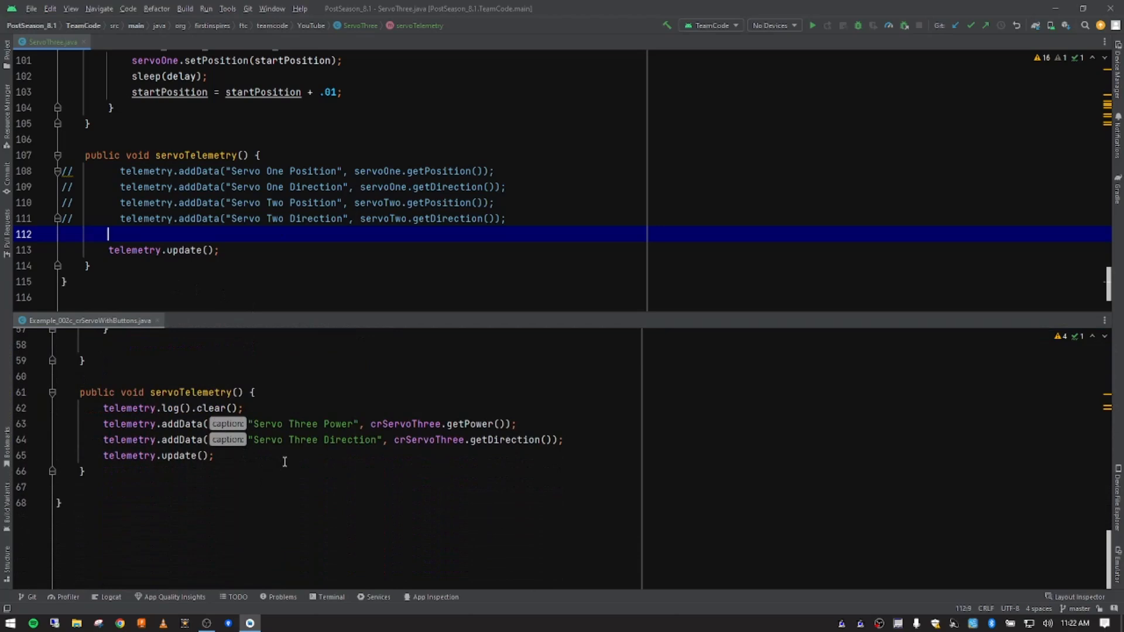
{"action": "left_click", "coordinate": [260, 424]}
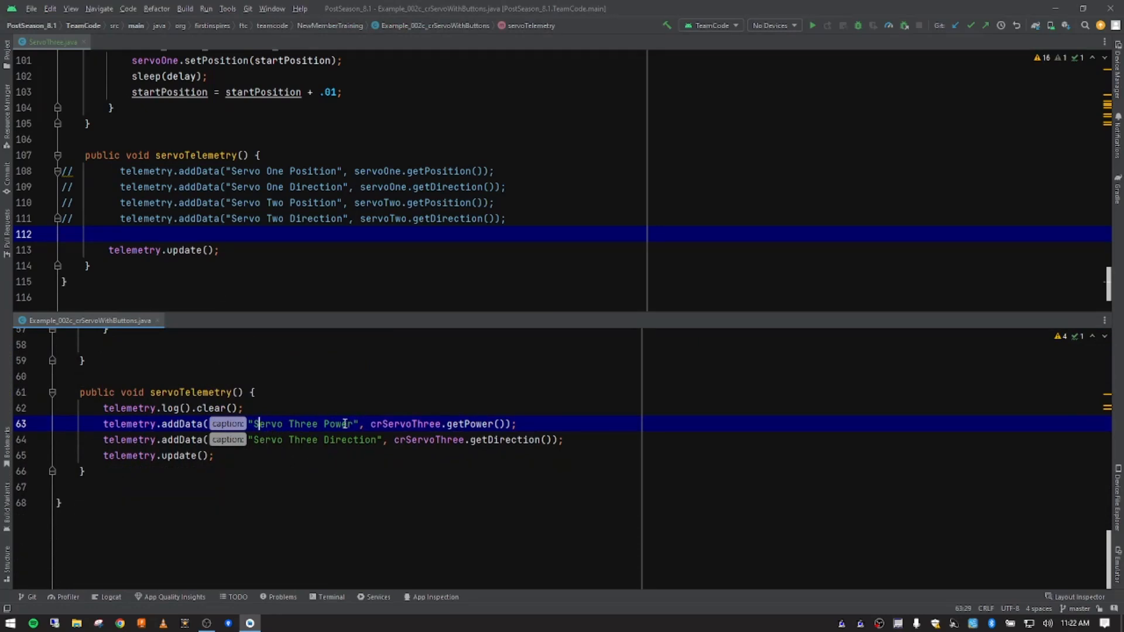
{"action": "mouse_move", "coordinate": [409, 424]}
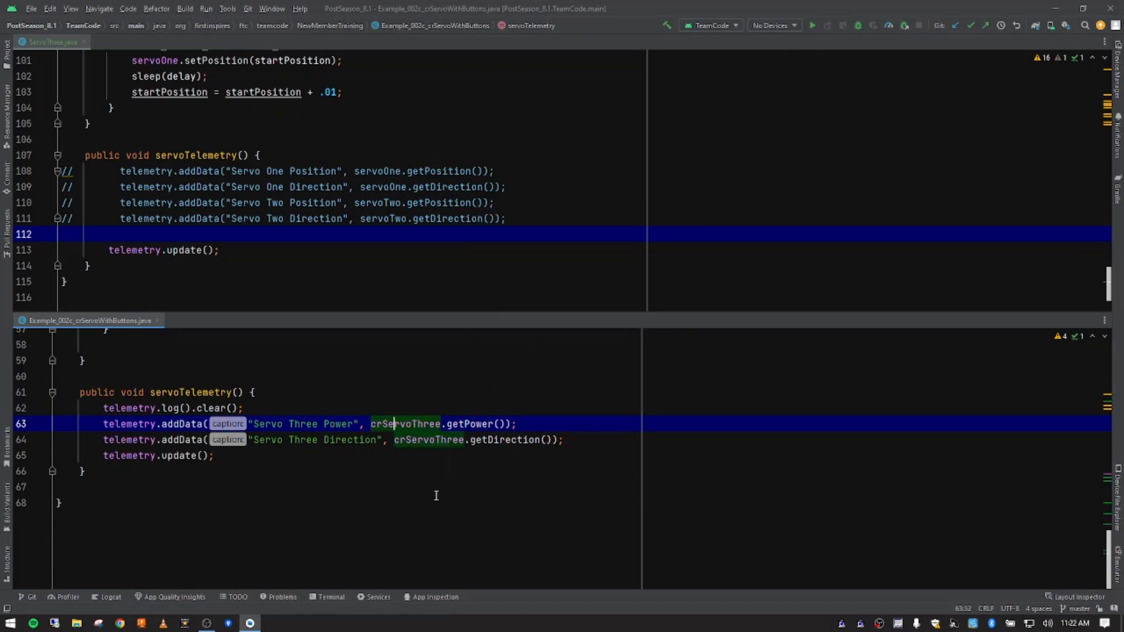
{"action": "mouse_move", "coordinate": [459, 424]}
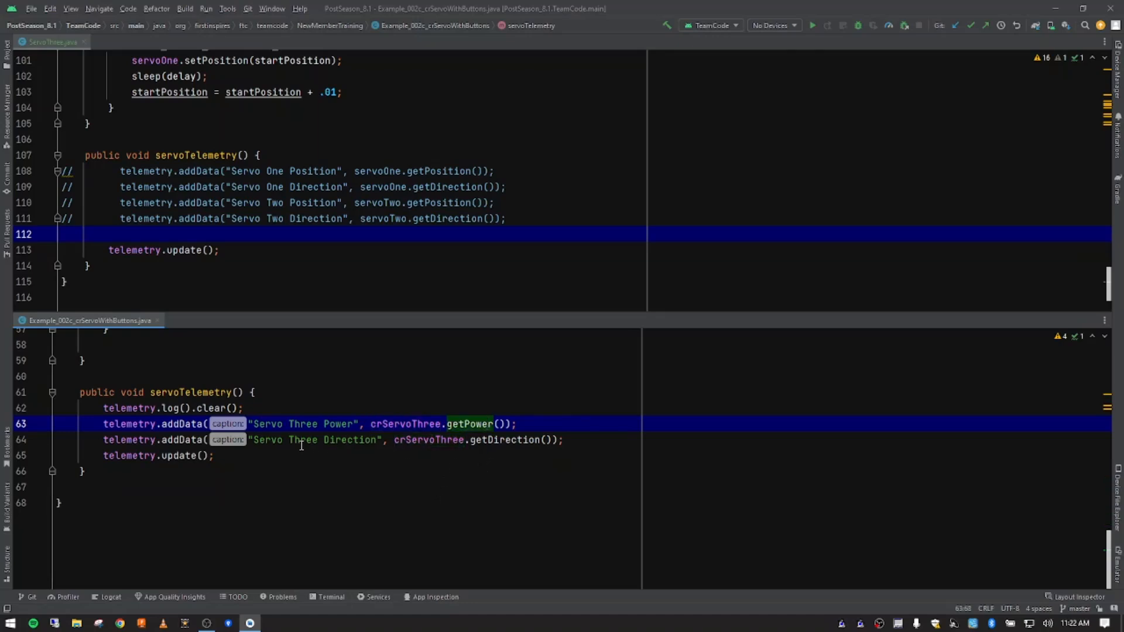
{"action": "left_click", "coordinate": [301, 440]}
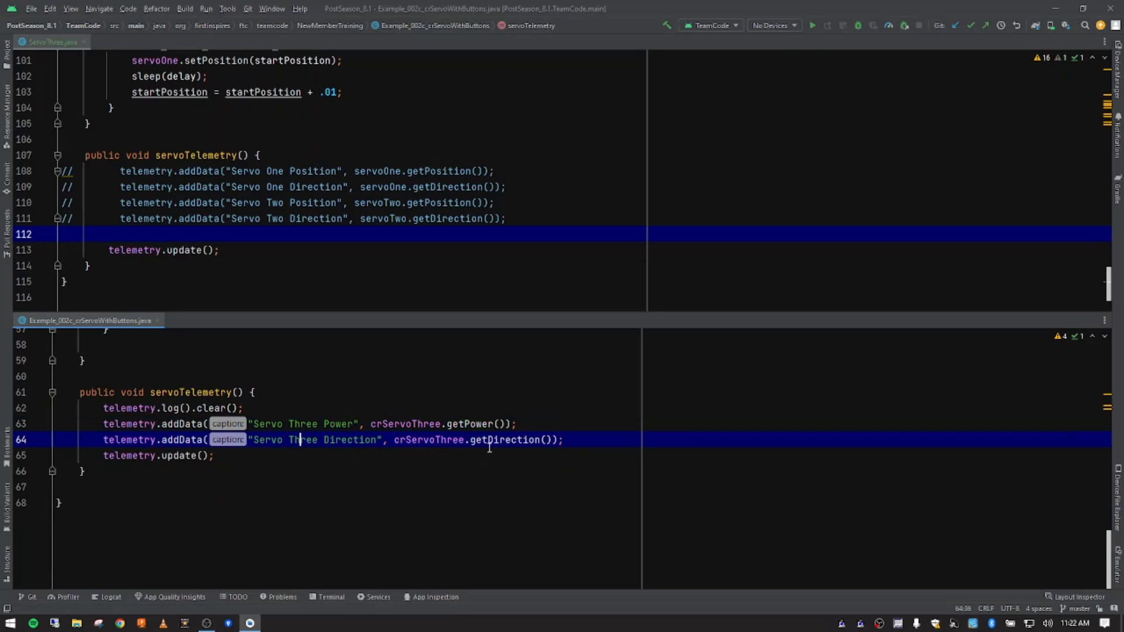
{"action": "mouse_move", "coordinate": [502, 440]}
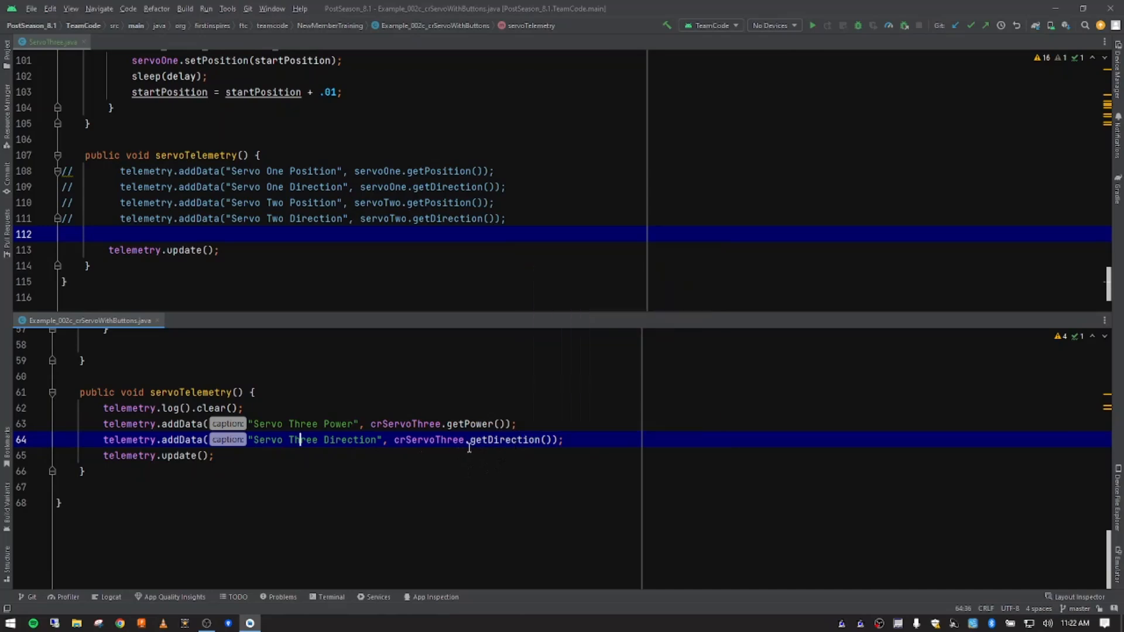
{"action": "mouse_move", "coordinate": [422, 439]}
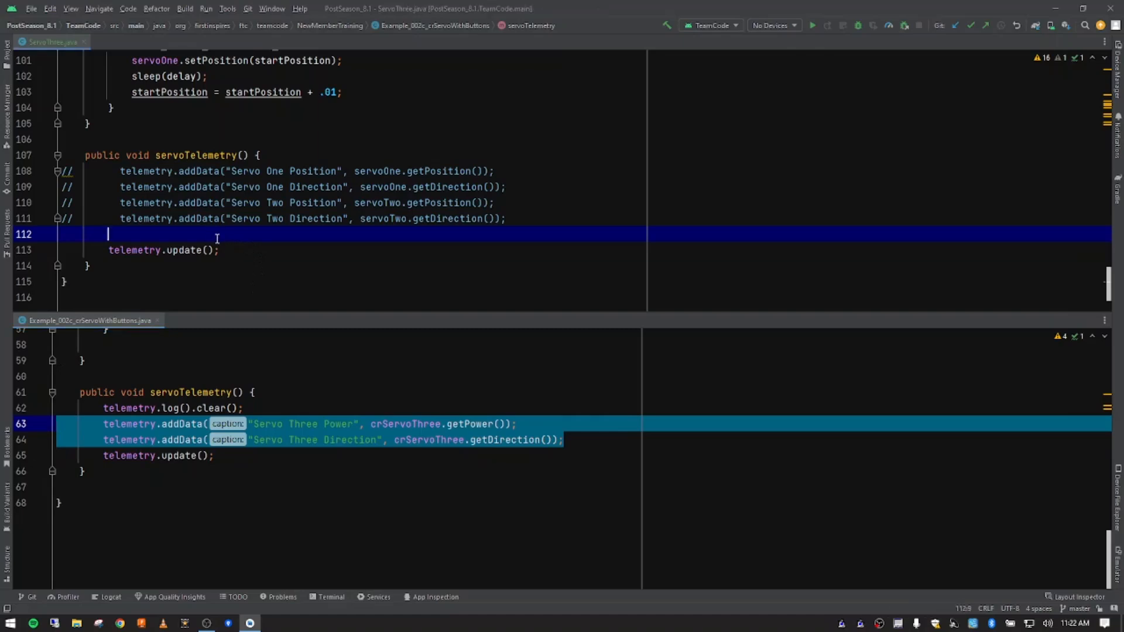
- Paste the Servo Three telemetry lines and check where runOpMode calls servoTelemetry
{"action": "key", "text": "ctrl+v"}
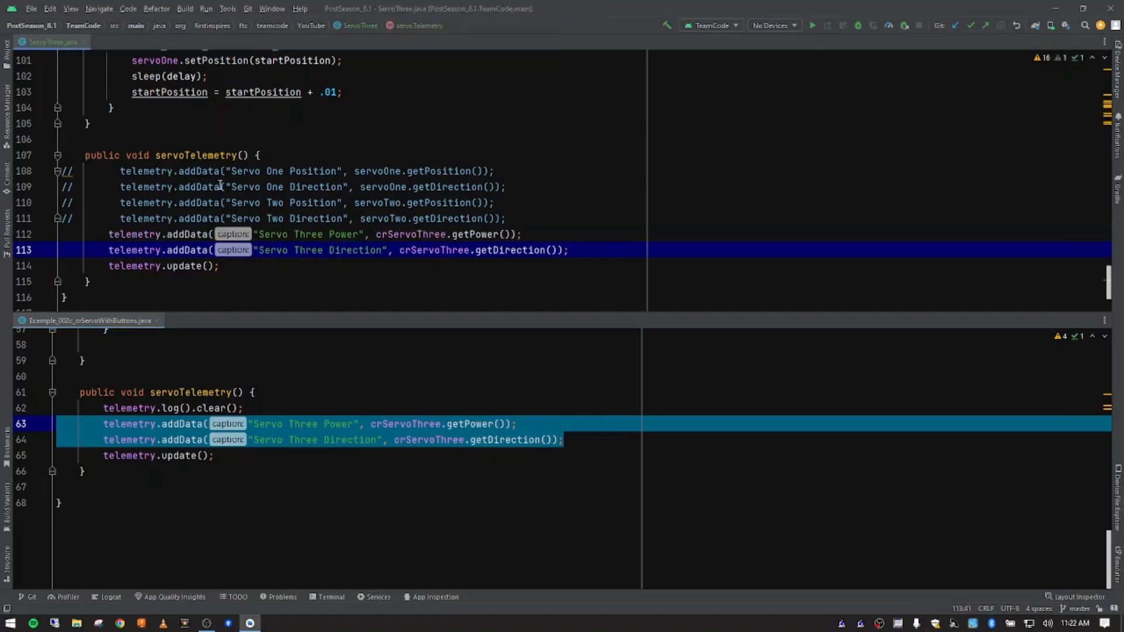
{"action": "mouse_move", "coordinate": [269, 234]}
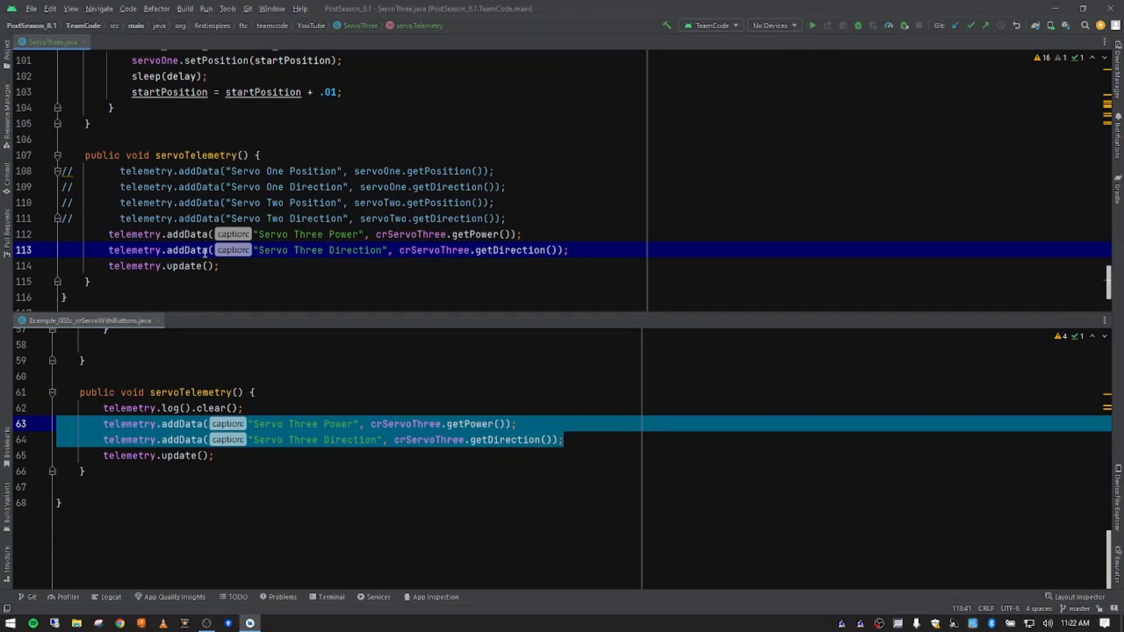
{"action": "scroll", "scroll_direction": "up", "scroll_amount": 3}
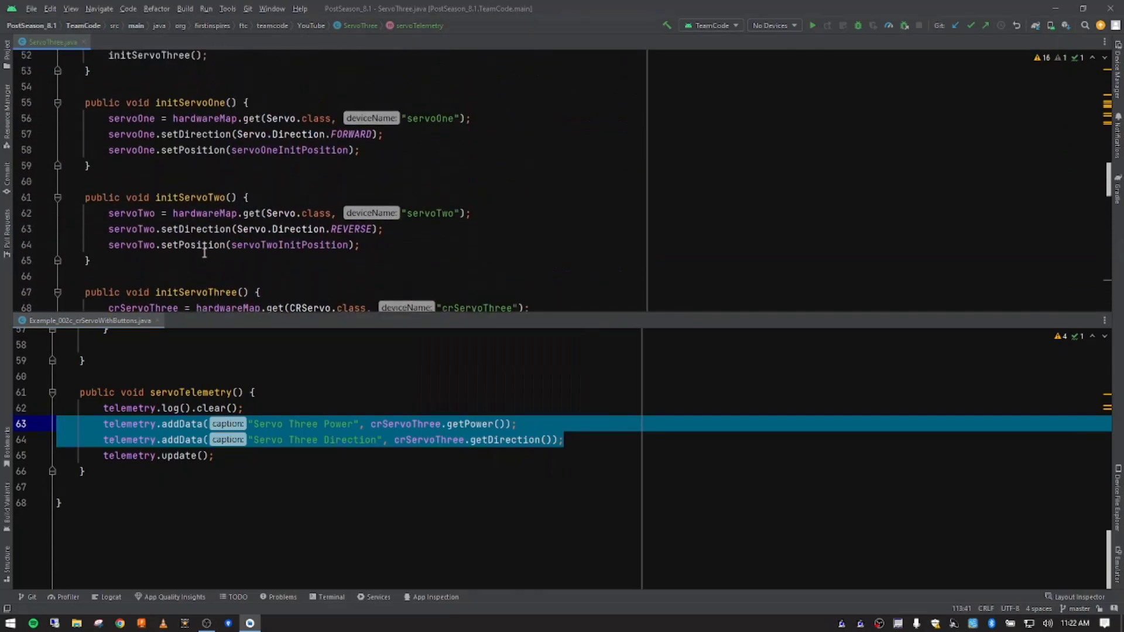
{"action": "scroll", "scroll_direction": "up", "scroll_amount": 3}
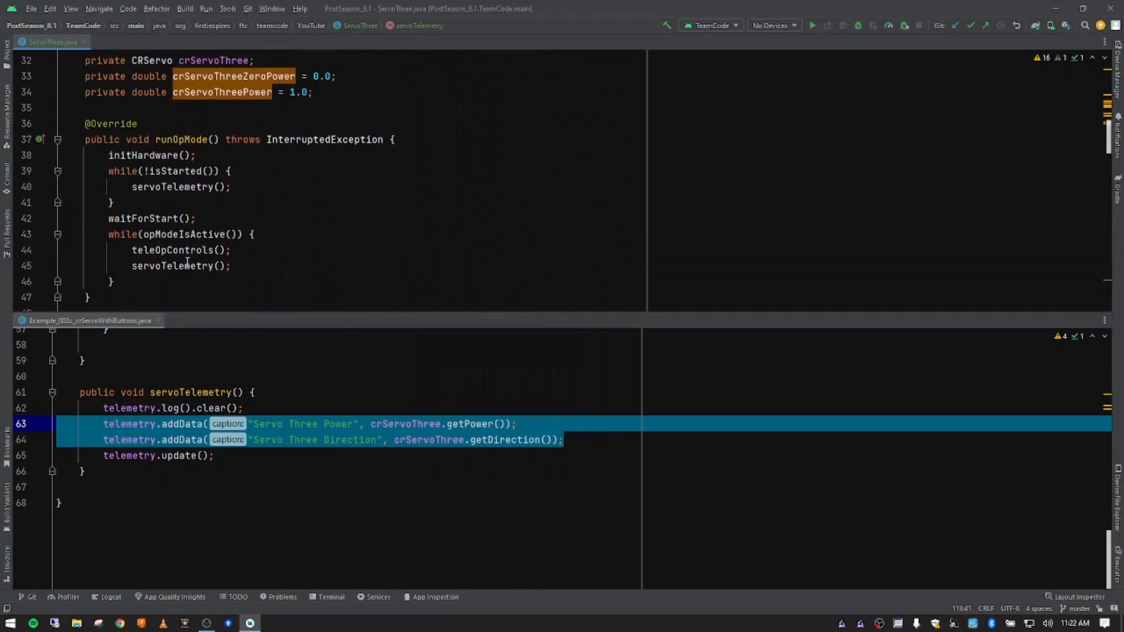
{"action": "left_click", "coordinate": [172, 266]}
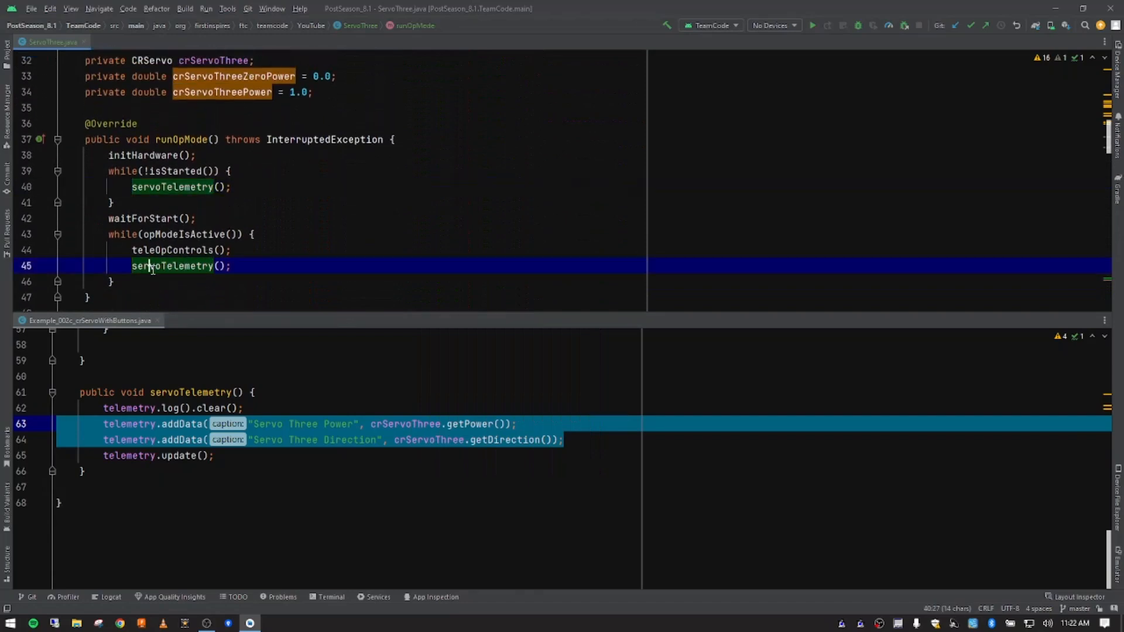
{"action": "scroll", "scroll_direction": "up", "scroll_amount": 3}
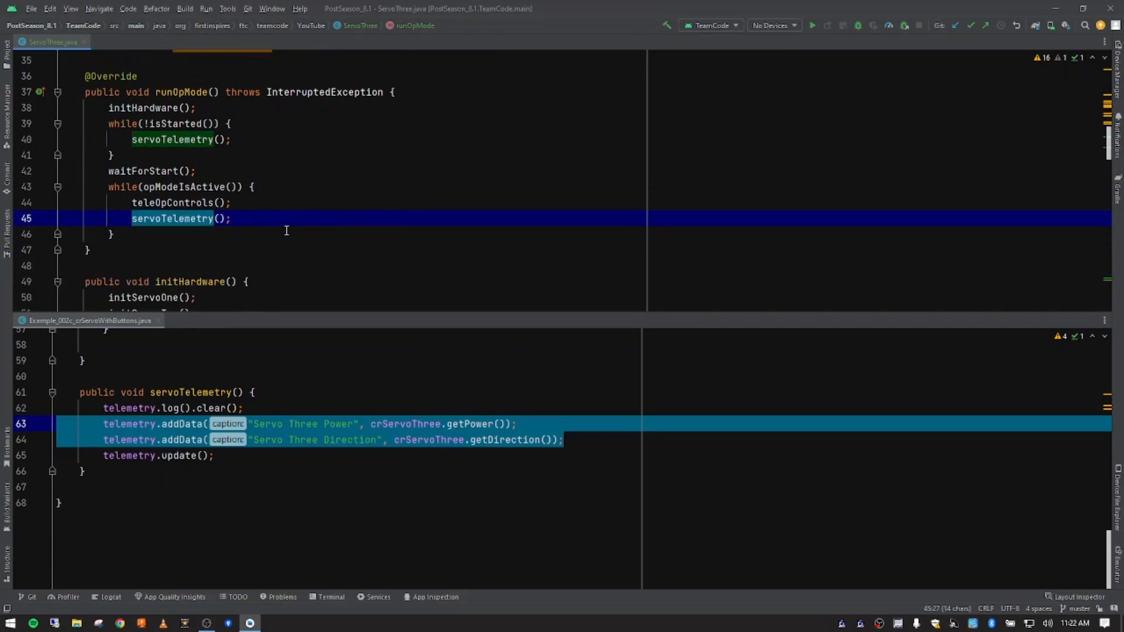
{"action": "scroll", "scroll_direction": "down", "scroll_amount": 3}
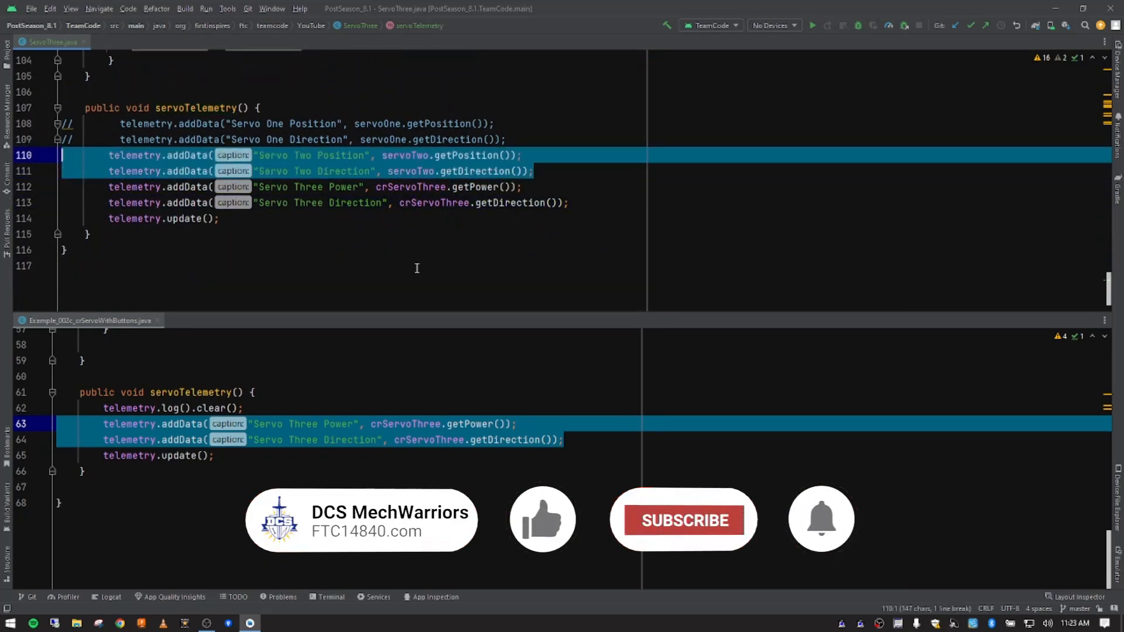
- Comment out the Servo Two telemetry lines 110–111 in ServoThree and review the file
{"action": "left_click", "coordinate": [682, 520]}
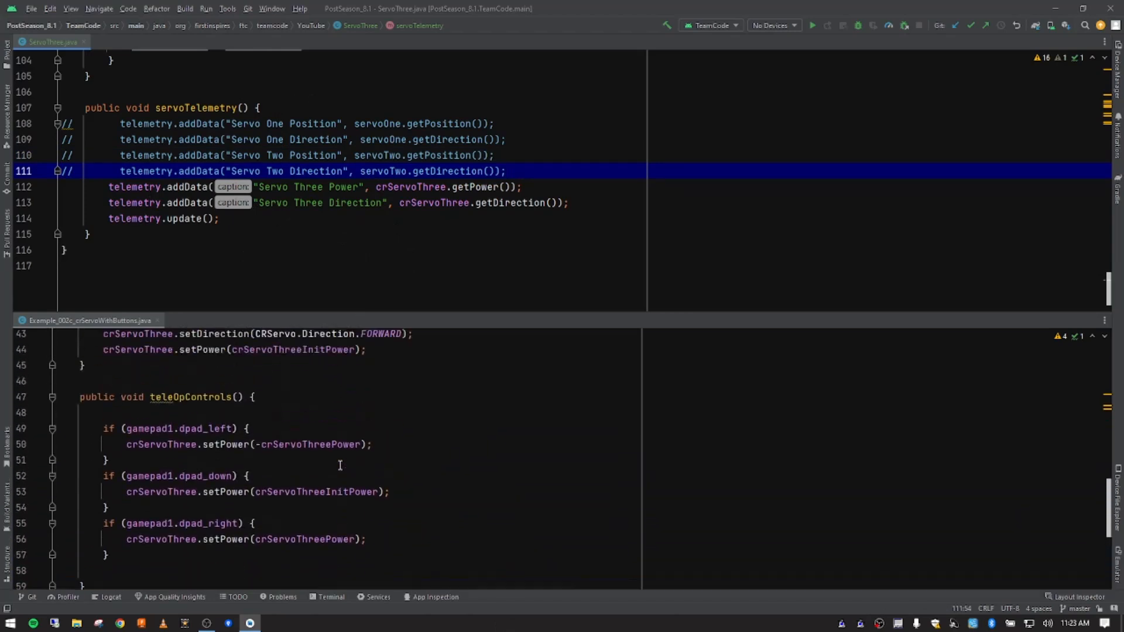
{"action": "scroll", "scroll_direction": "up", "scroll_amount": 3}
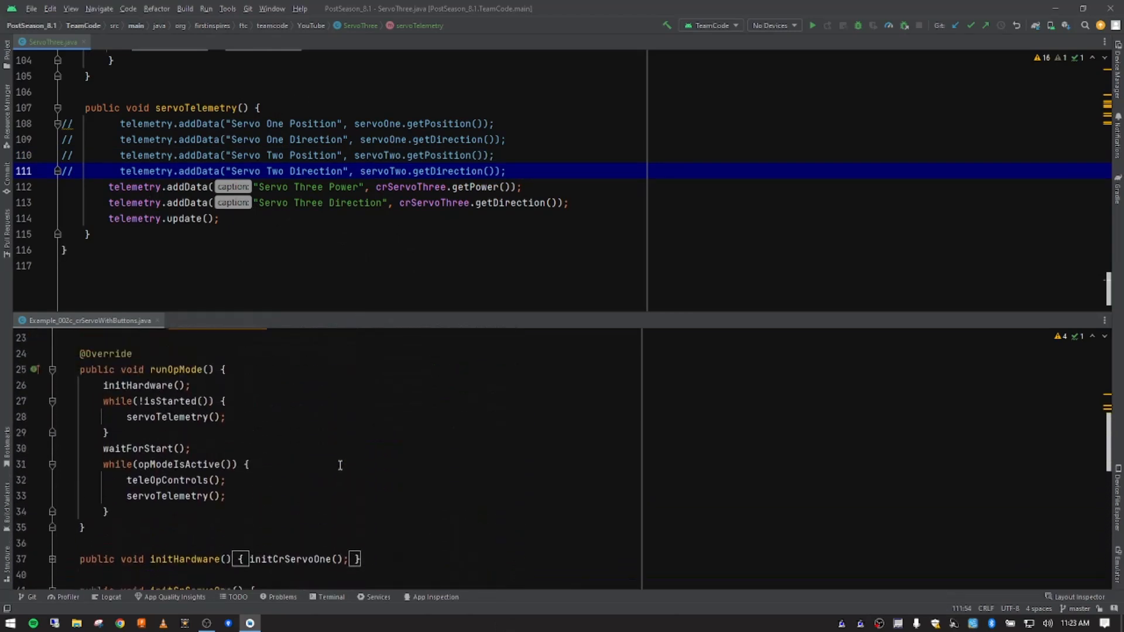
{"action": "scroll", "scroll_direction": "up", "scroll_amount": 3}
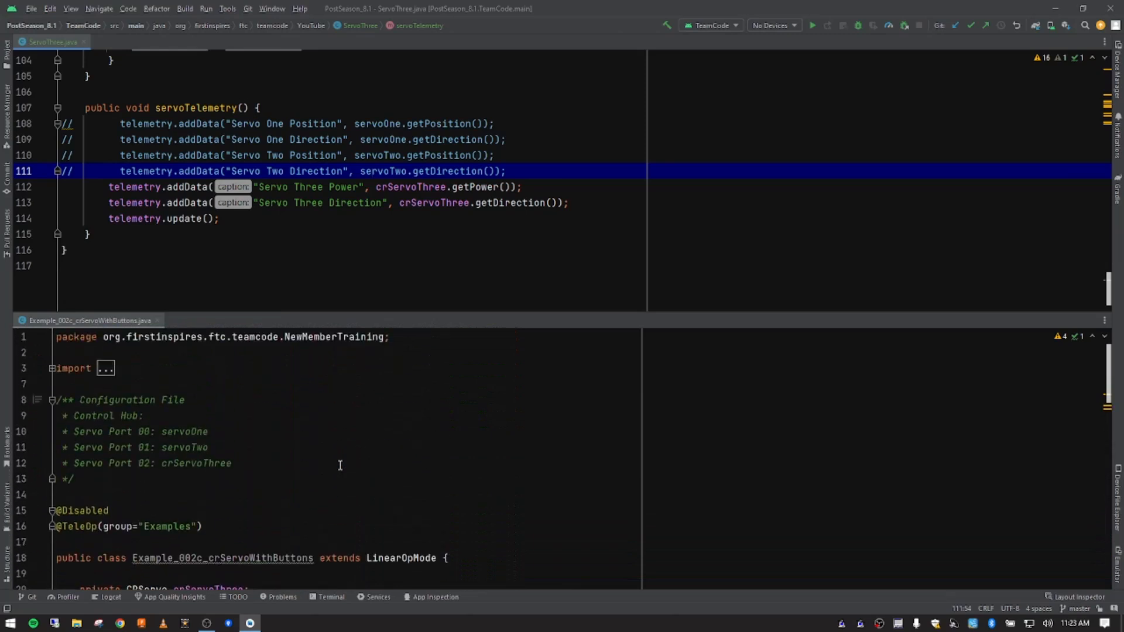
{"action": "scroll", "scroll_direction": "down", "scroll_amount": 3}
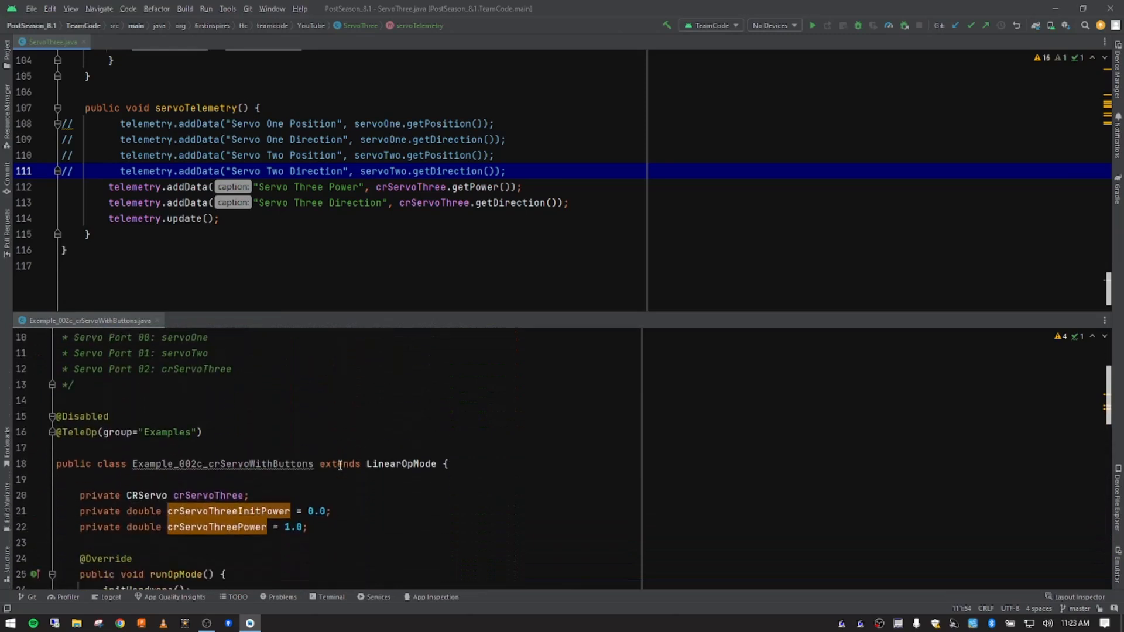
{"action": "scroll", "scroll_direction": "up", "scroll_amount": 3}
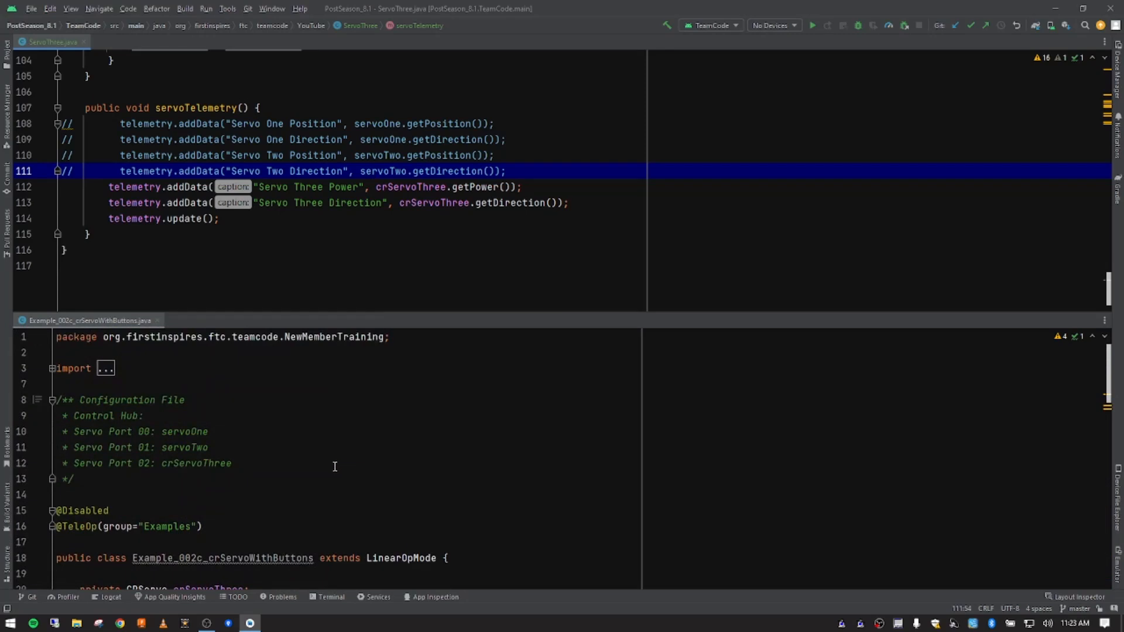
{"action": "mouse_move", "coordinate": [4, 294]}
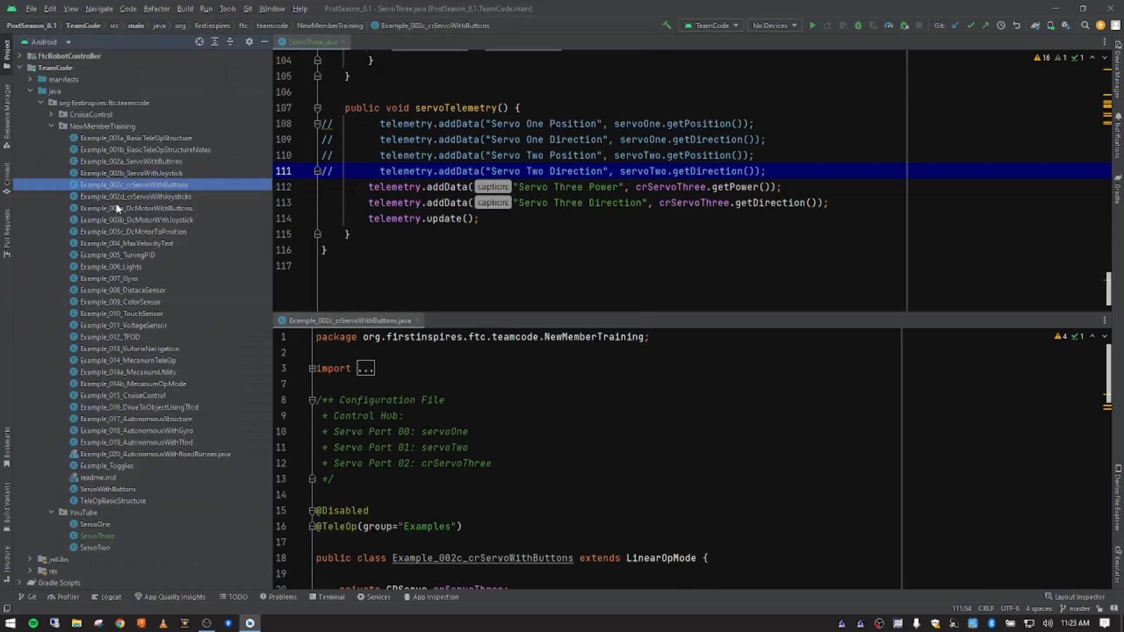
{"action": "mouse_move", "coordinate": [151, 205]}
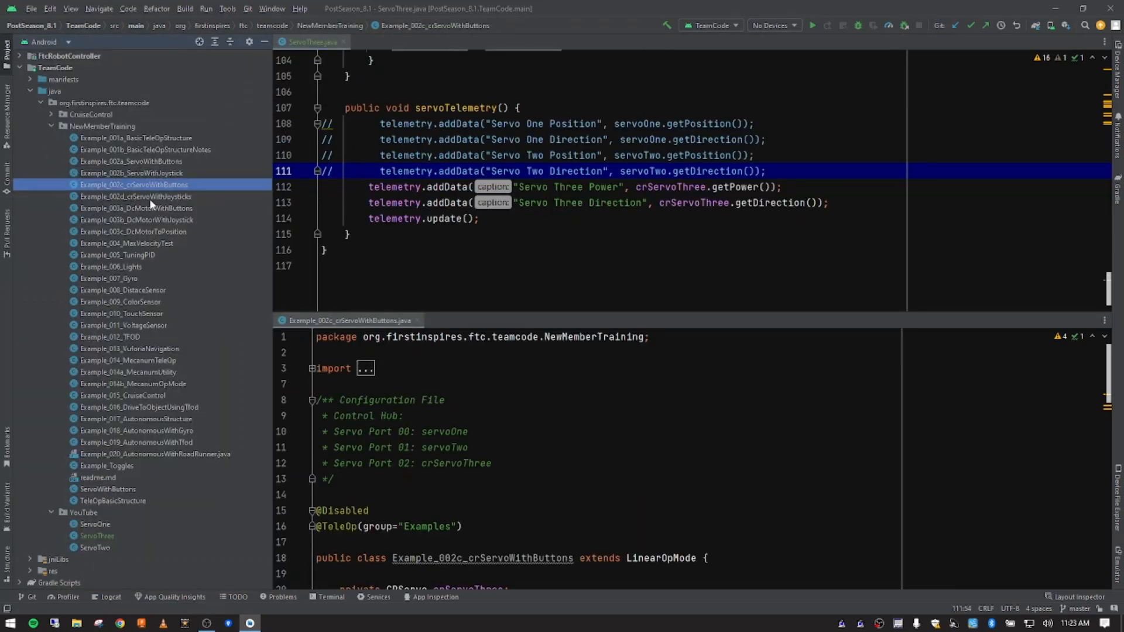